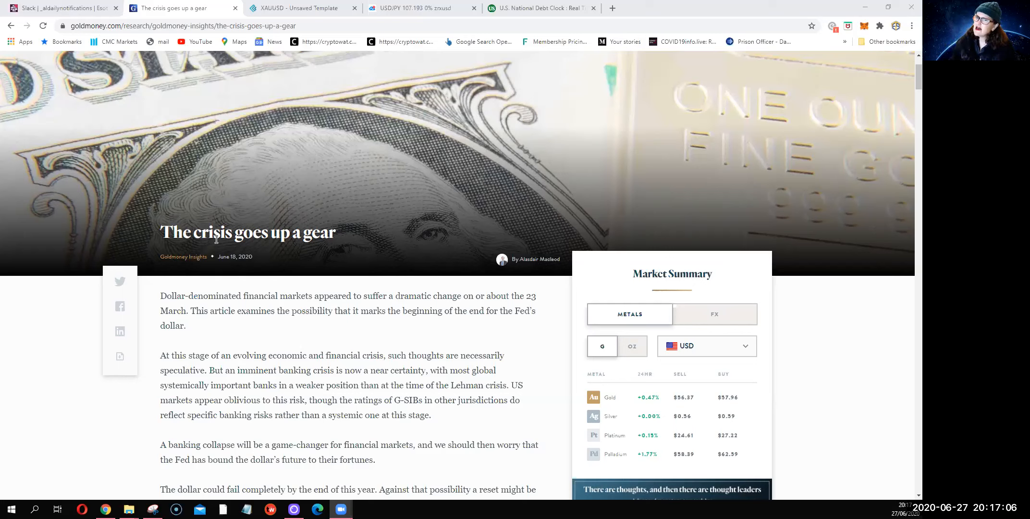
mouse_move(388, 253)
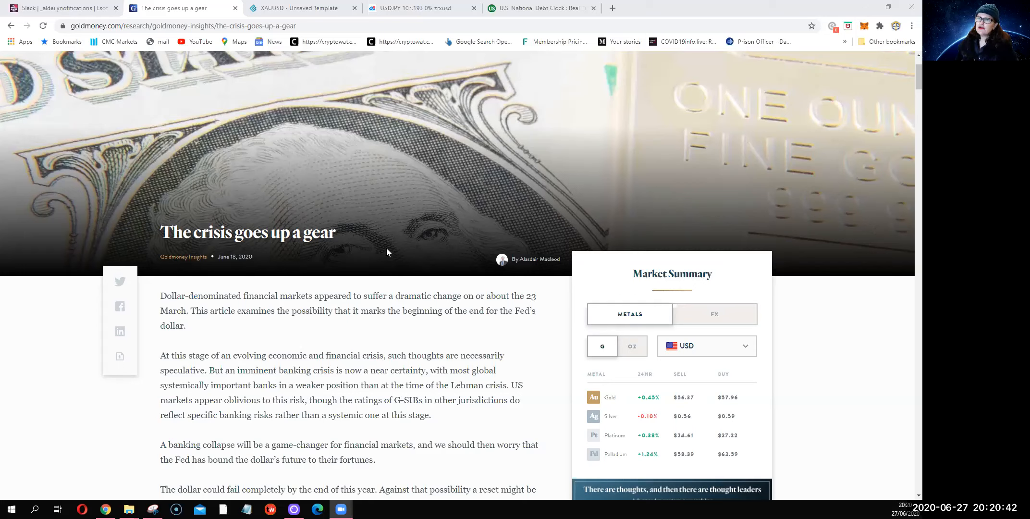
mouse_move(228, 281)
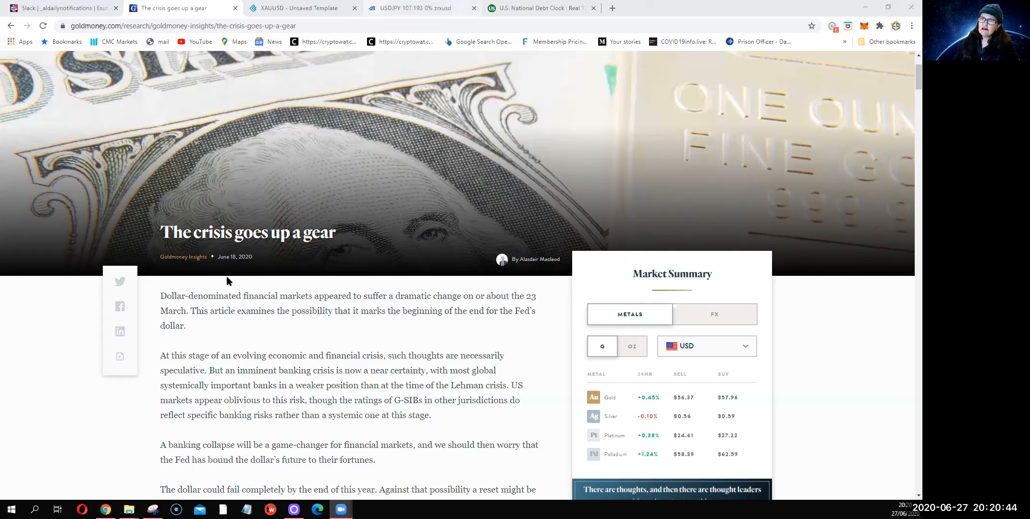
mouse_move(256, 250)
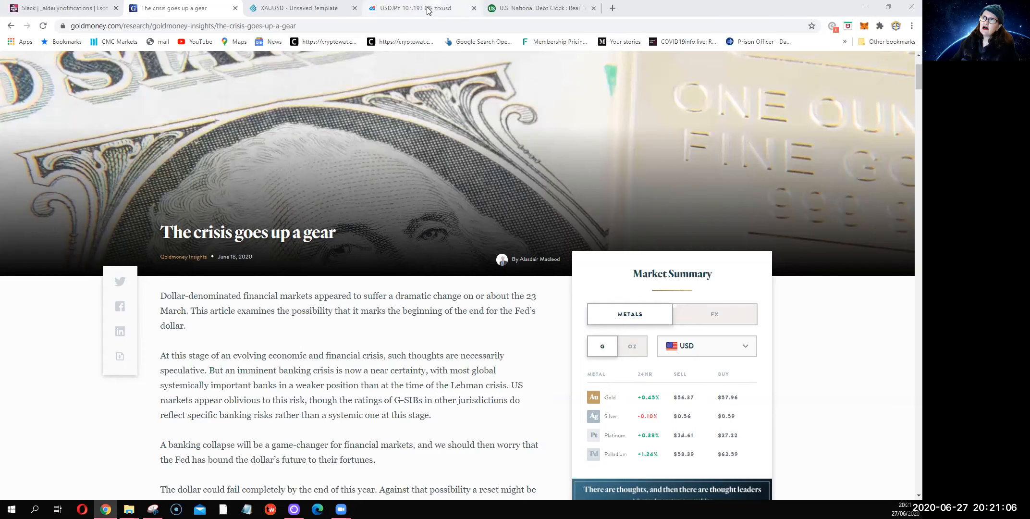
Step: Switch to the TradingView tab showing the monthly USDJPY chart with pivots and moving averages
click(421, 8)
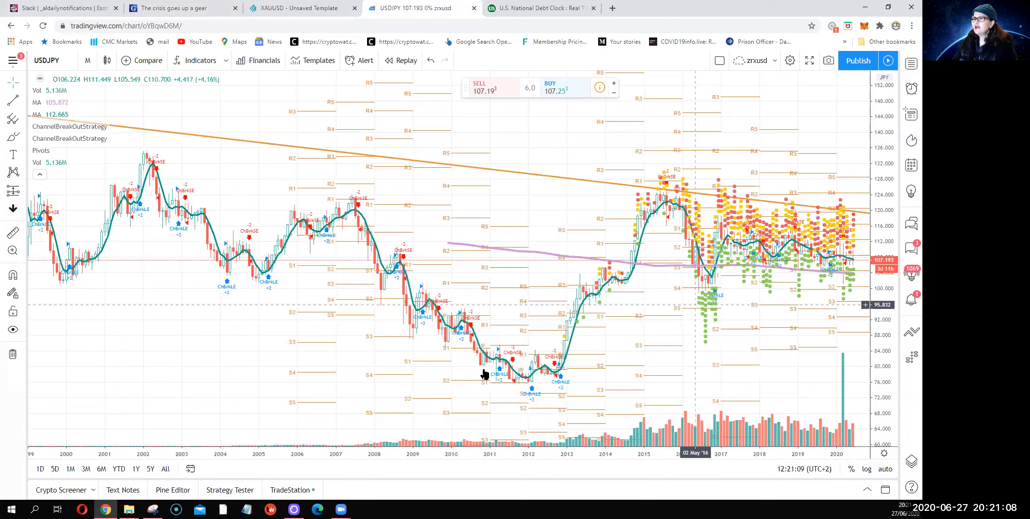
mouse_move(745, 347)
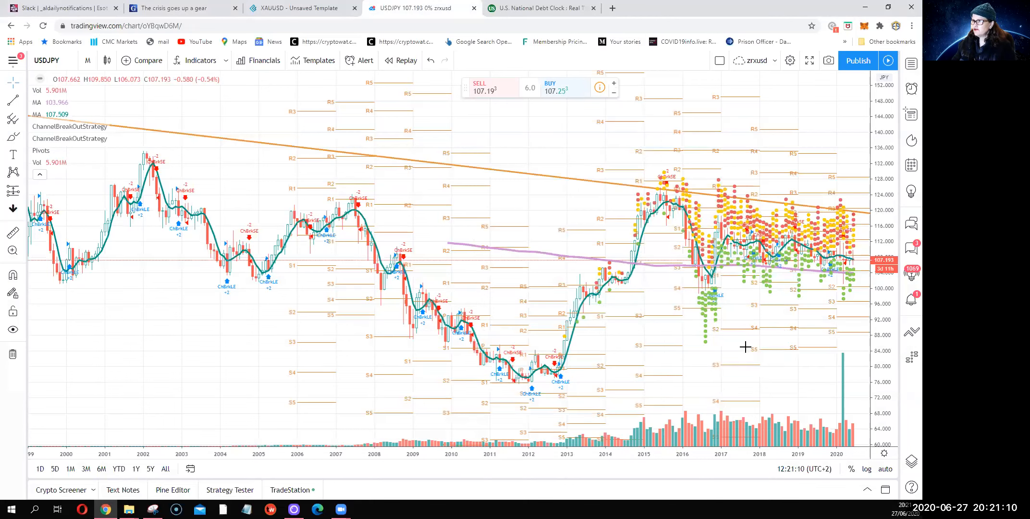
mouse_move(418, 279)
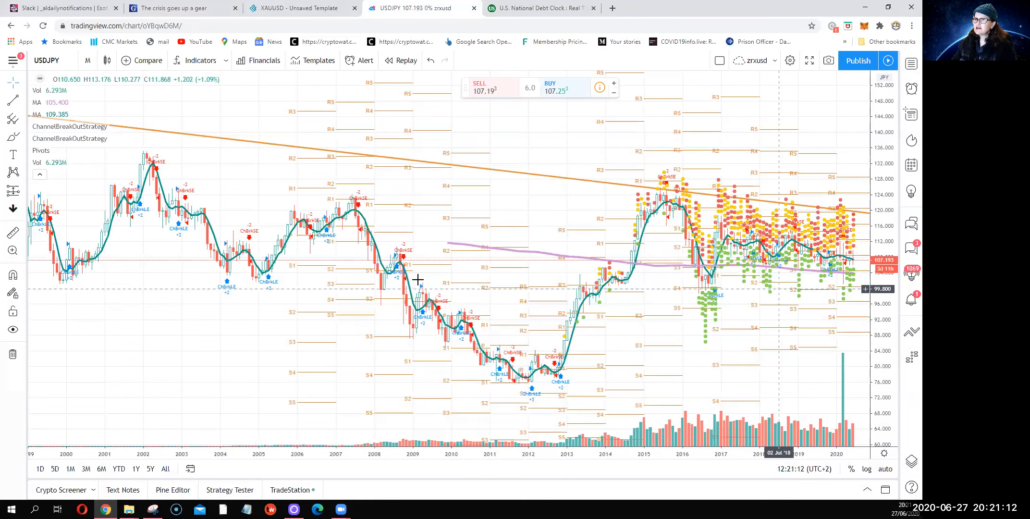
mouse_move(731, 230)
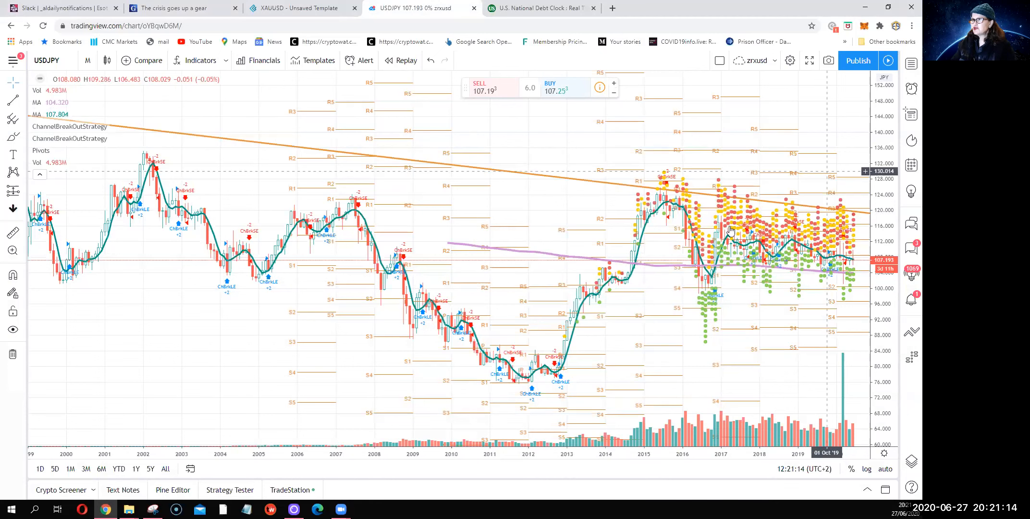
mouse_move(526, 381)
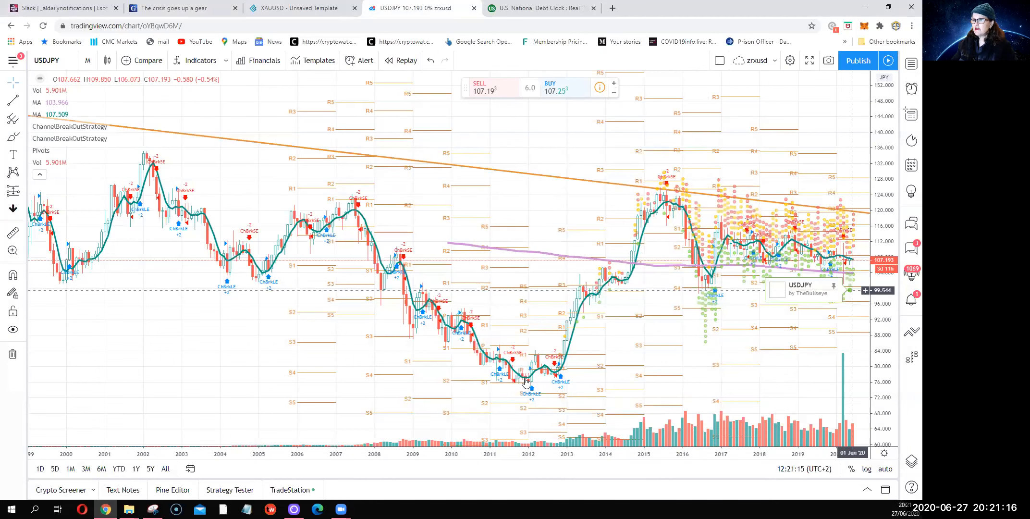
mouse_move(526, 379)
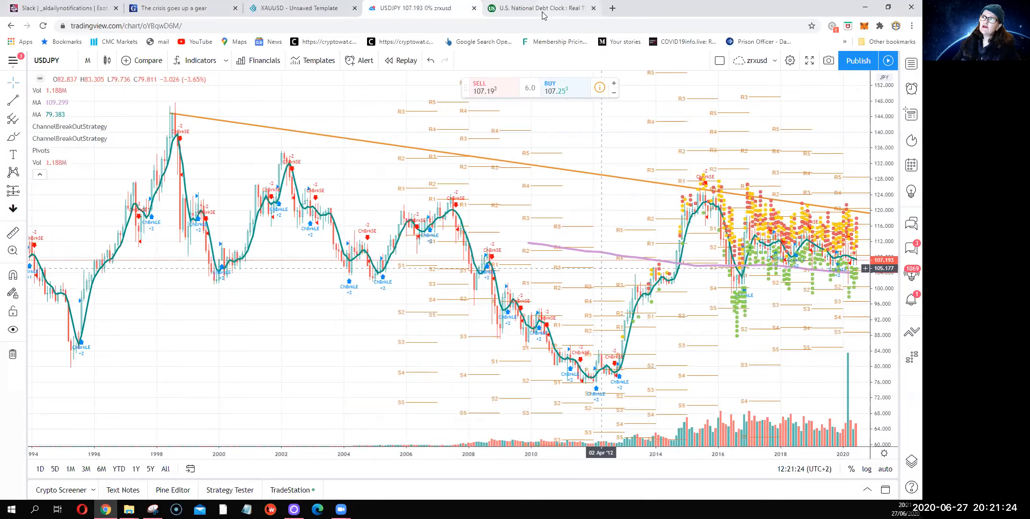
click(538, 8)
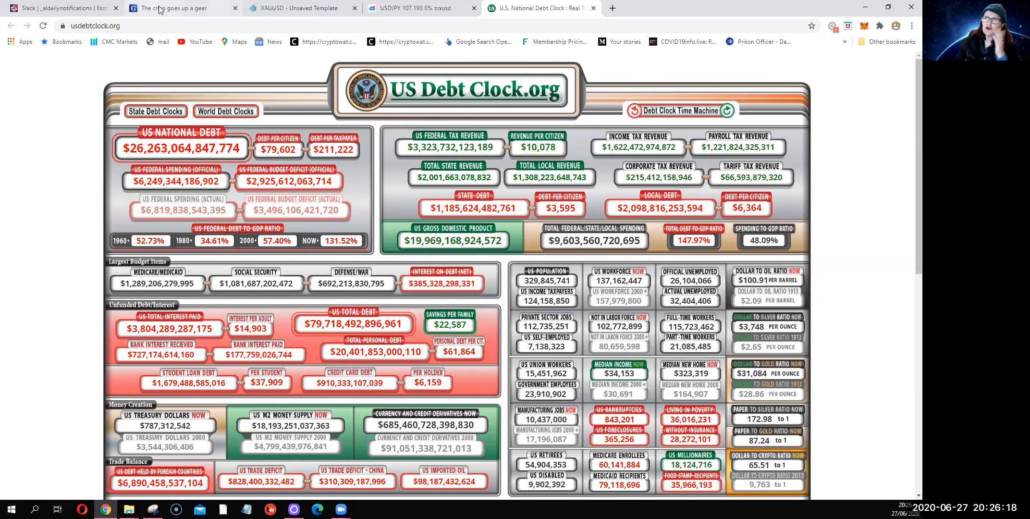
Step: Return to 'The crisis goes up a gear' and scroll past the summary to the Introduction
click(177, 8)
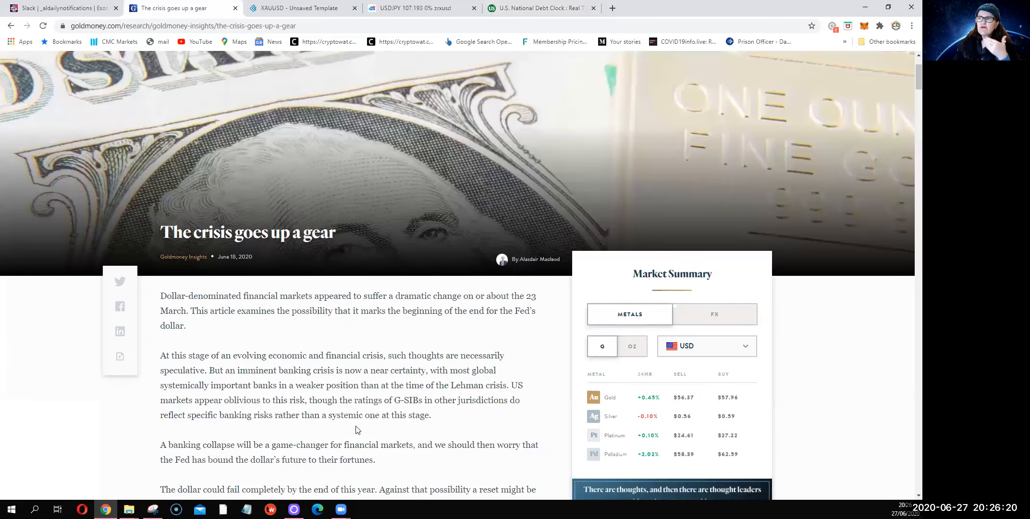
scroll(down, 3)
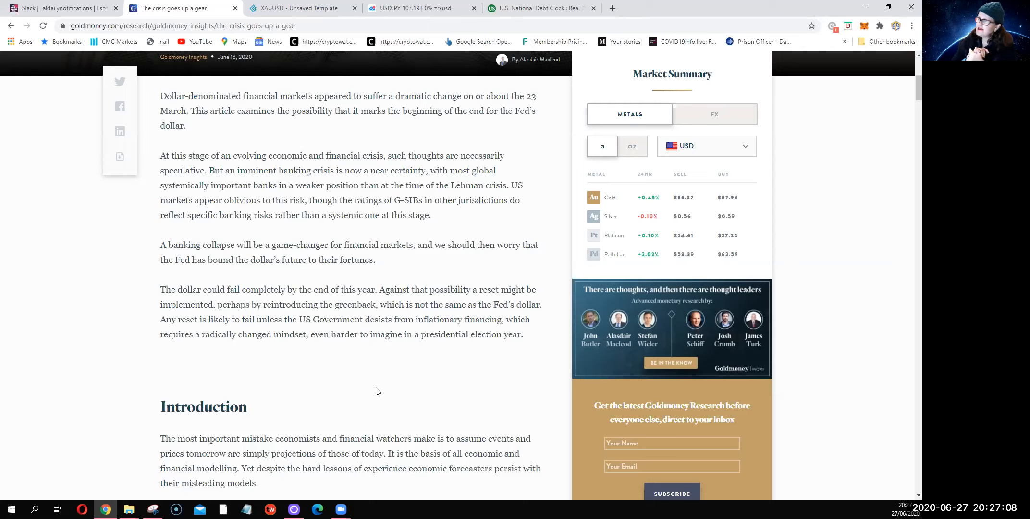
mouse_move(463, 379)
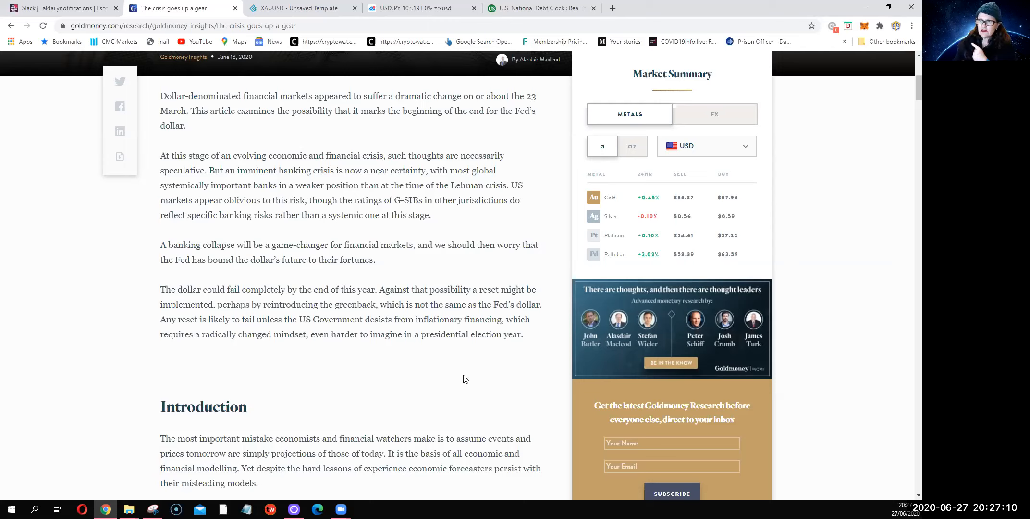
scroll(down, 3)
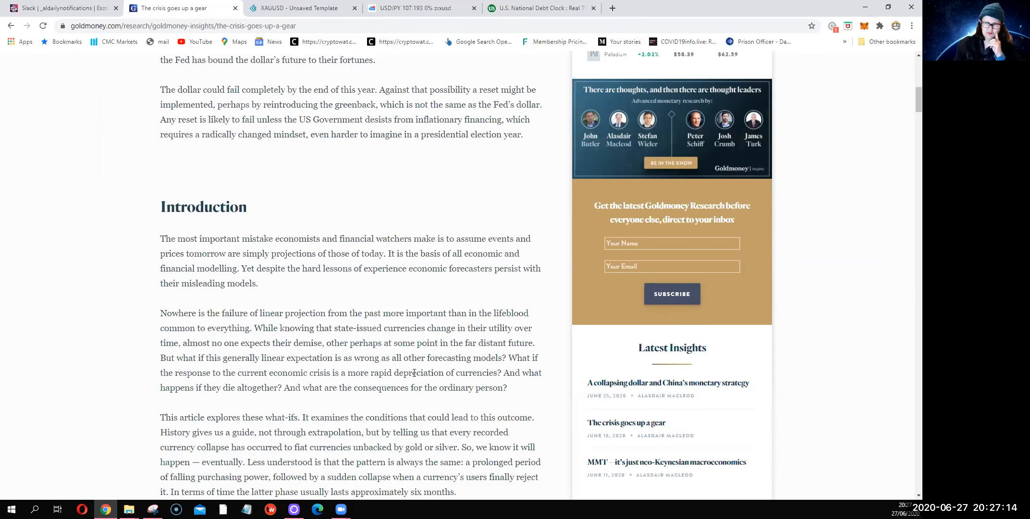
Step: Scroll past the 'Assessing the turning point' chart to the 23 March dollar-peak paragraphs
scroll(down, 3)
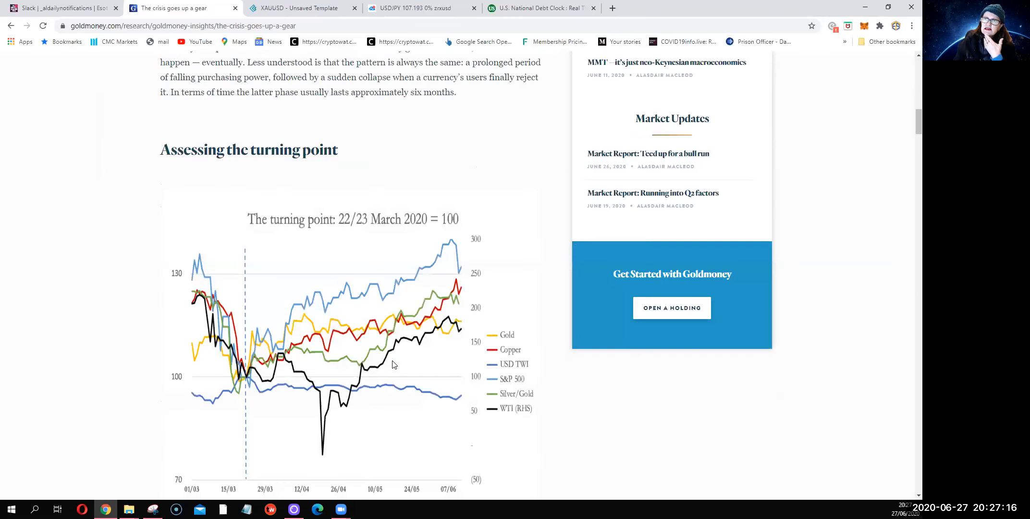
mouse_move(261, 393)
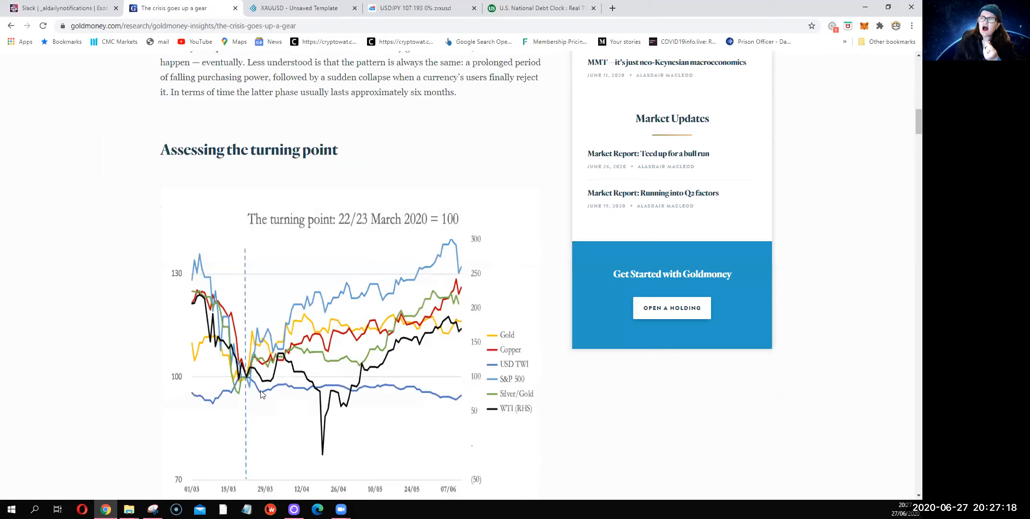
mouse_move(505, 257)
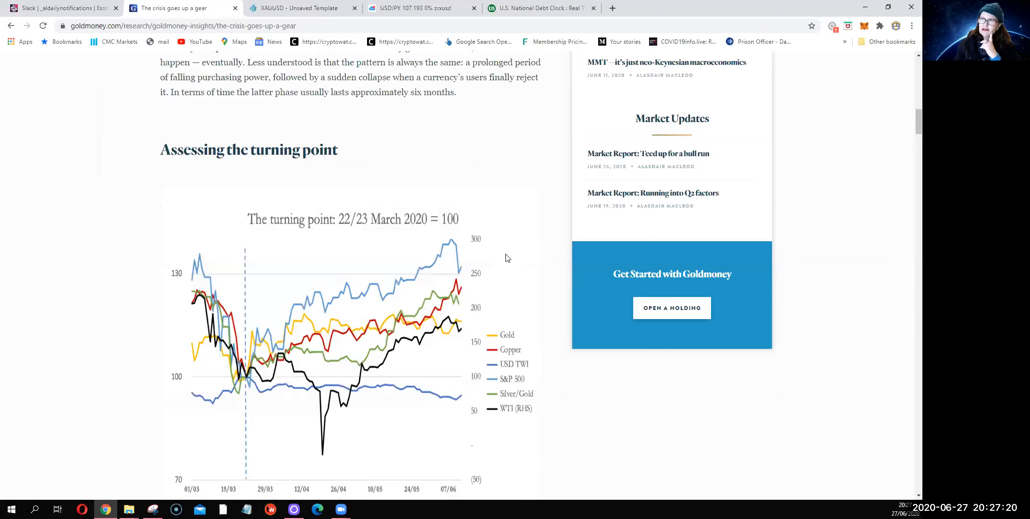
mouse_move(263, 323)
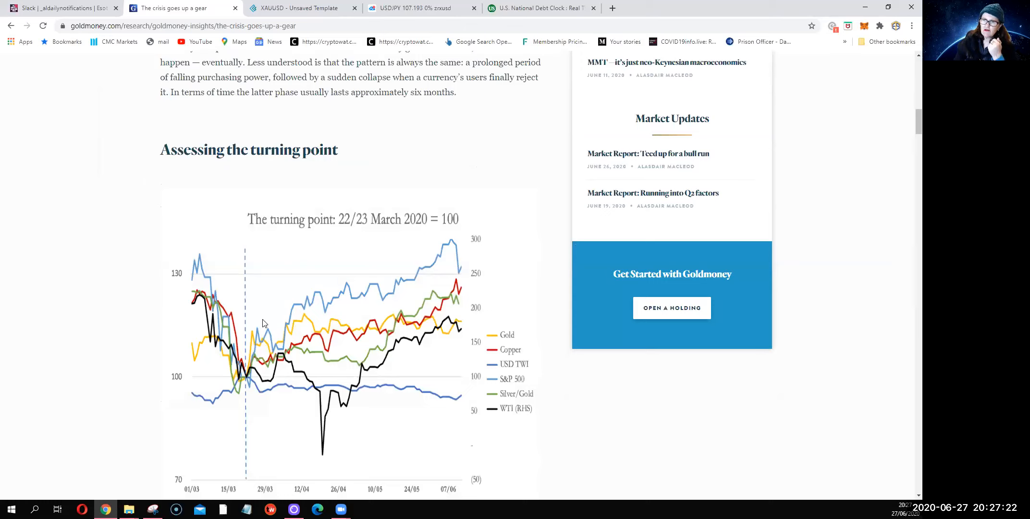
mouse_move(292, 472)
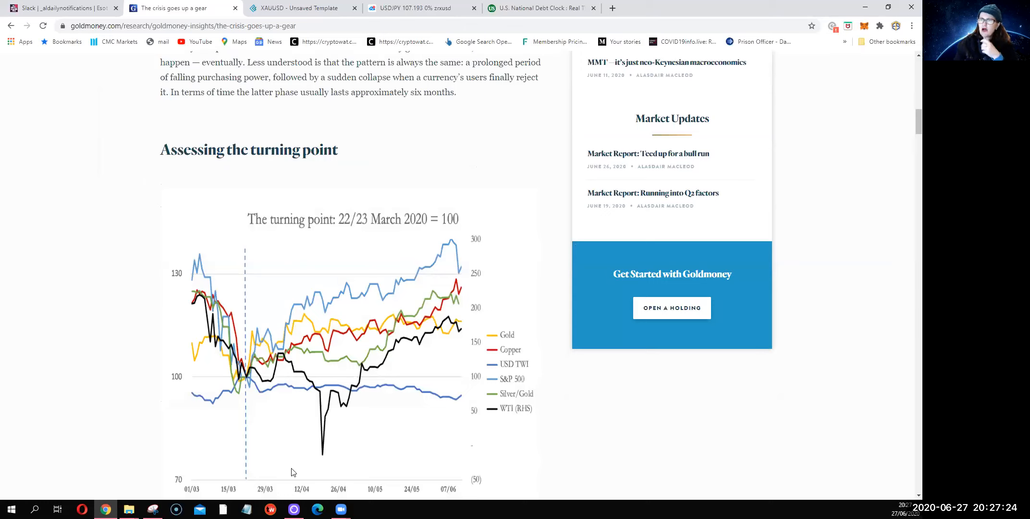
mouse_move(252, 342)
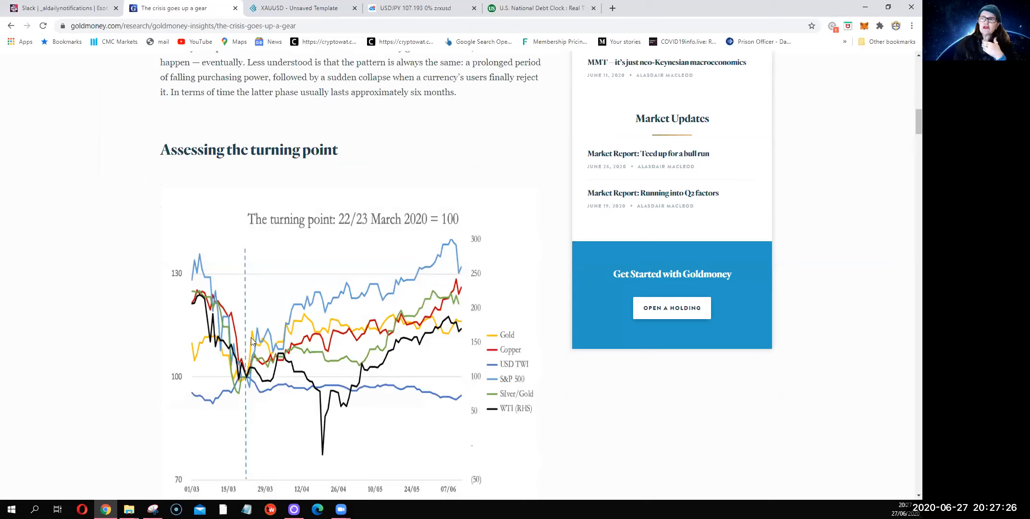
mouse_move(432, 311)
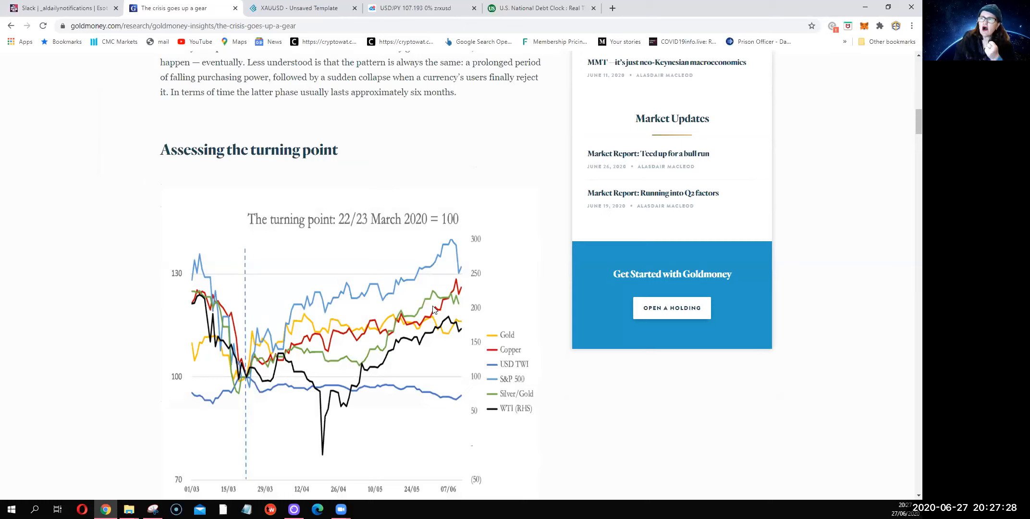
mouse_move(393, 301)
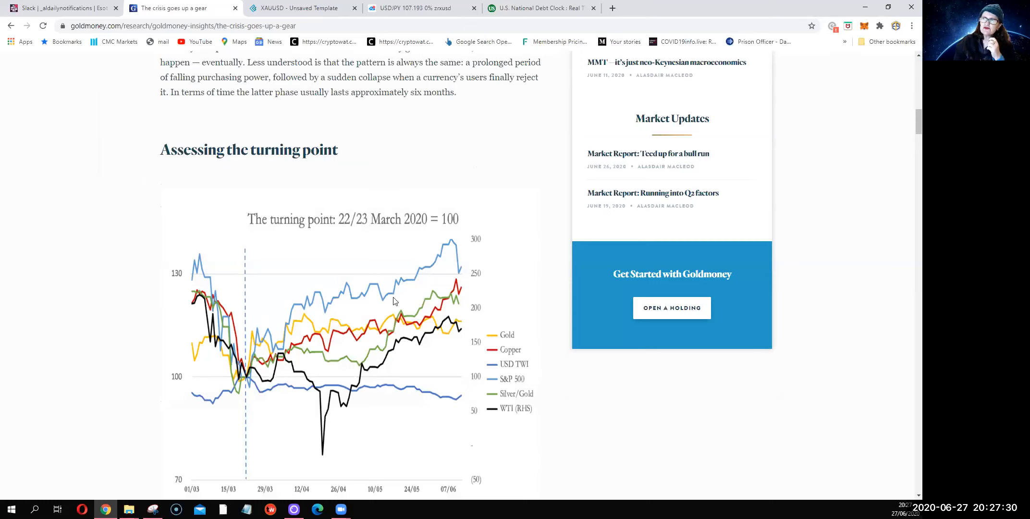
mouse_move(418, 268)
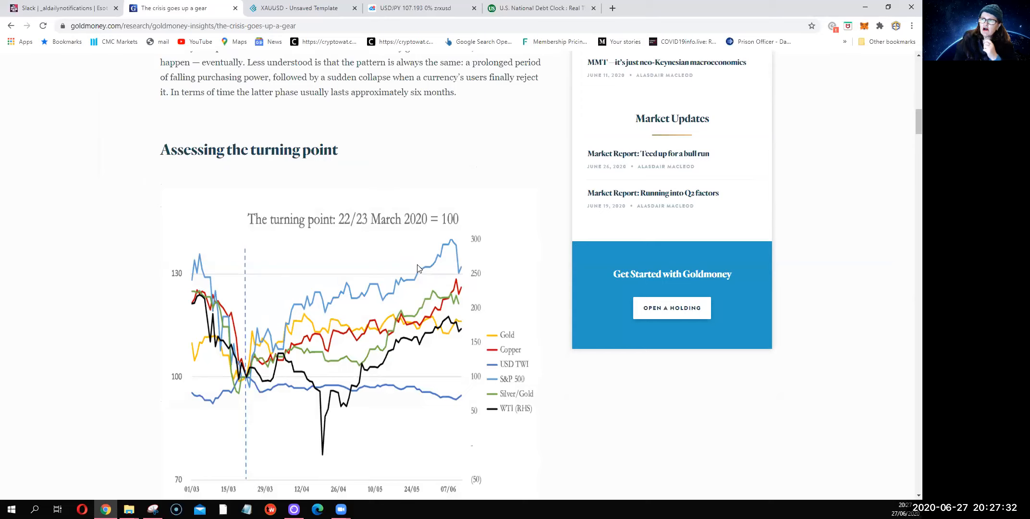
mouse_move(439, 372)
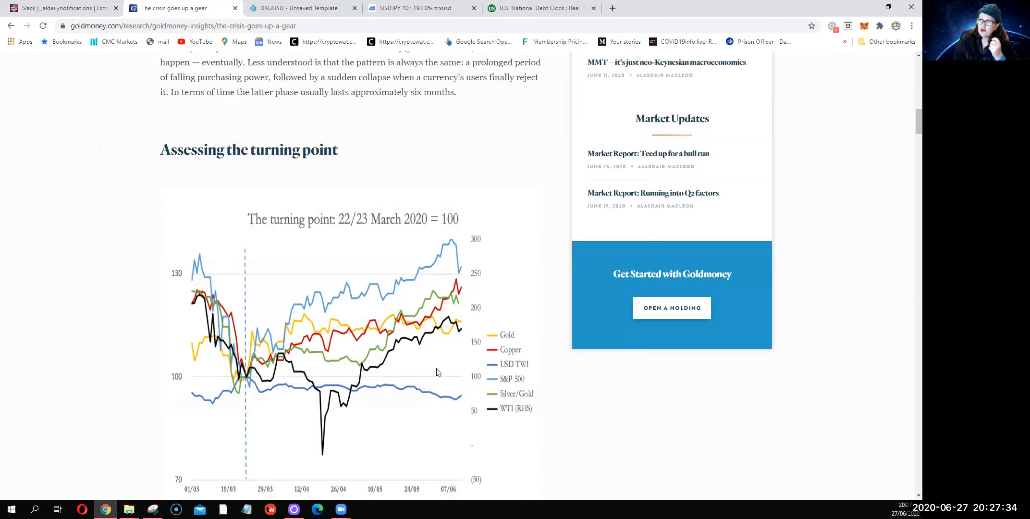
mouse_move(478, 313)
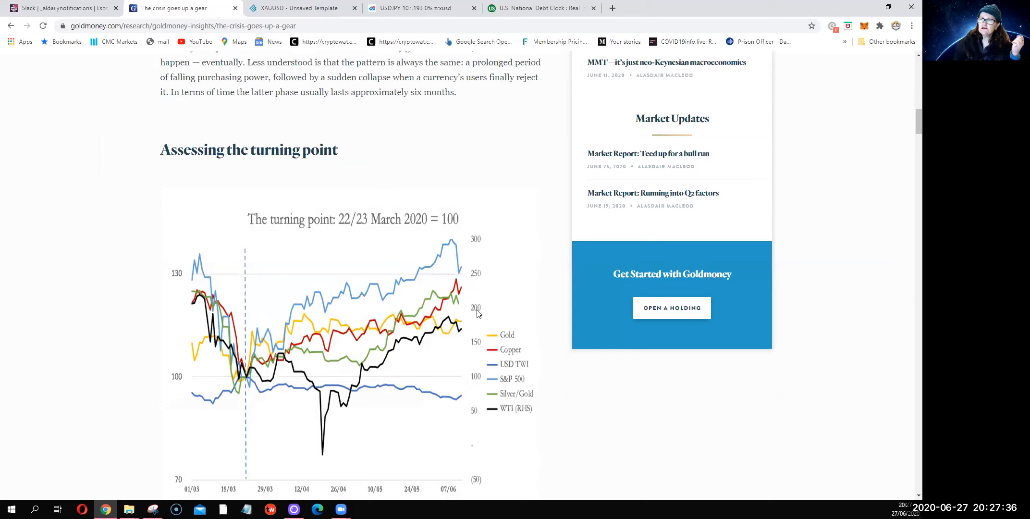
mouse_move(355, 409)
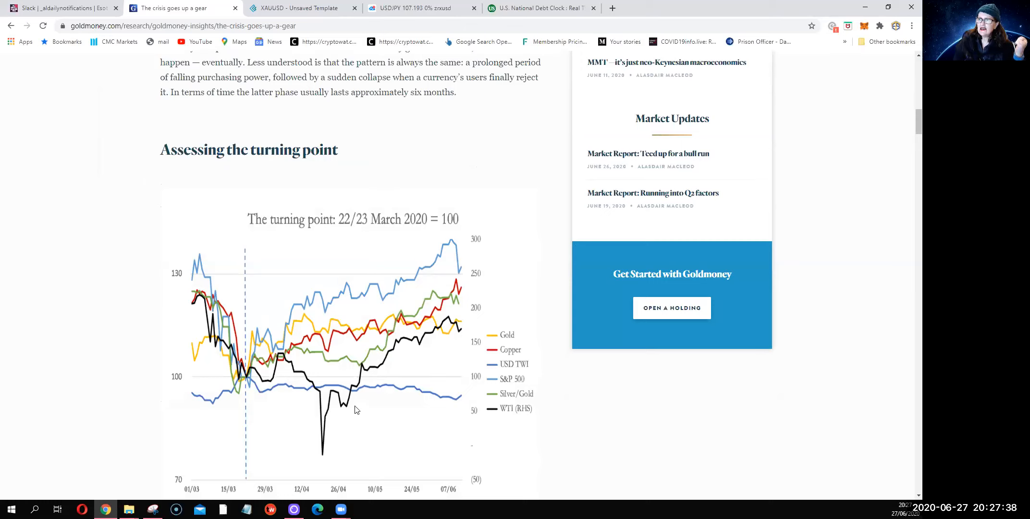
mouse_move(322, 457)
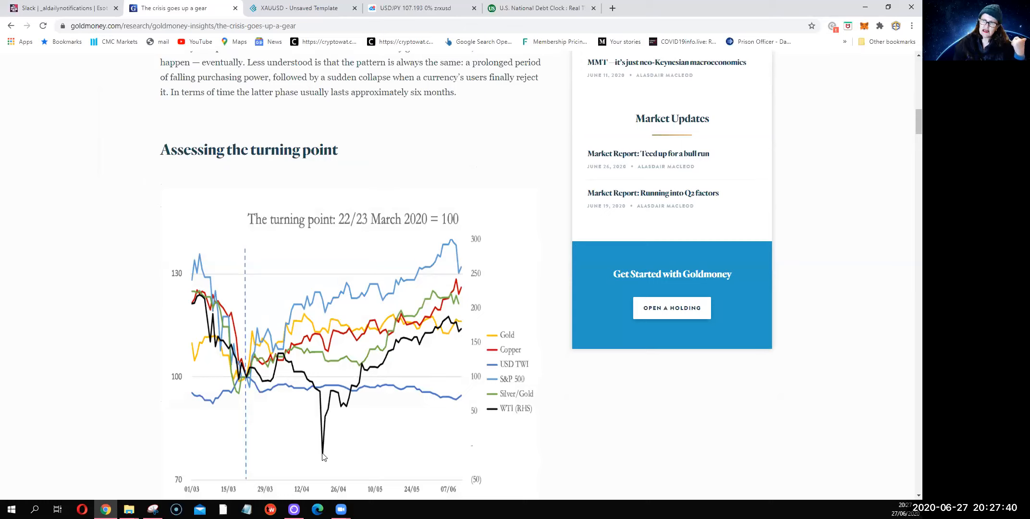
mouse_move(450, 326)
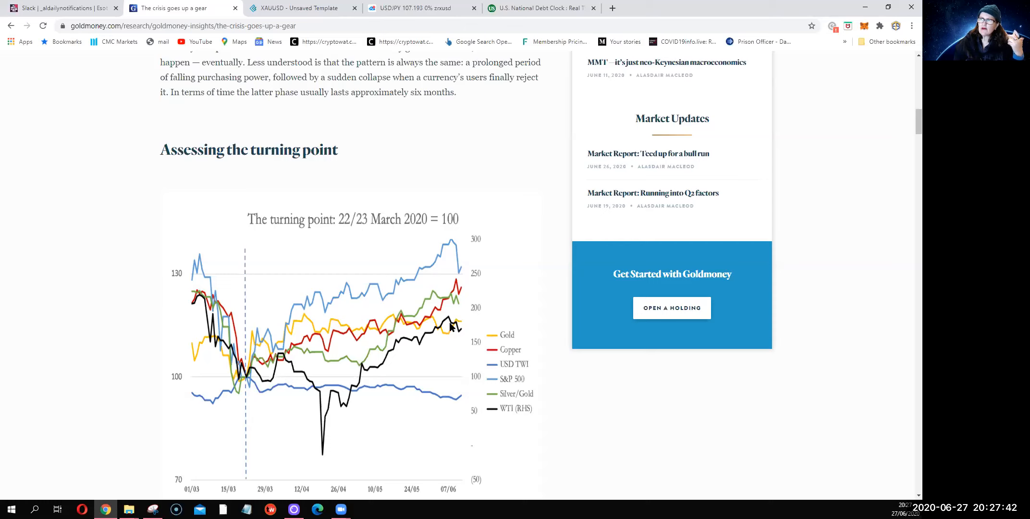
mouse_move(460, 304)
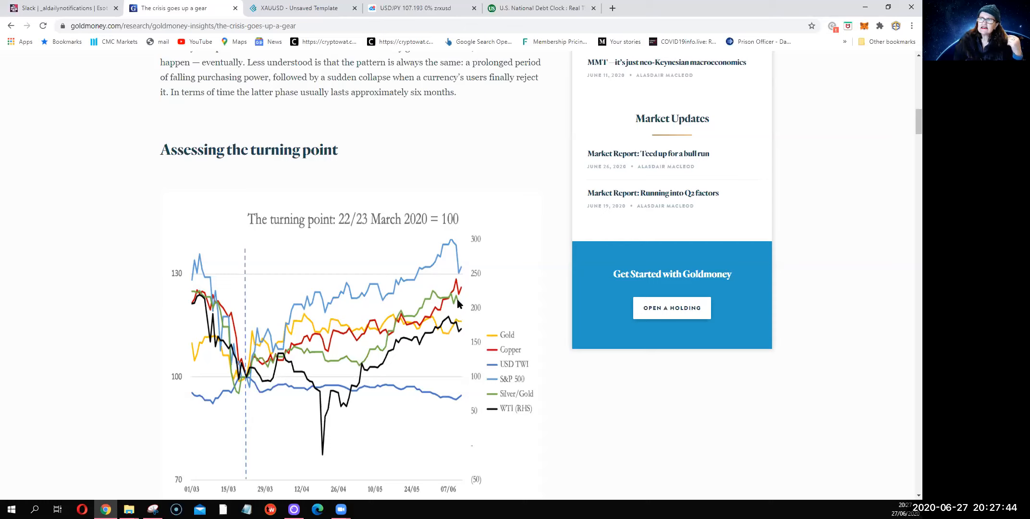
mouse_move(460, 338)
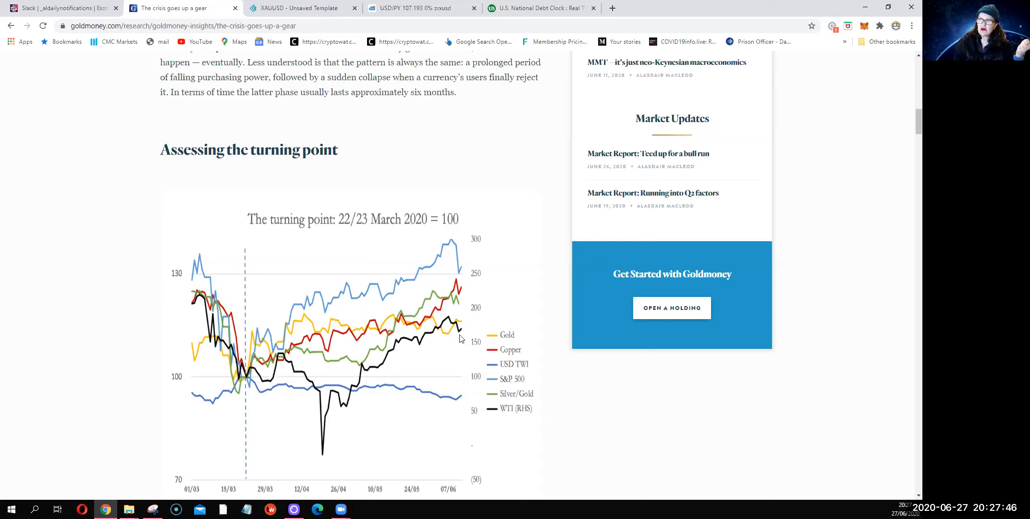
mouse_move(517, 369)
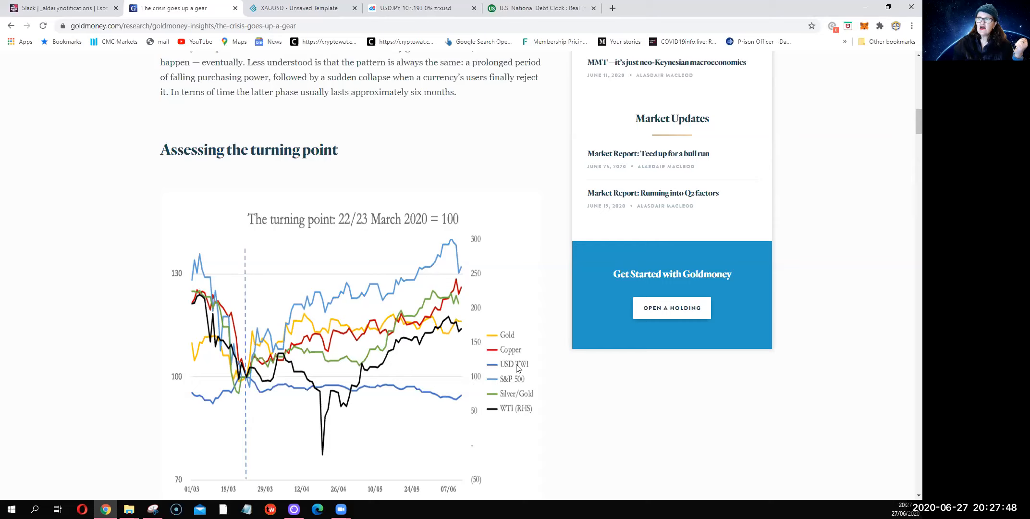
mouse_move(257, 387)
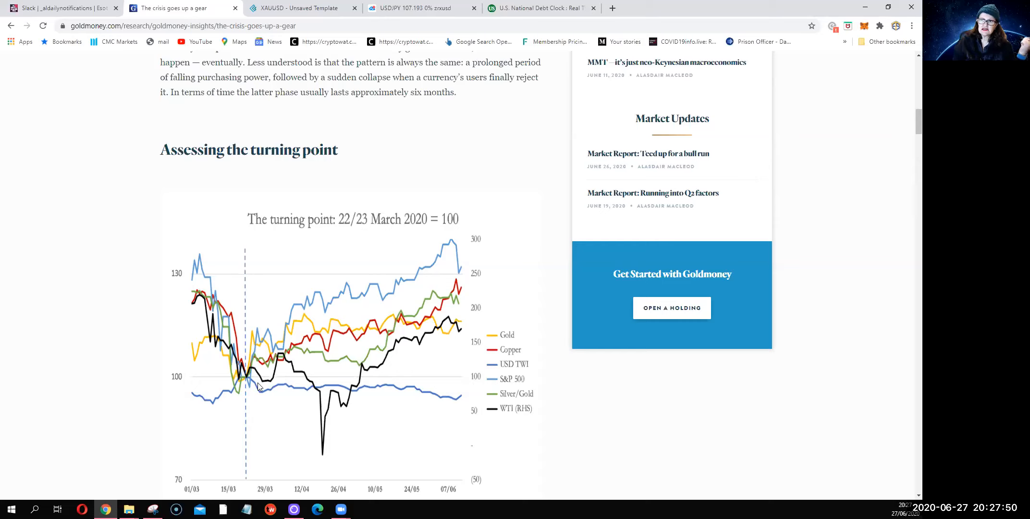
mouse_move(464, 400)
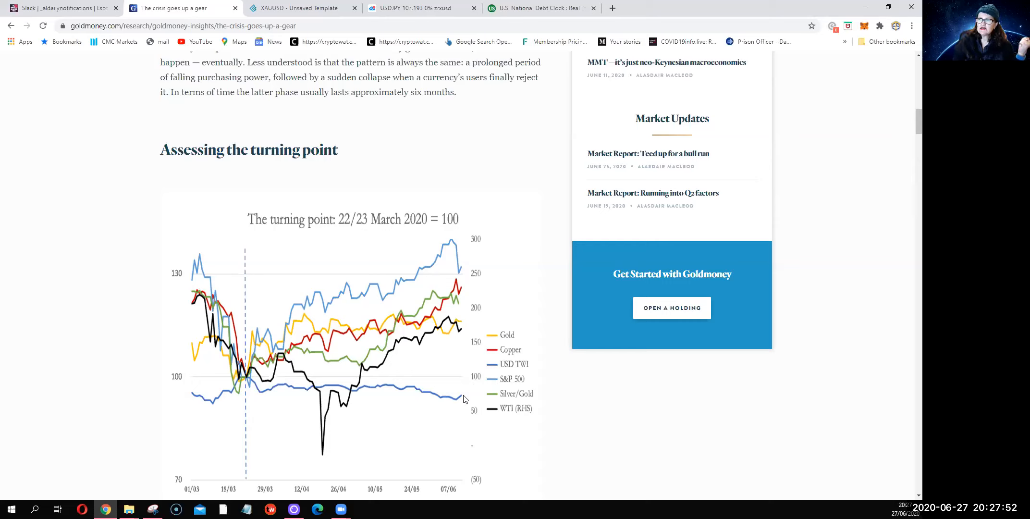
scroll(down, 3)
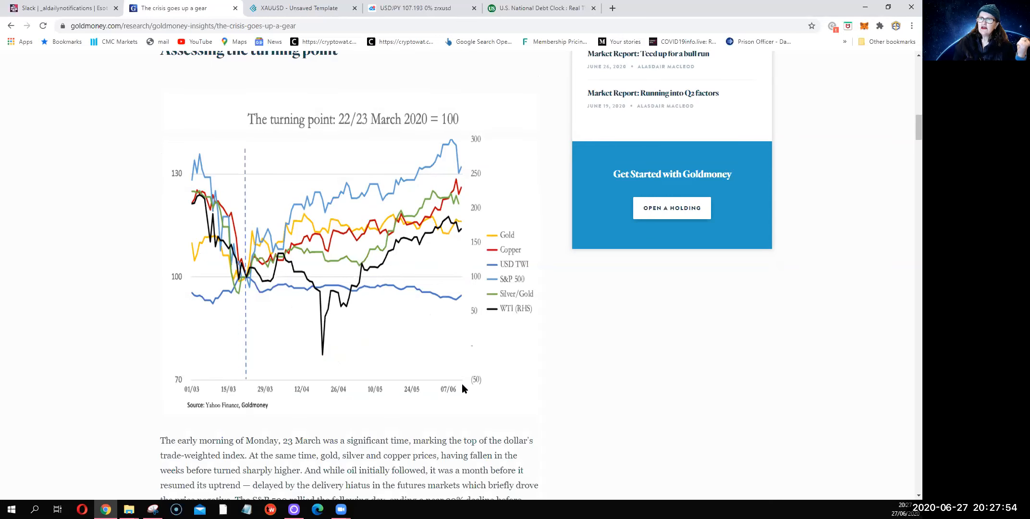
scroll(down, 3)
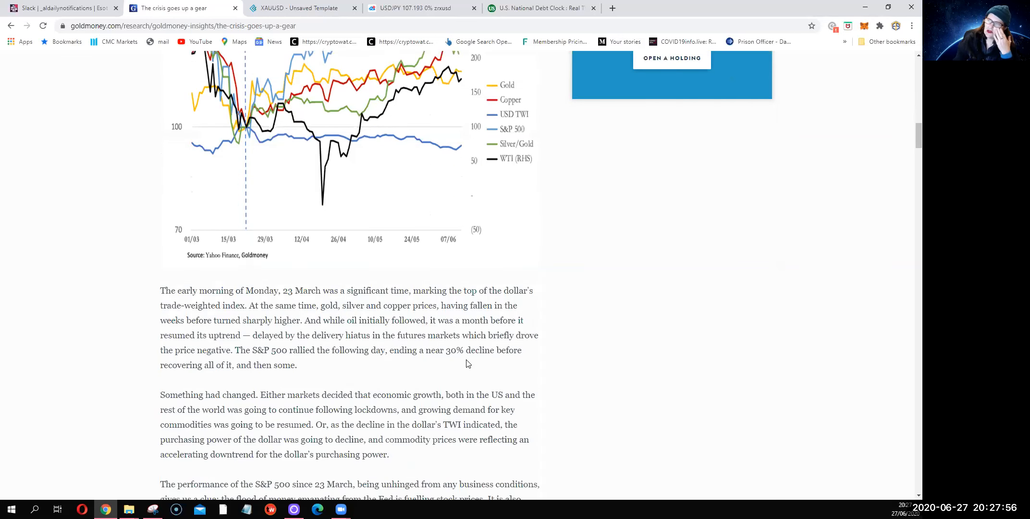
mouse_move(452, 310)
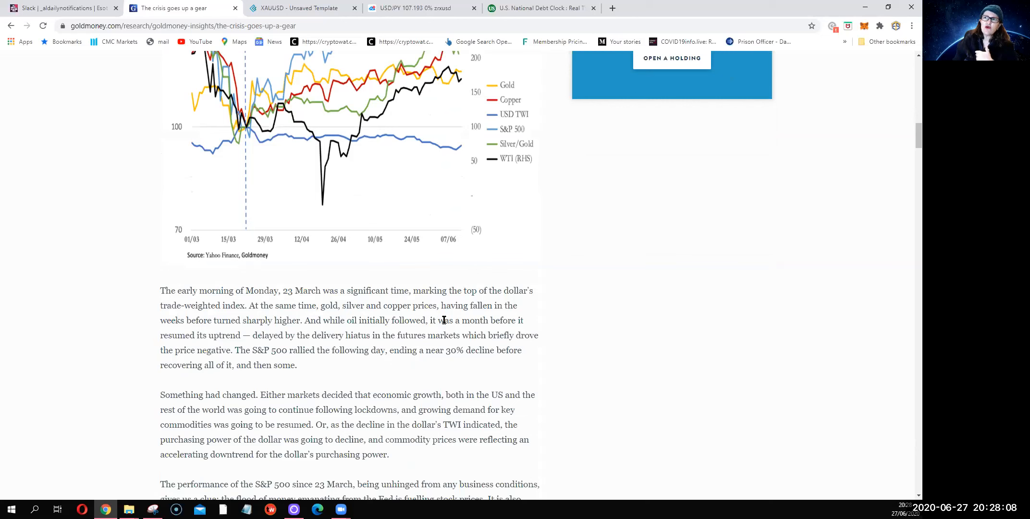
Step: Switch to the Koyfin tab with the daily XAUUSD gold price chart
click(296, 7)
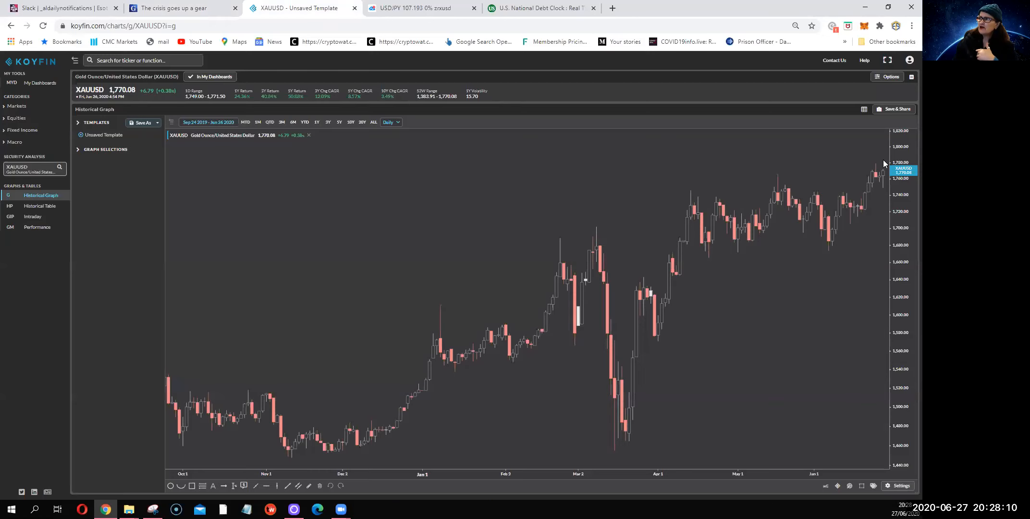
mouse_move(872, 168)
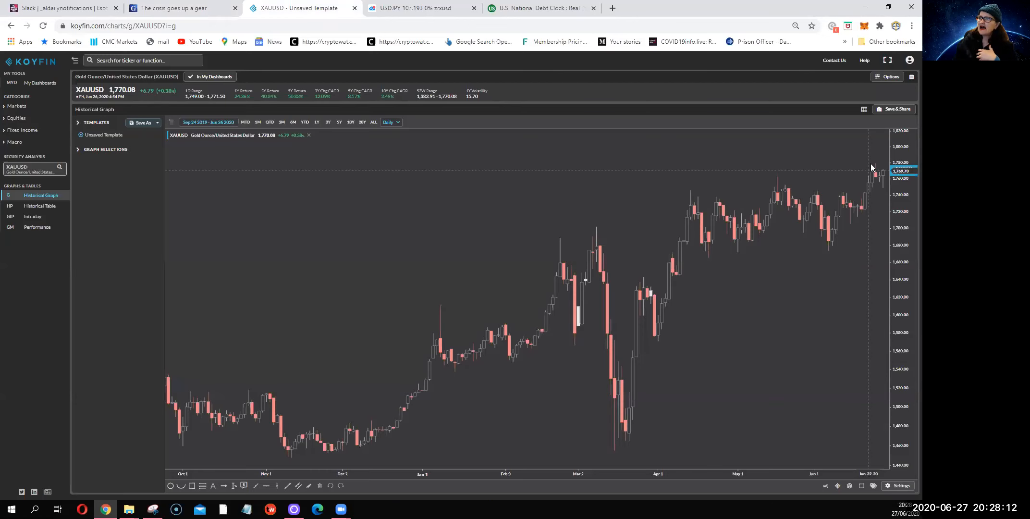
mouse_move(740, 333)
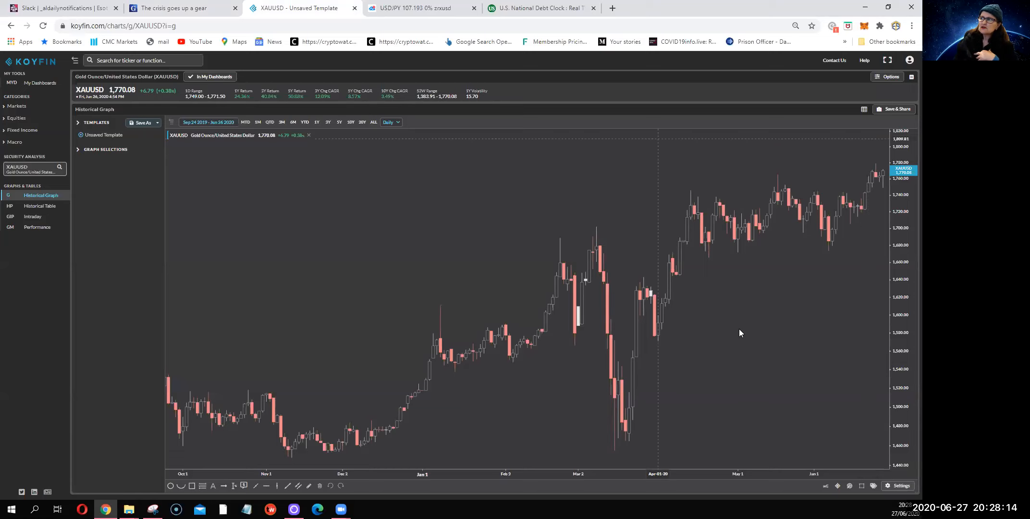
mouse_move(721, 358)
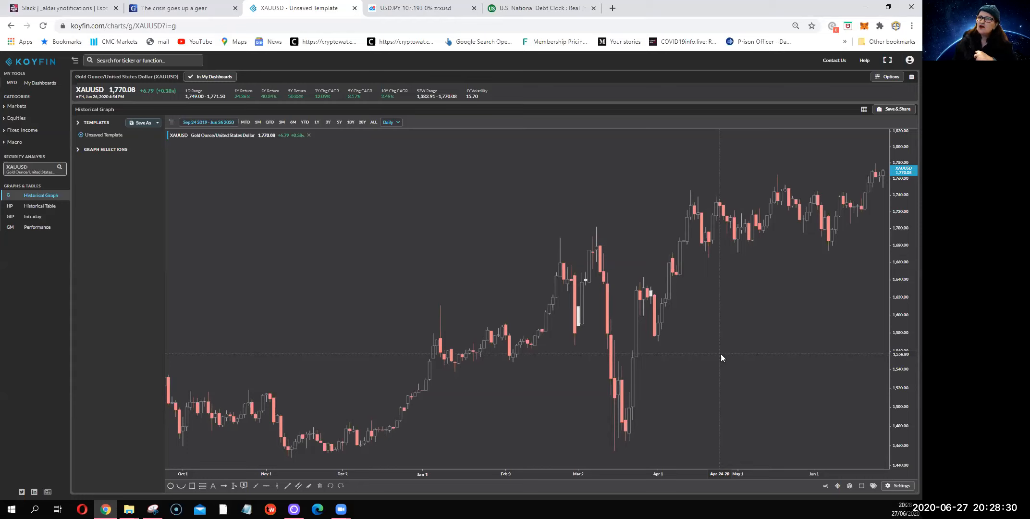
mouse_move(735, 353)
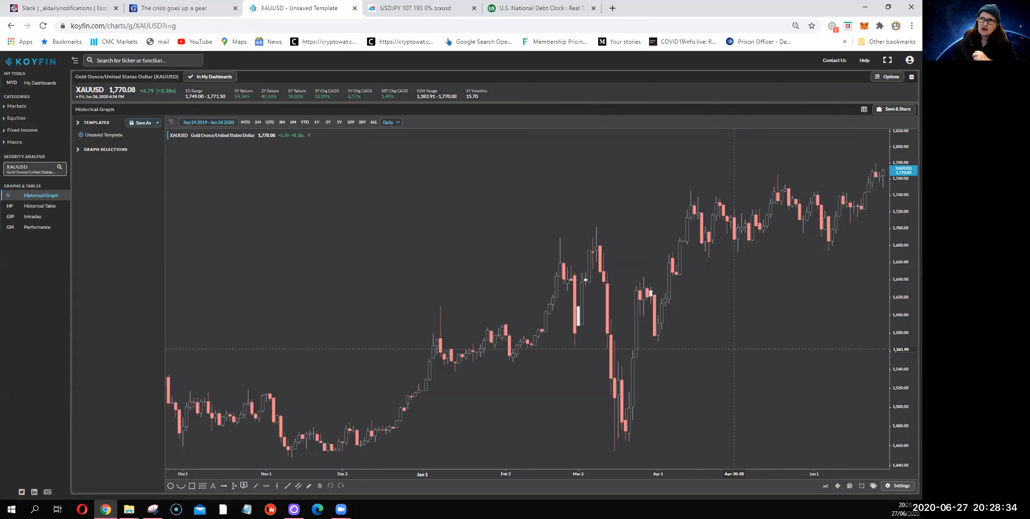
mouse_move(122, 5)
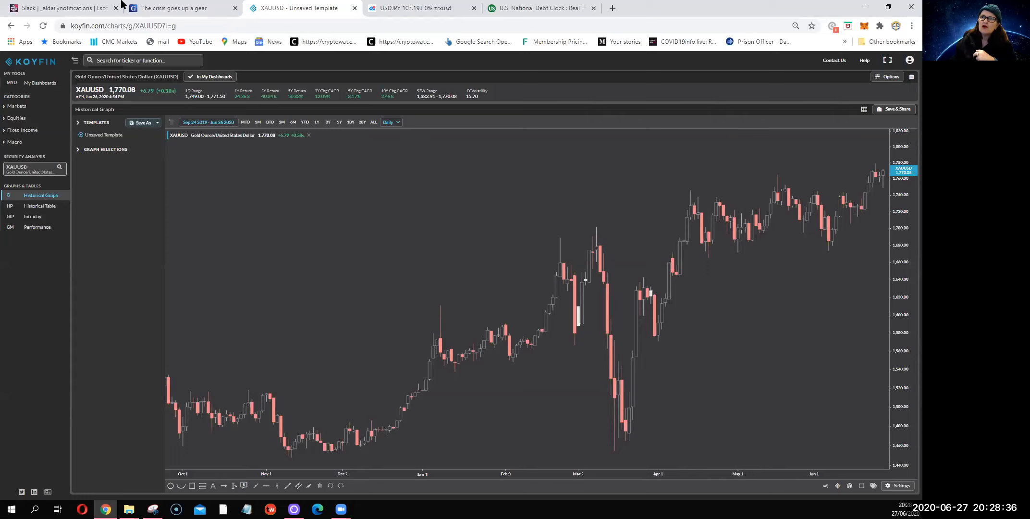
mouse_move(672, 391)
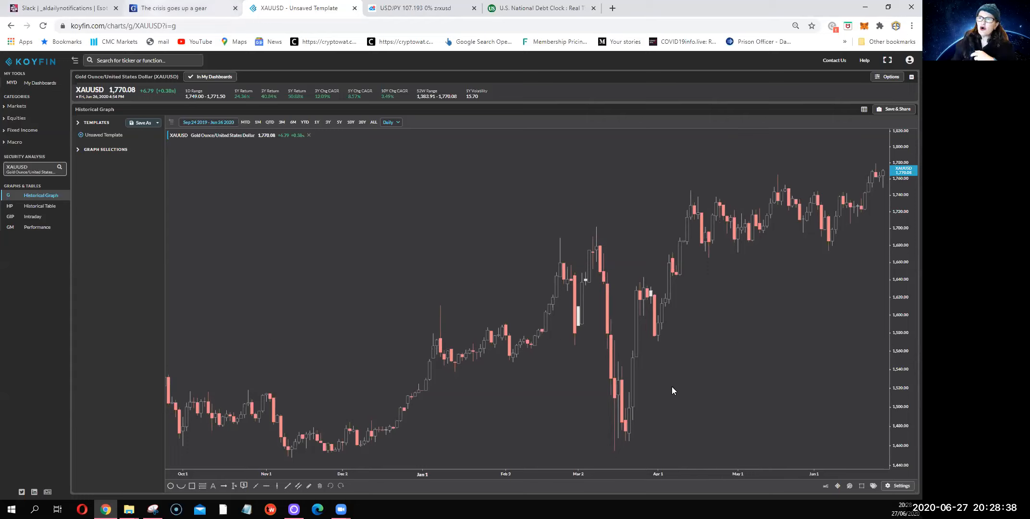
Step: Return to the article and read past the Fed March rate-cut paragraphs to the central bank inflation heading
click(174, 8)
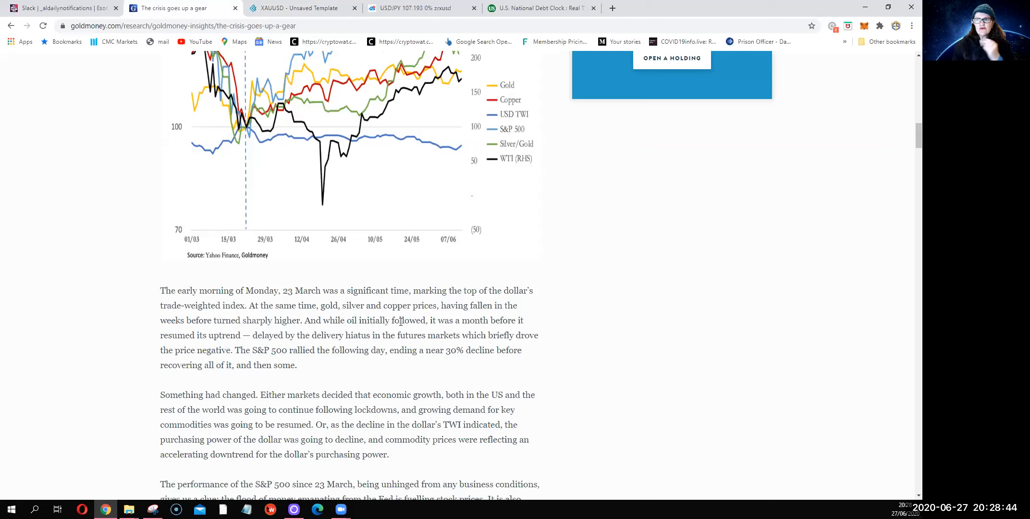
scroll(down, 3)
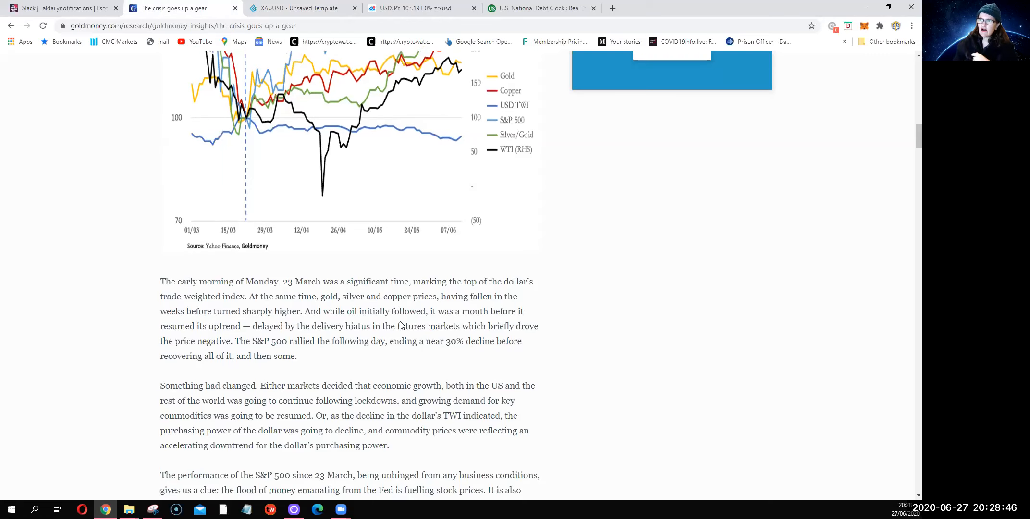
scroll(down, 3)
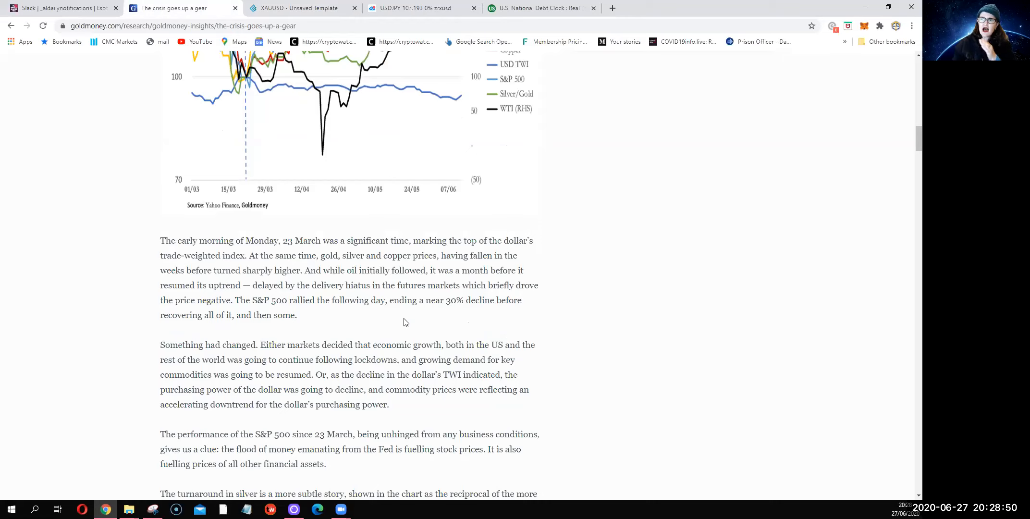
mouse_move(396, 280)
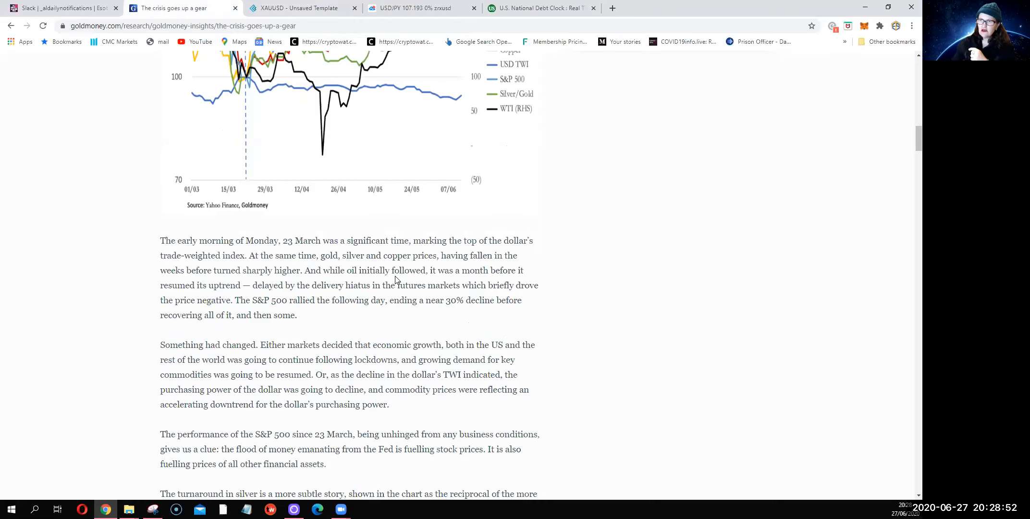
scroll(down, 3)
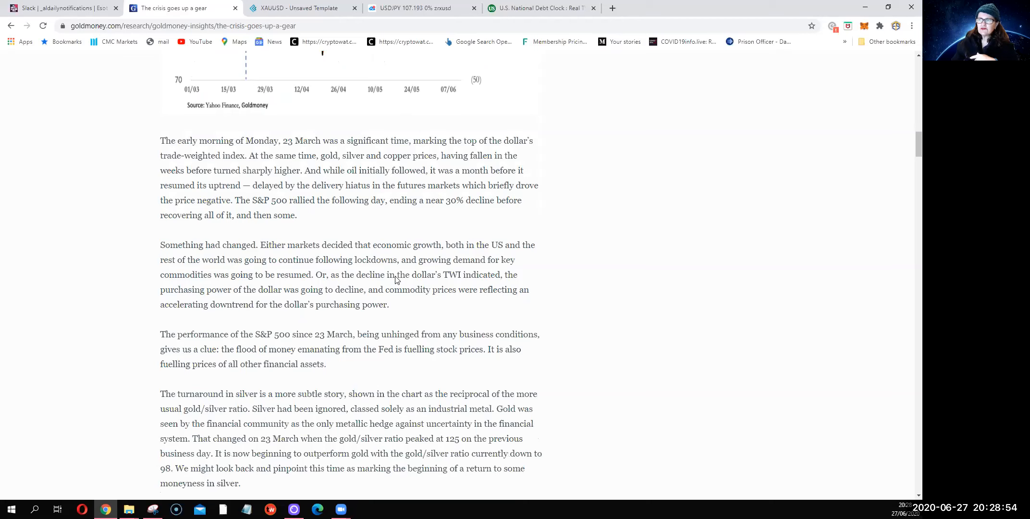
scroll(down, 3)
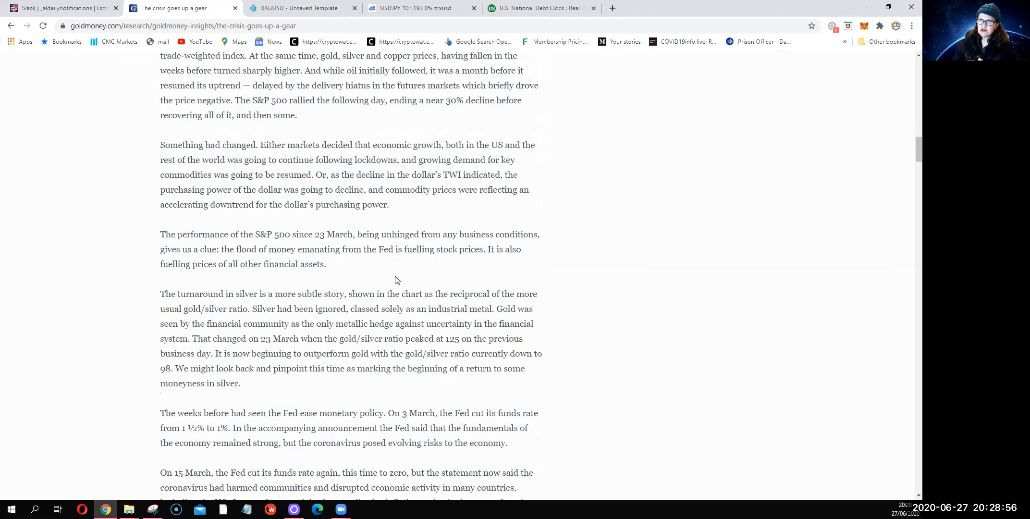
mouse_move(391, 280)
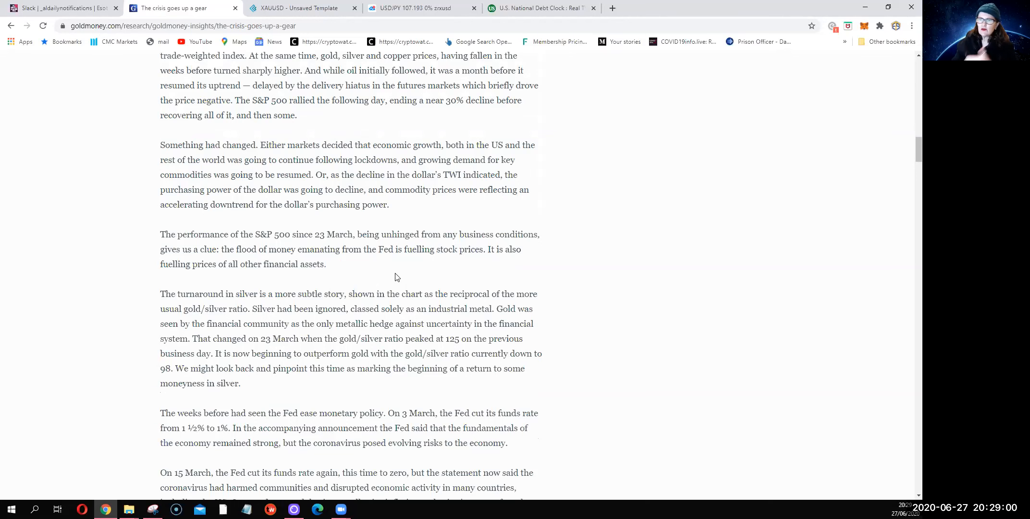
scroll(down, 3)
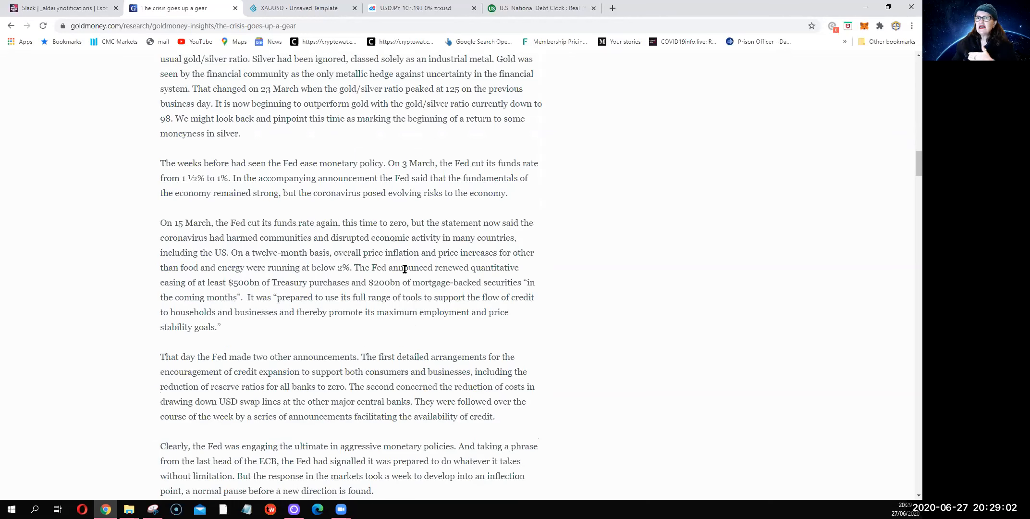
scroll(down, 3)
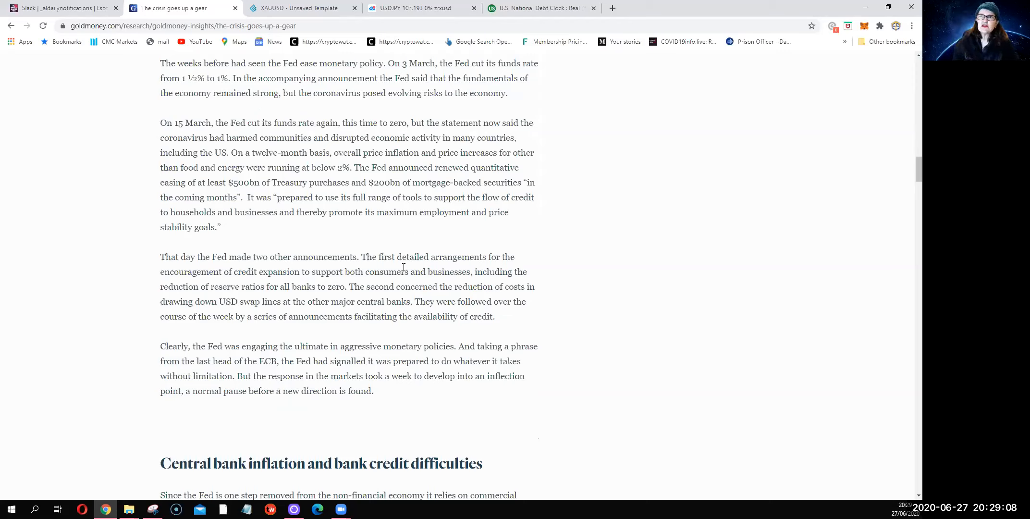
mouse_move(403, 224)
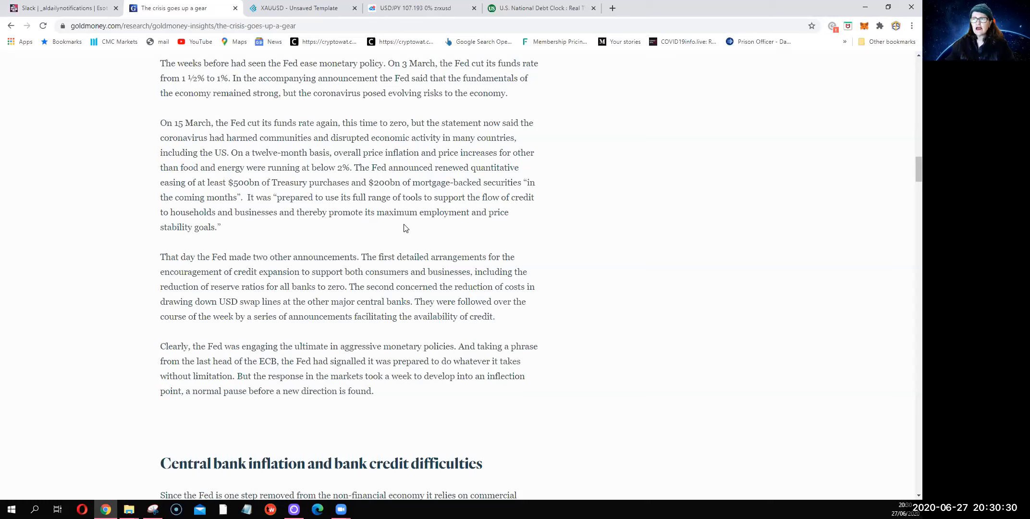
Step: Scroll through 'Systemic issues are being ignored' down to the Figure 1 G-SIB table
scroll(down, 3)
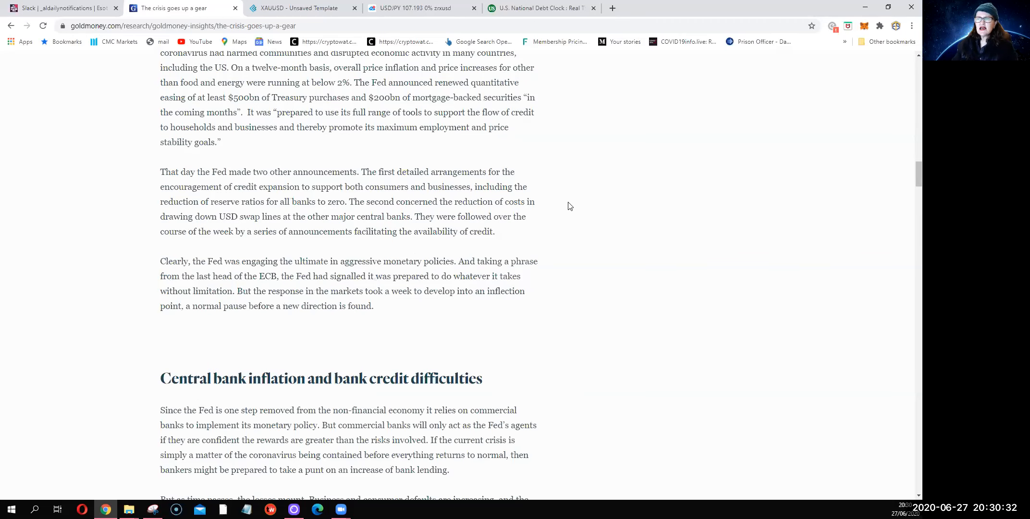
scroll(down, 3)
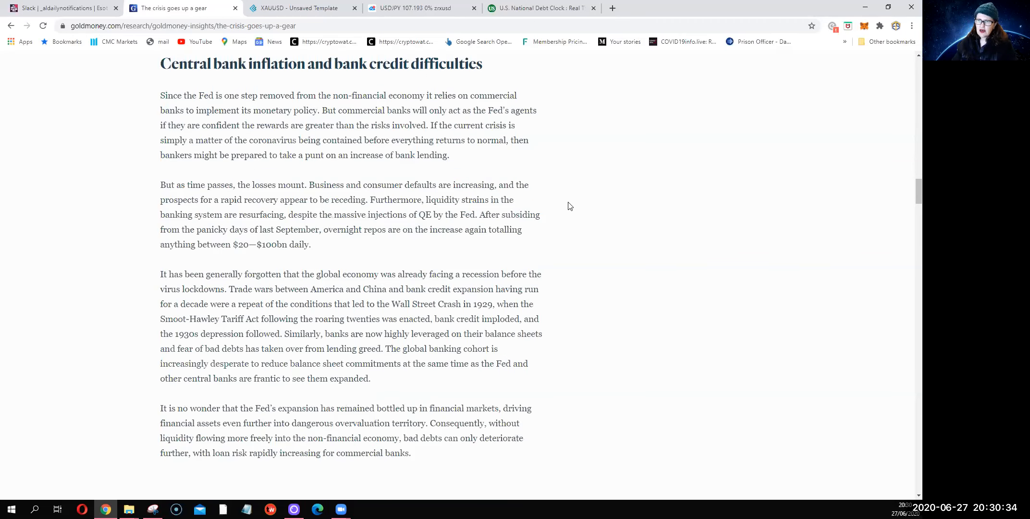
scroll(down, 3)
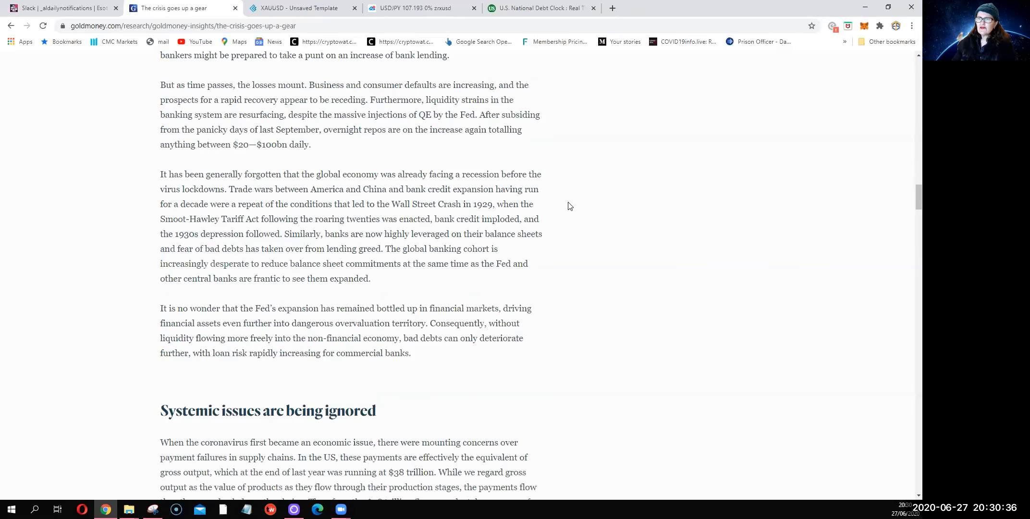
scroll(down, 3)
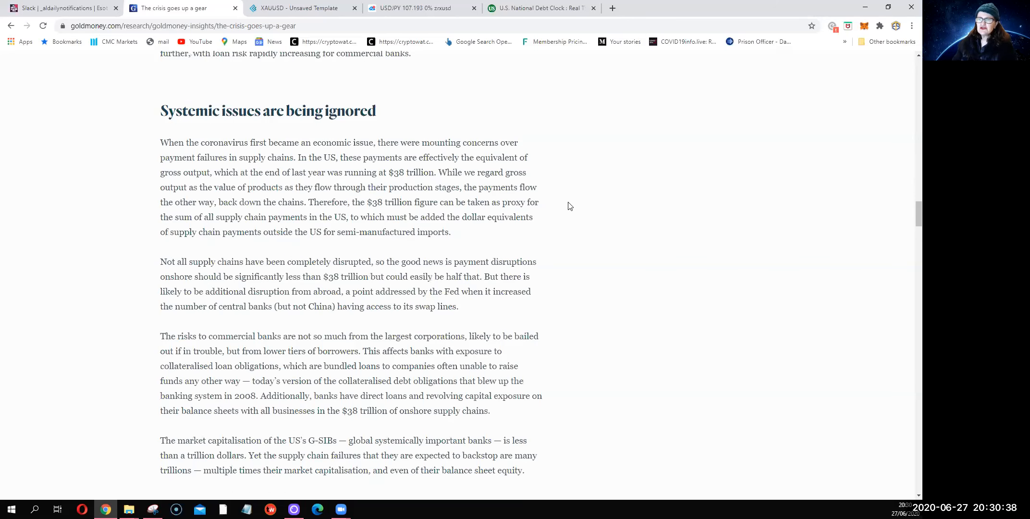
scroll(down, 3)
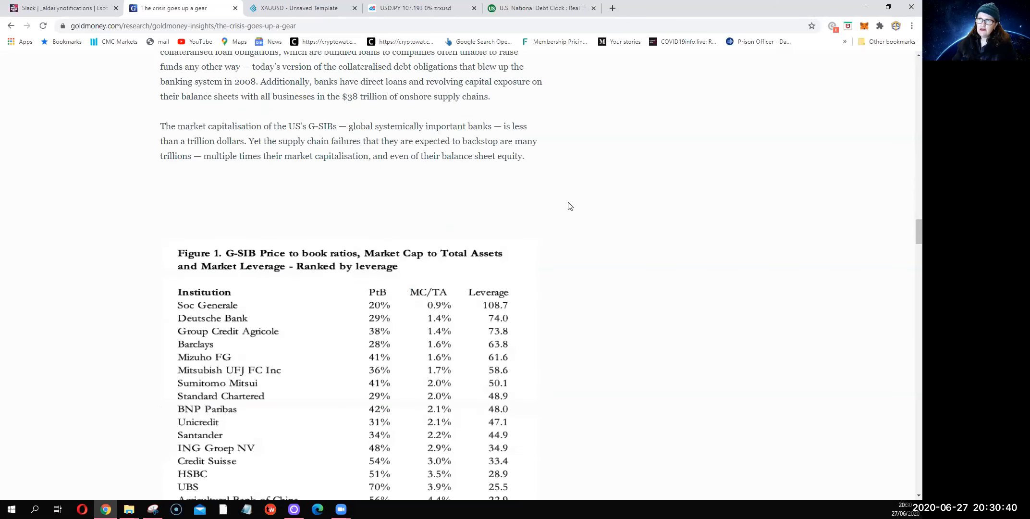
scroll(up, 3)
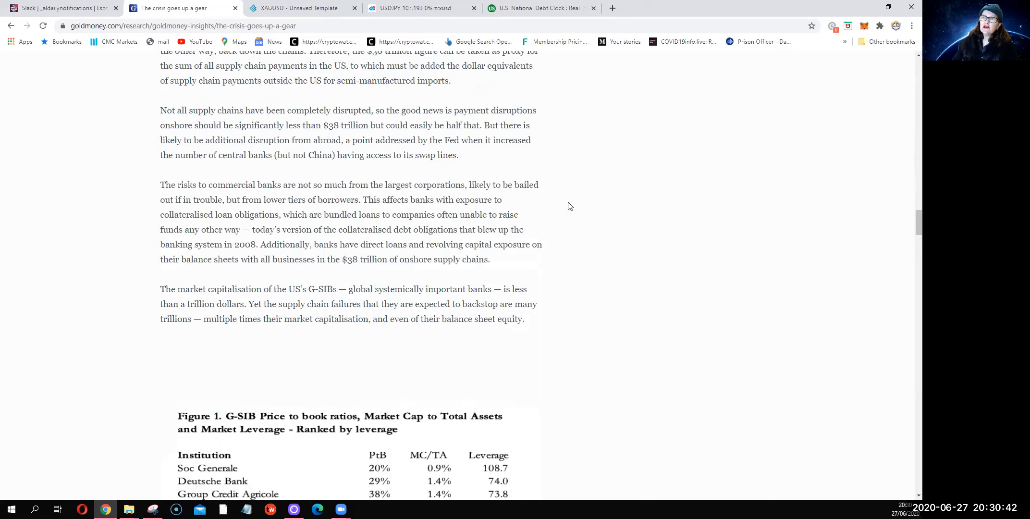
Step: Look back at the systemic issues and supply-chain paragraphs, then return to the G-SIB table rows
scroll(down, 3)
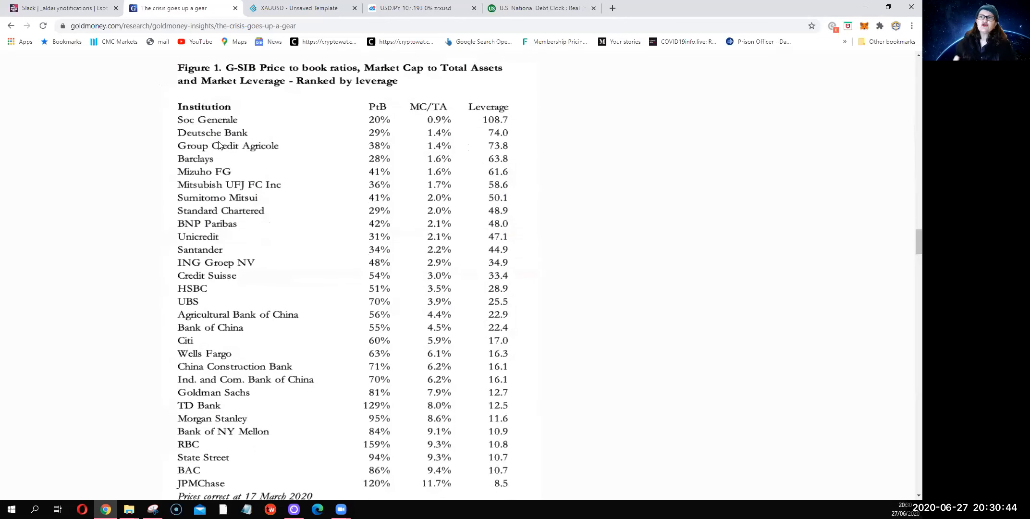
mouse_move(322, 376)
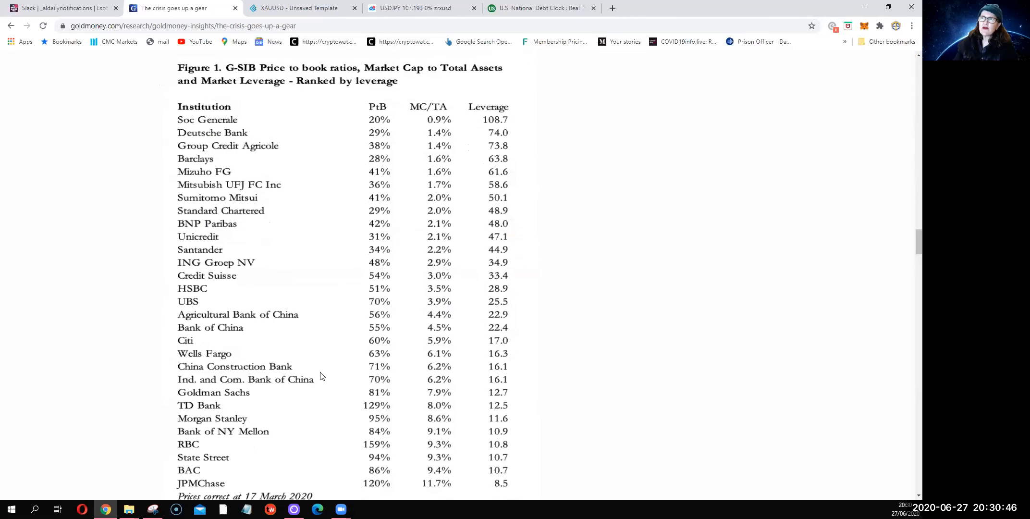
mouse_move(450, 156)
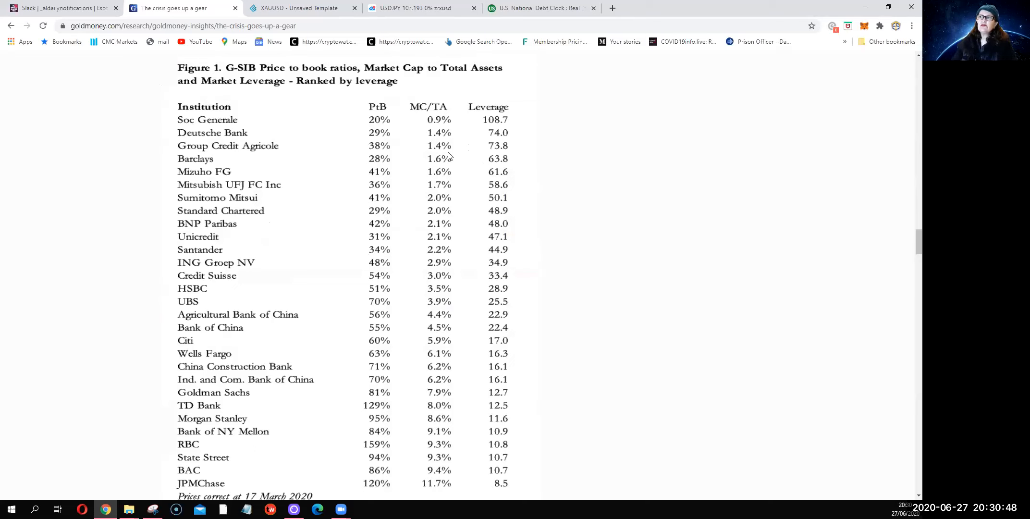
mouse_move(499, 127)
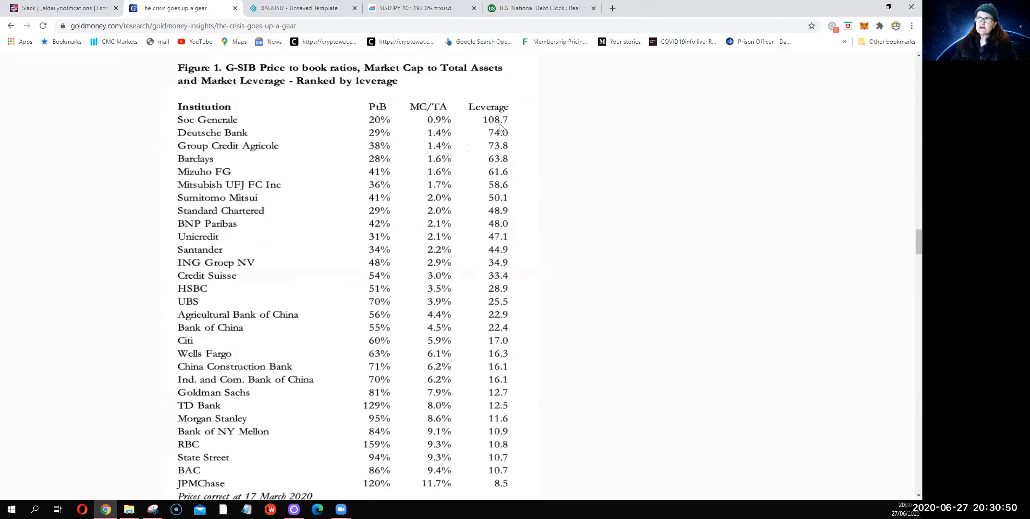
mouse_move(310, 117)
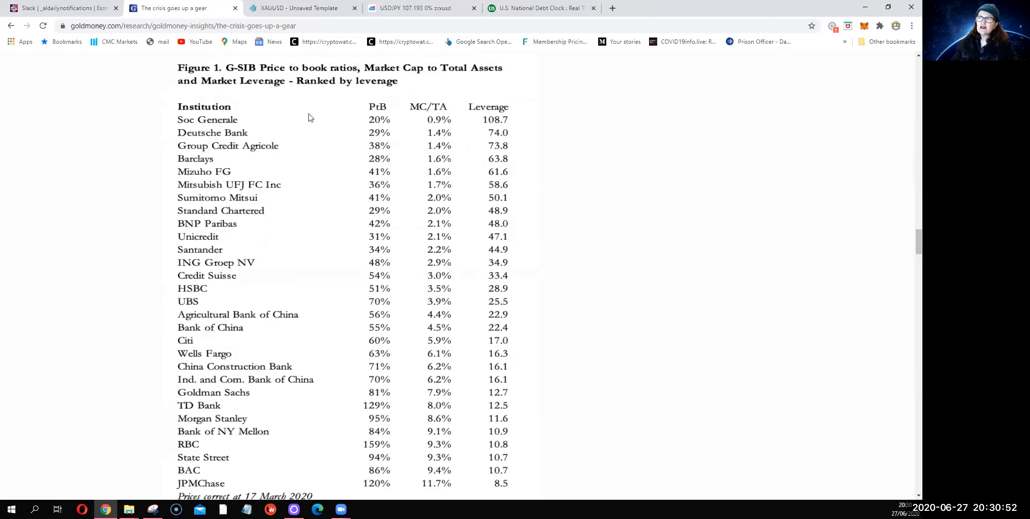
mouse_move(511, 126)
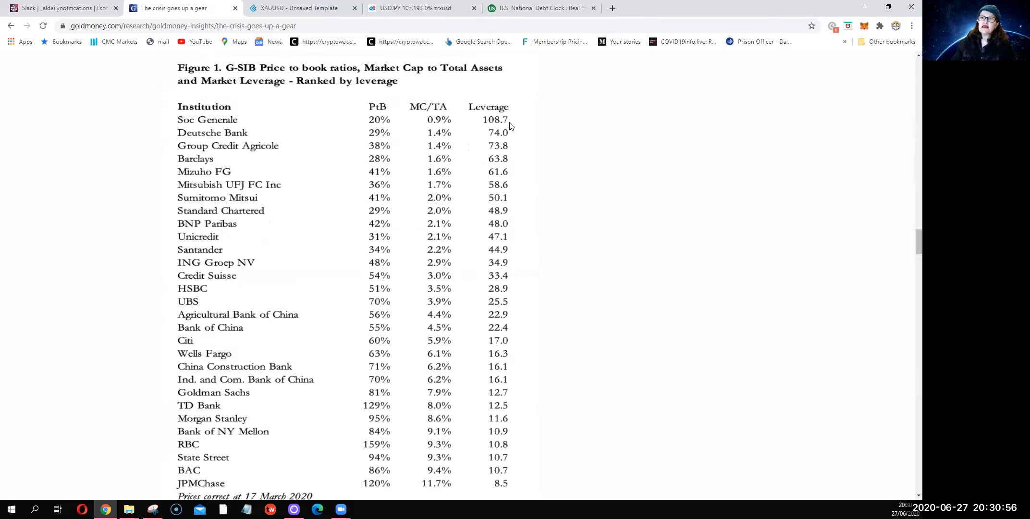
mouse_move(251, 172)
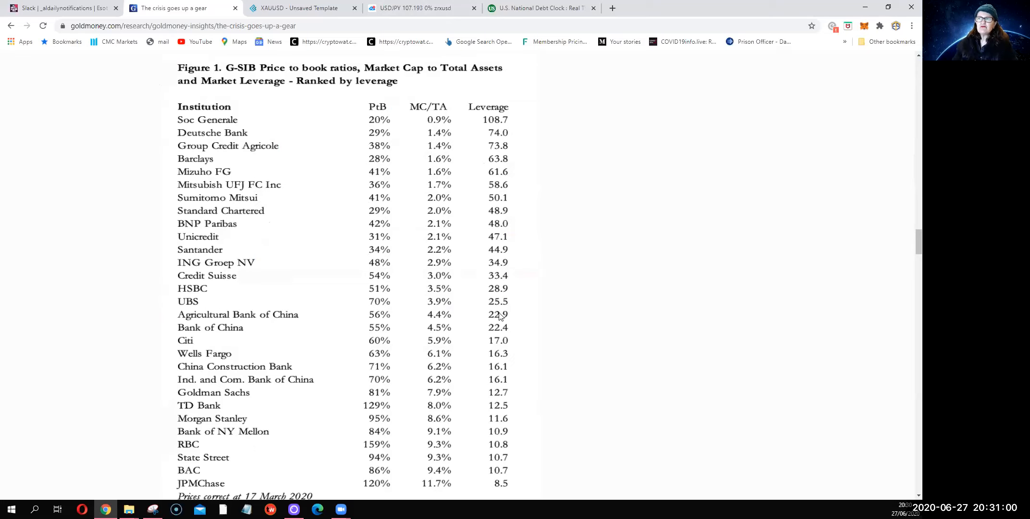
scroll(up, 3)
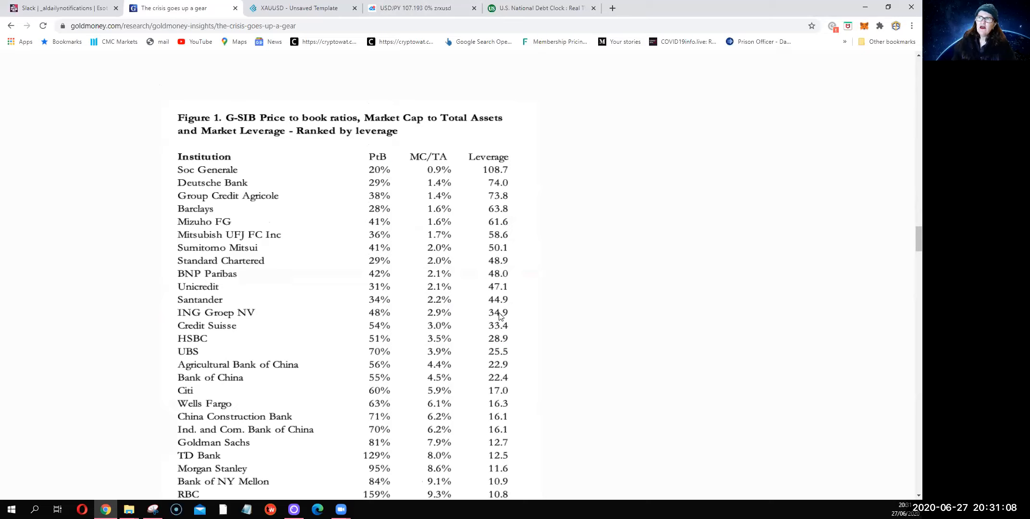
mouse_move(438, 117)
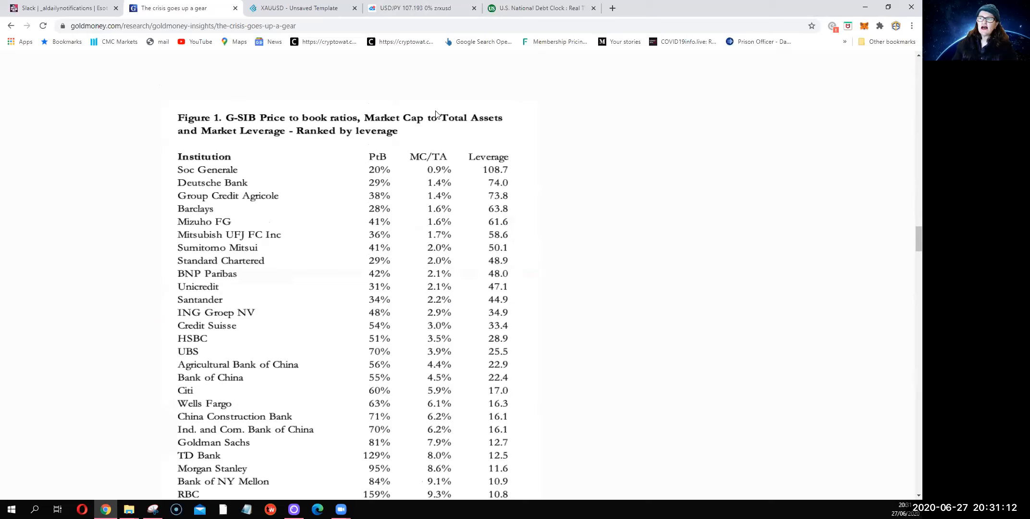
mouse_move(447, 168)
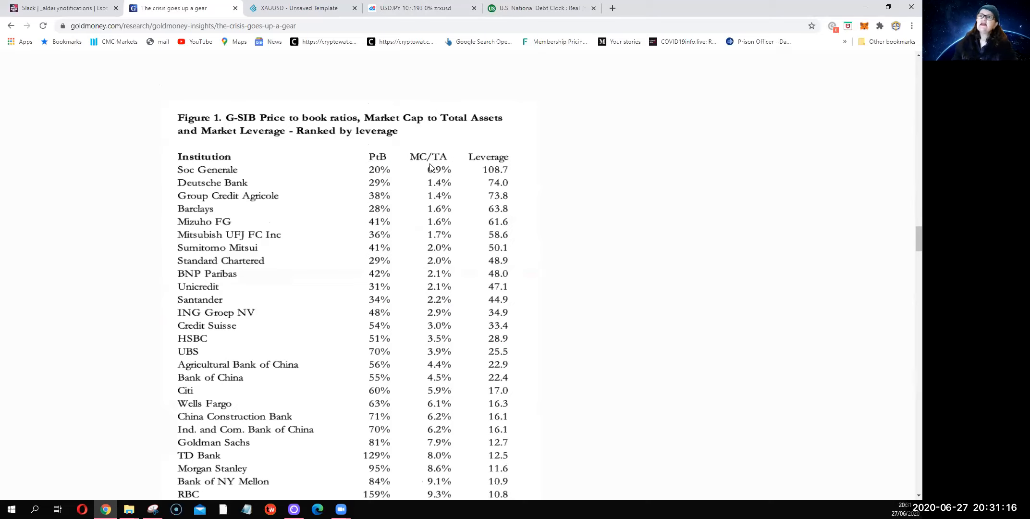
scroll(up, 3)
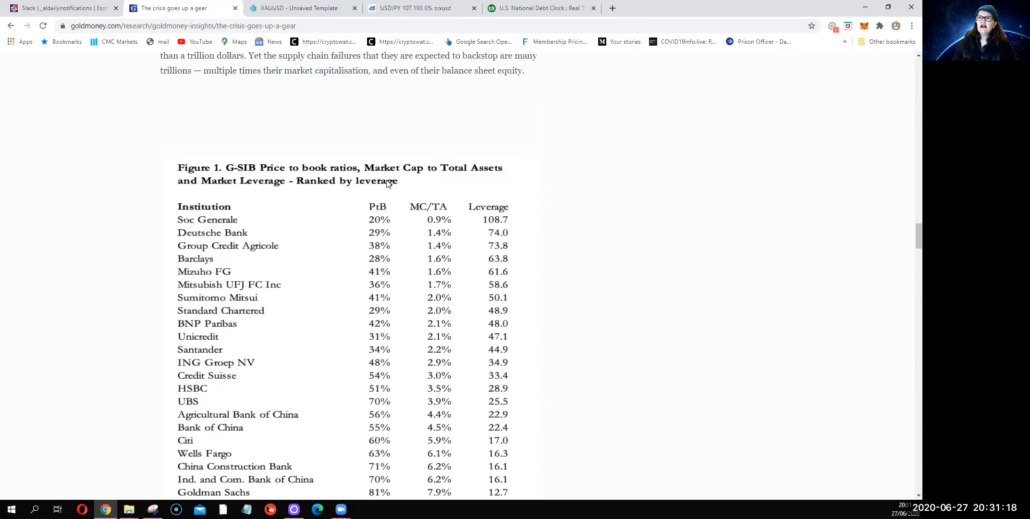
scroll(up, 3)
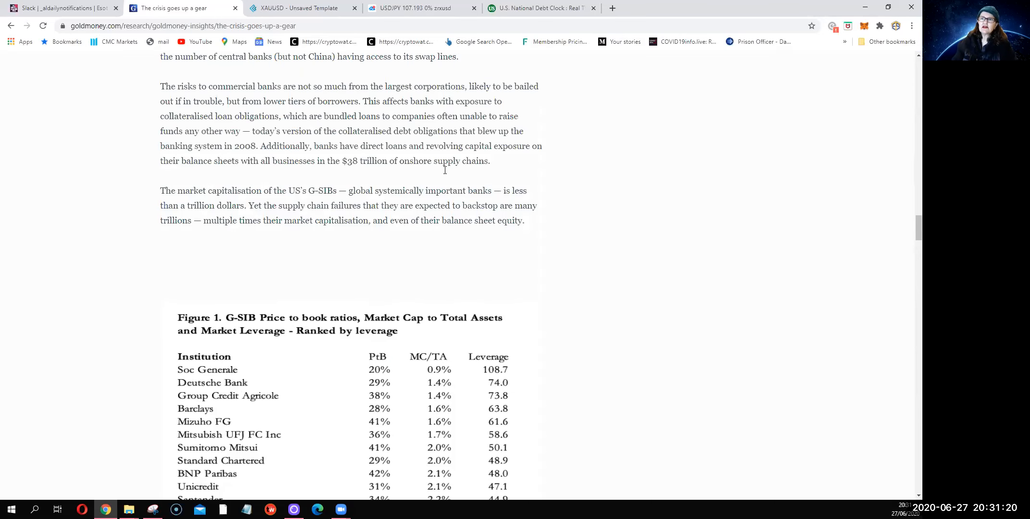
mouse_move(264, 235)
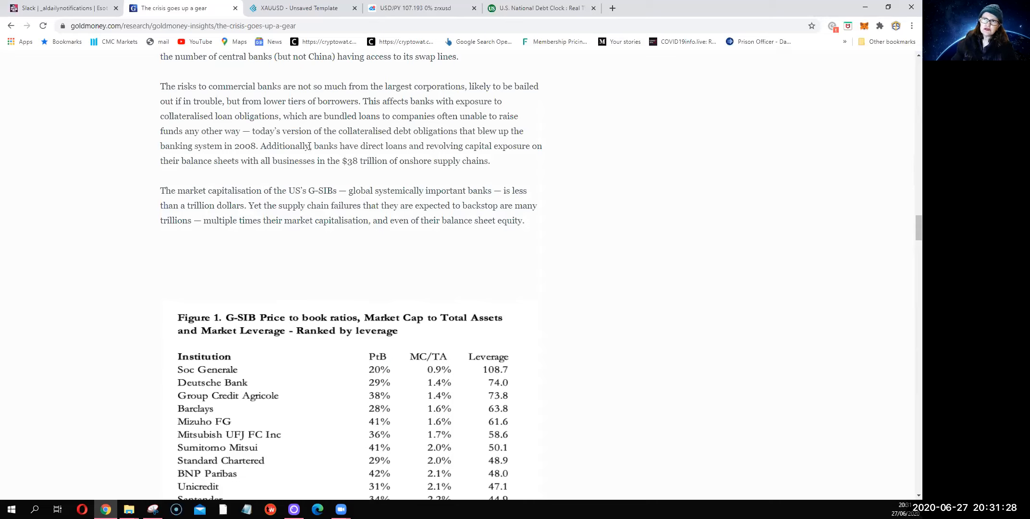
mouse_move(256, 129)
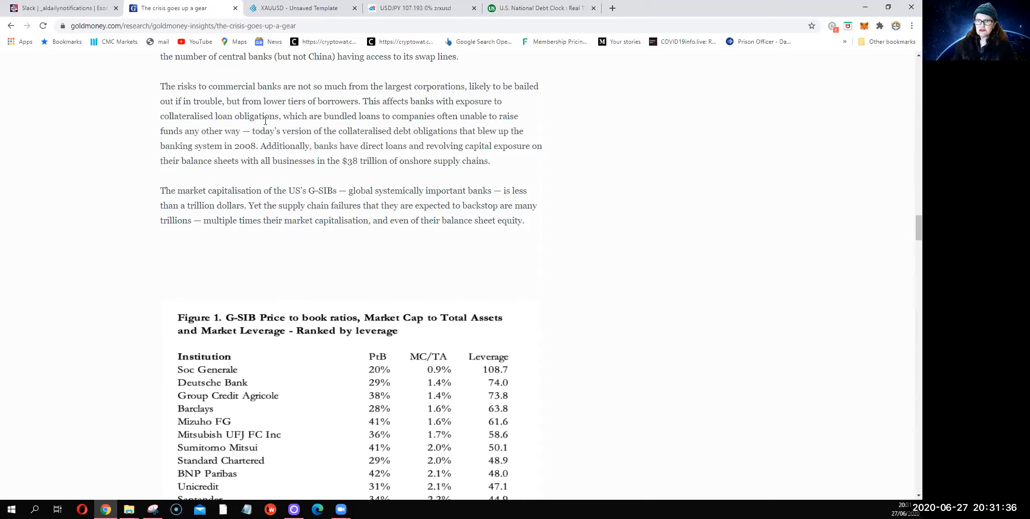
mouse_move(223, 388)
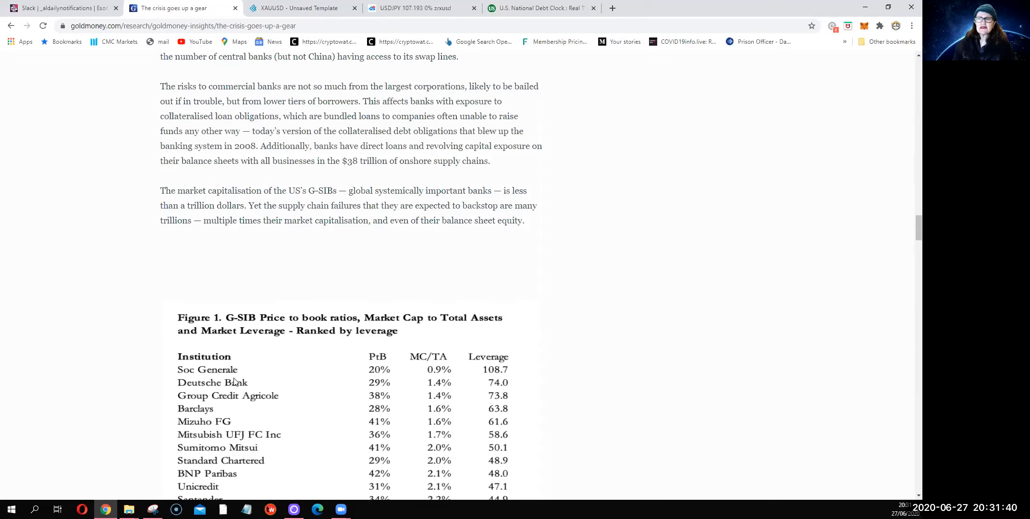
mouse_move(257, 381)
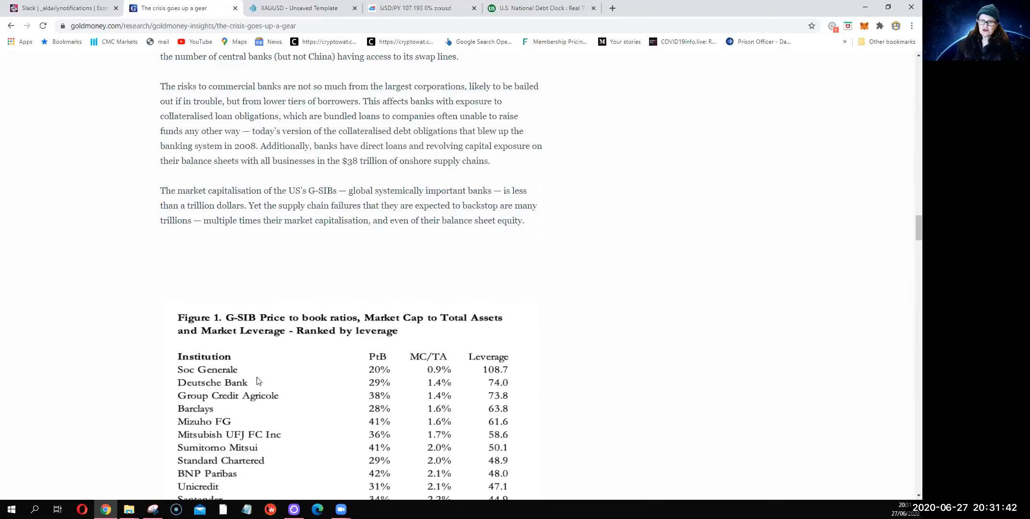
mouse_move(248, 388)
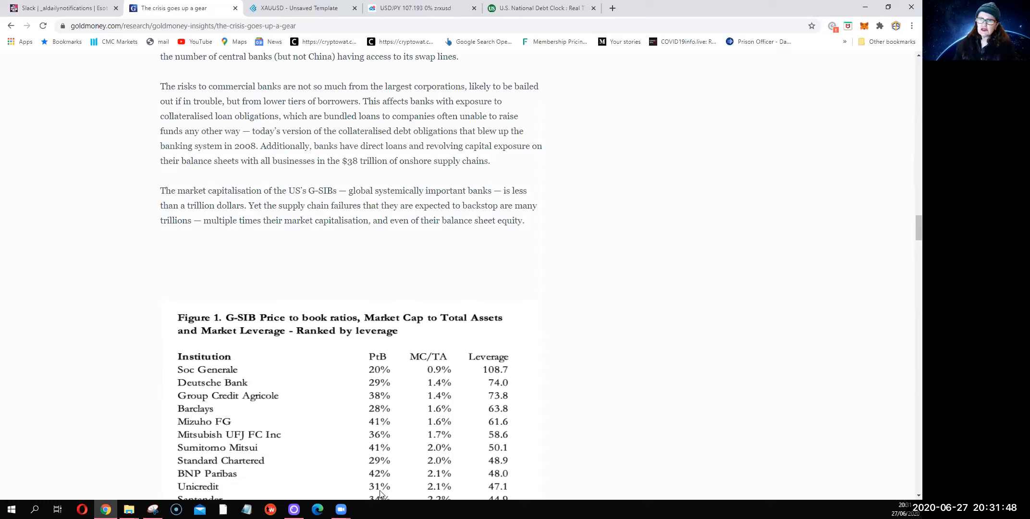
mouse_move(273, 369)
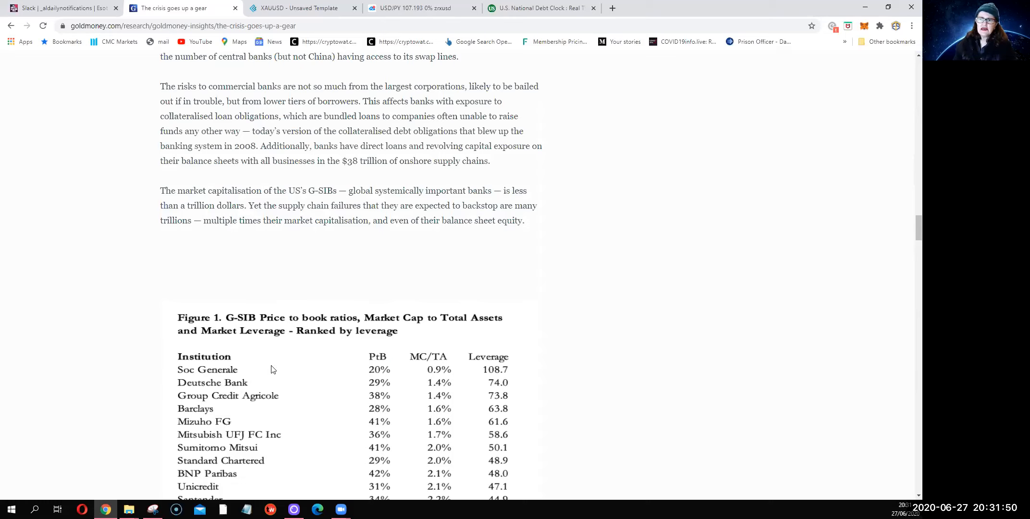
mouse_move(643, 463)
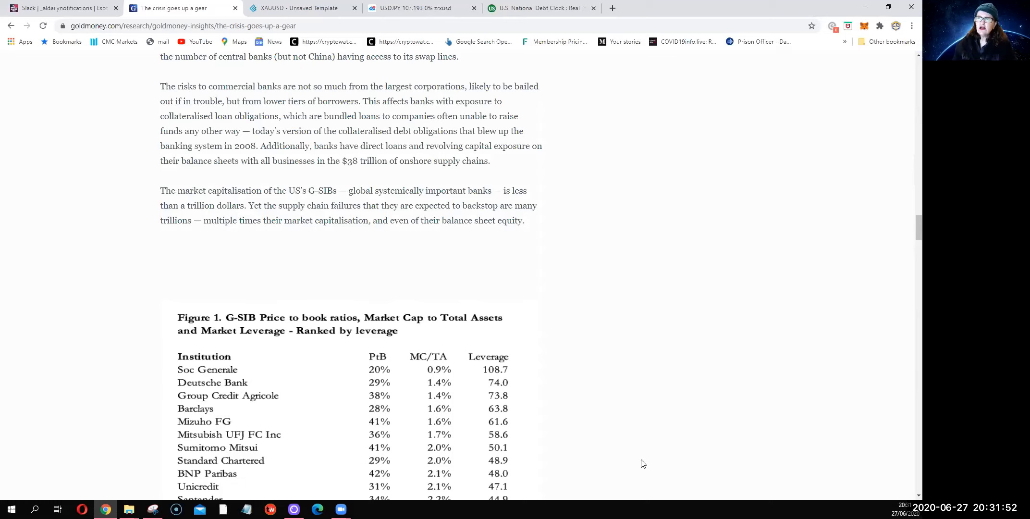
mouse_move(271, 354)
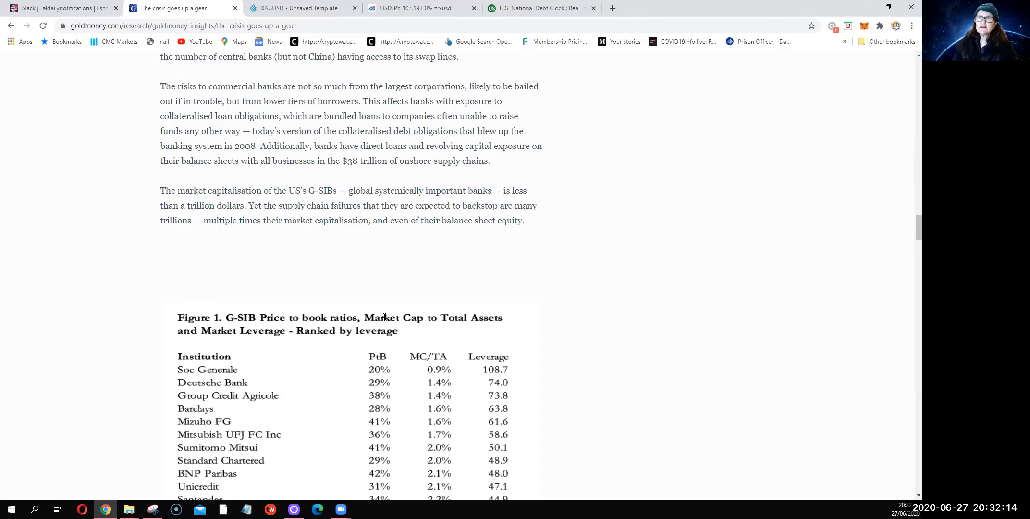
scroll(up, 3)
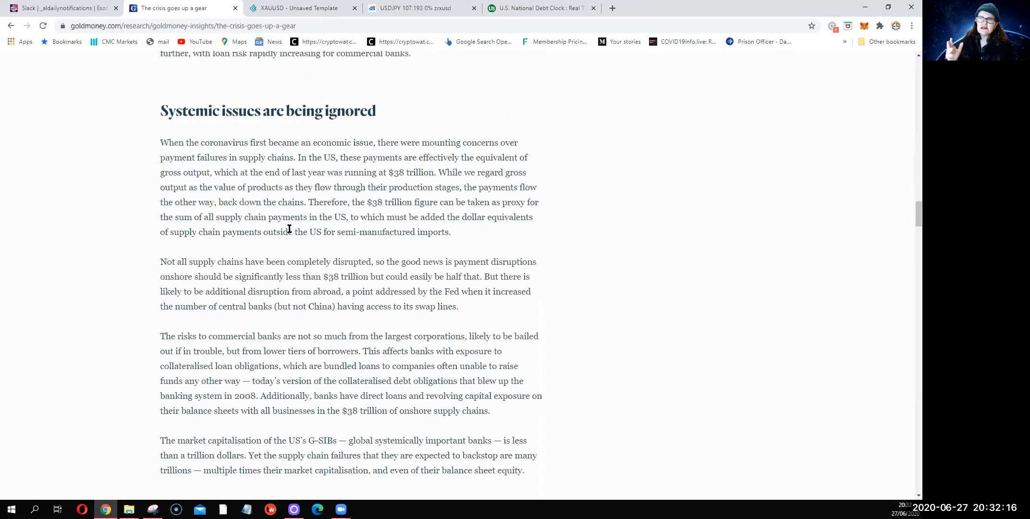
mouse_move(340, 240)
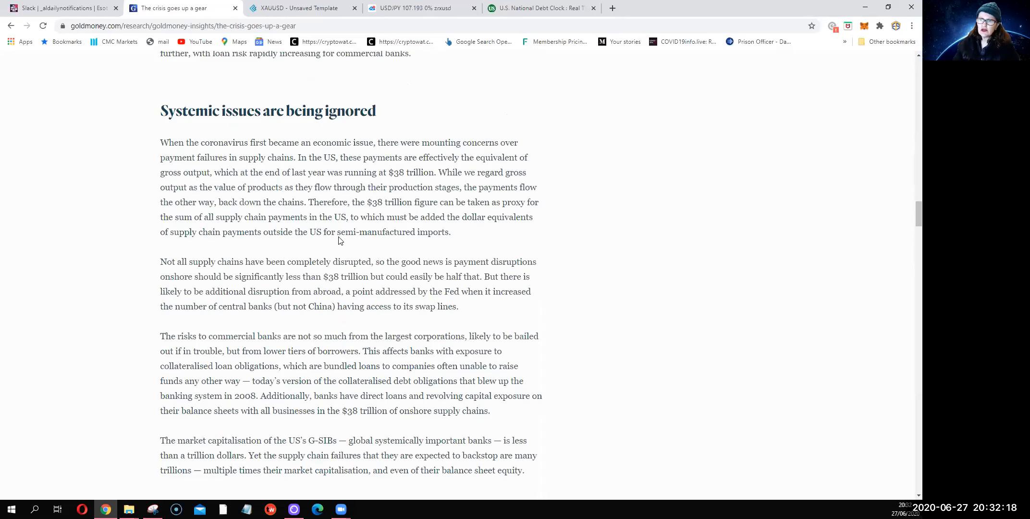
scroll(down, 3)
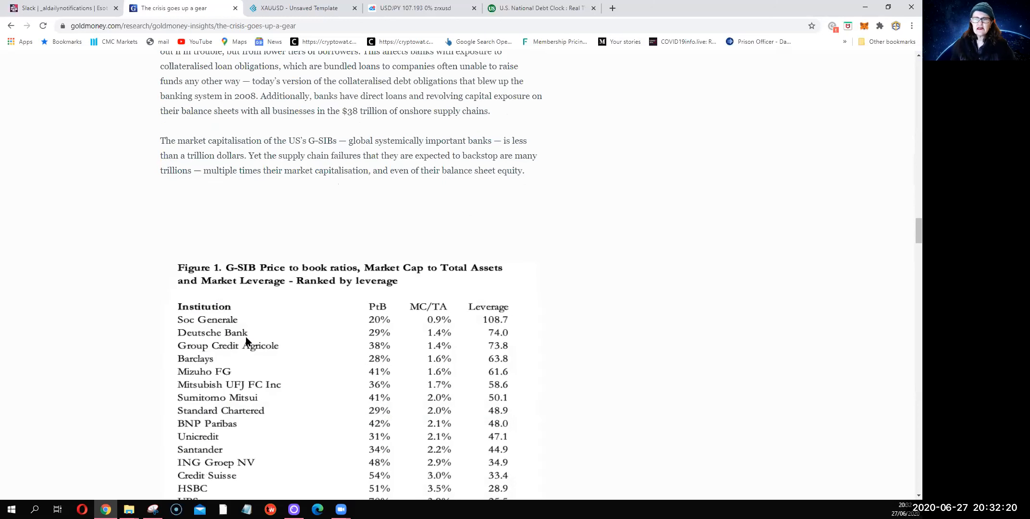
mouse_move(149, 304)
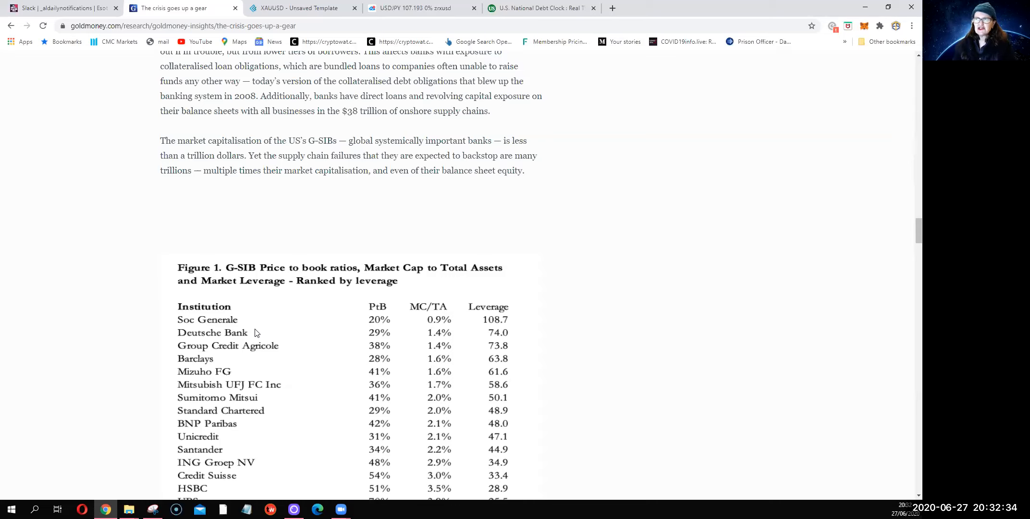
mouse_move(232, 346)
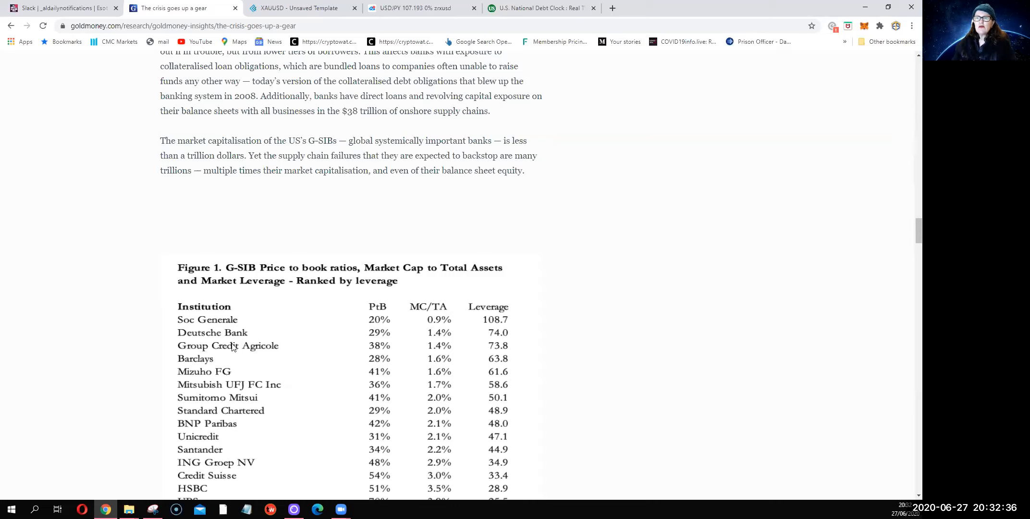
mouse_move(247, 357)
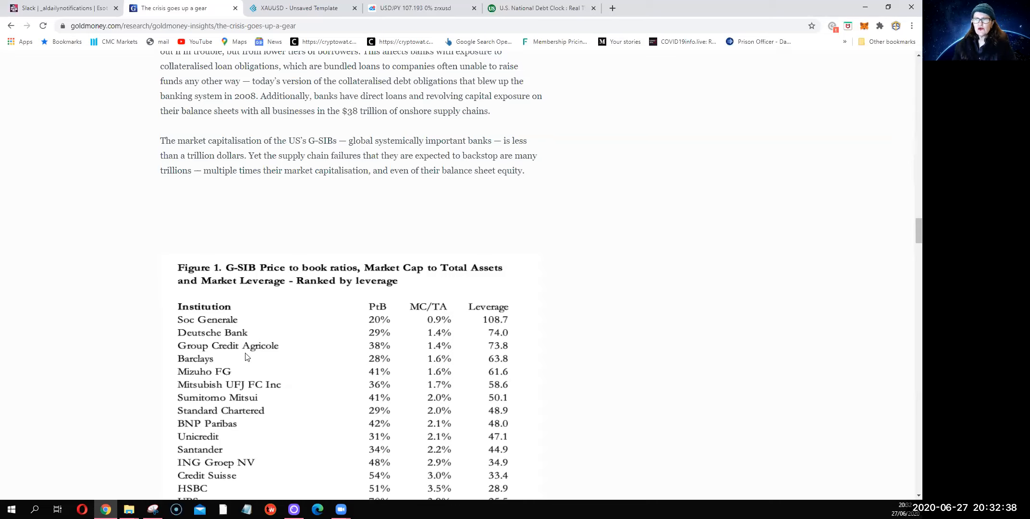
Step: Scroll through the full G-SIB table to the paragraphs on US banks and a likely G-SIB failure
scroll(down, 3)
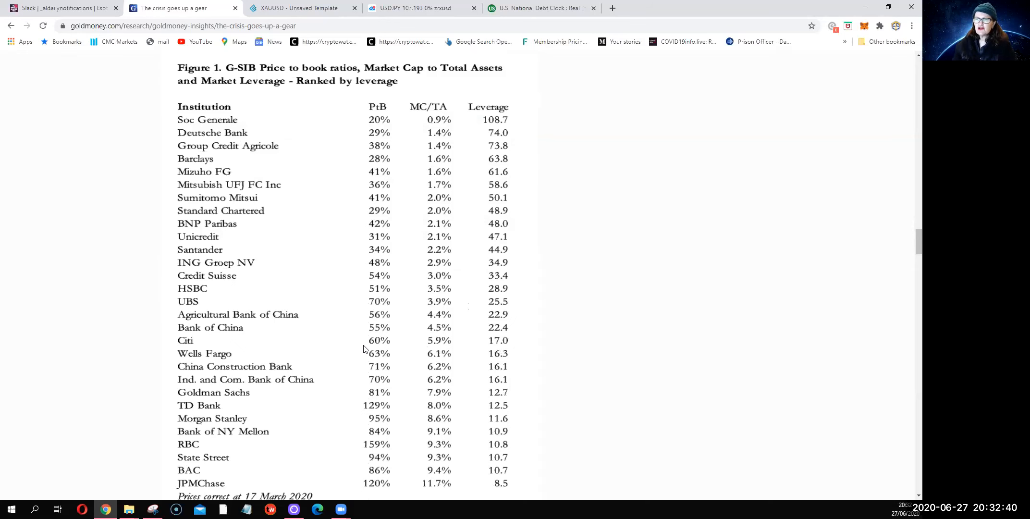
scroll(down, 3)
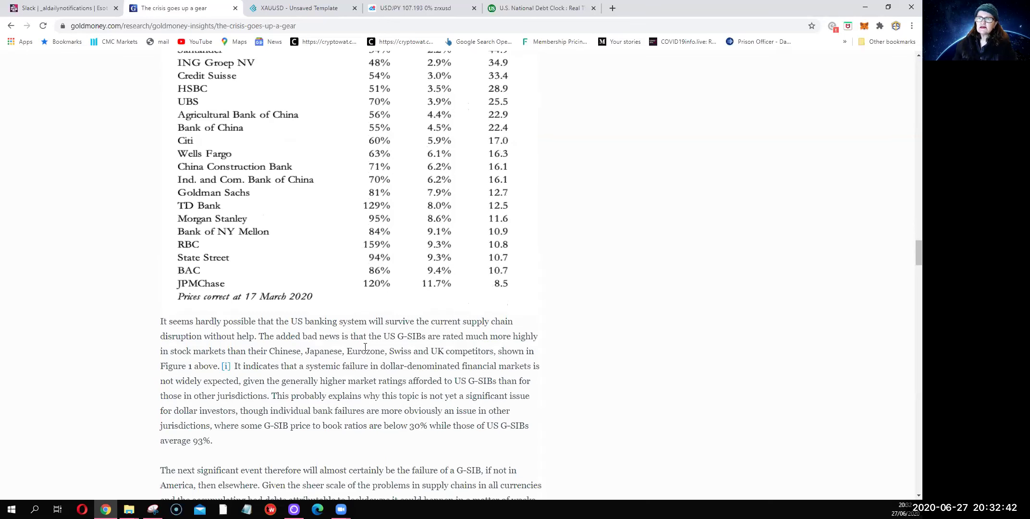
mouse_move(380, 333)
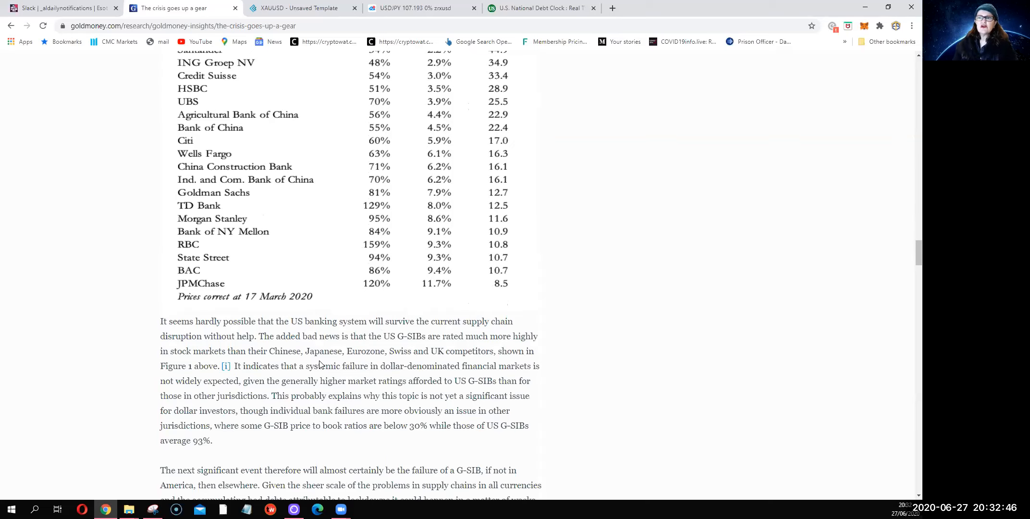
scroll(down, 3)
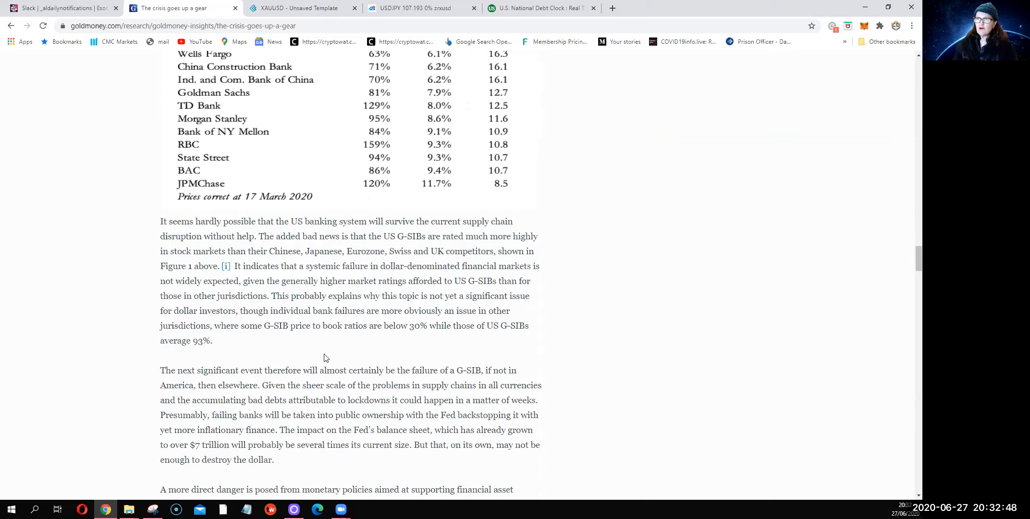
mouse_move(236, 336)
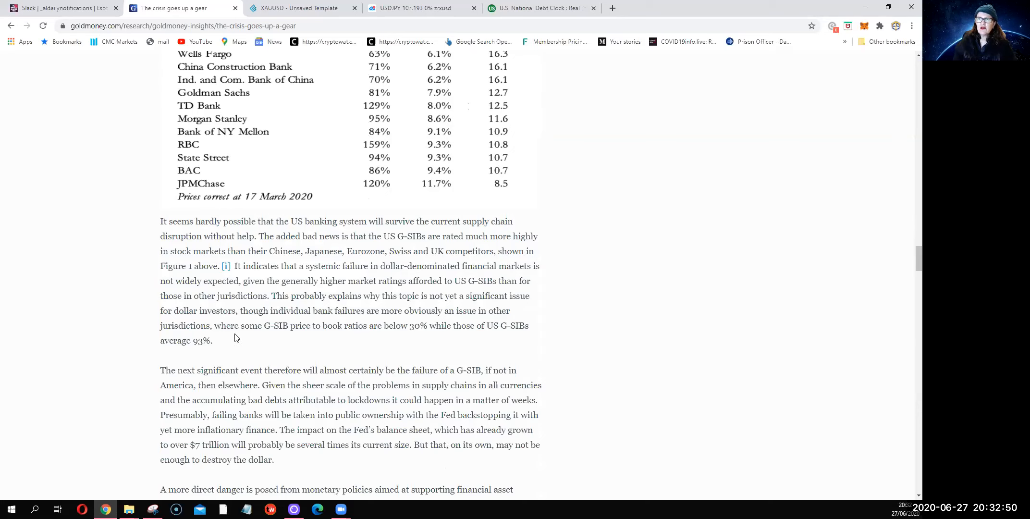
mouse_move(330, 247)
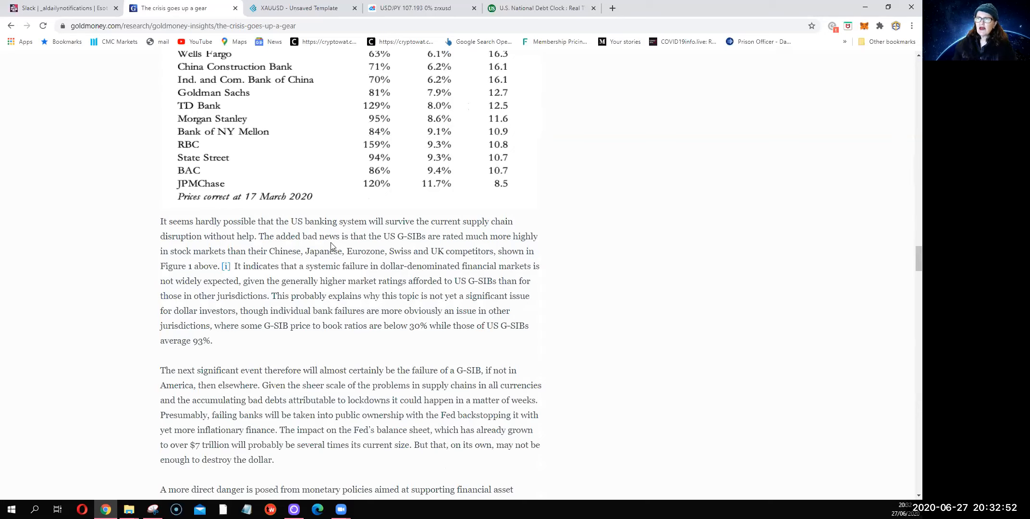
mouse_move(447, 249)
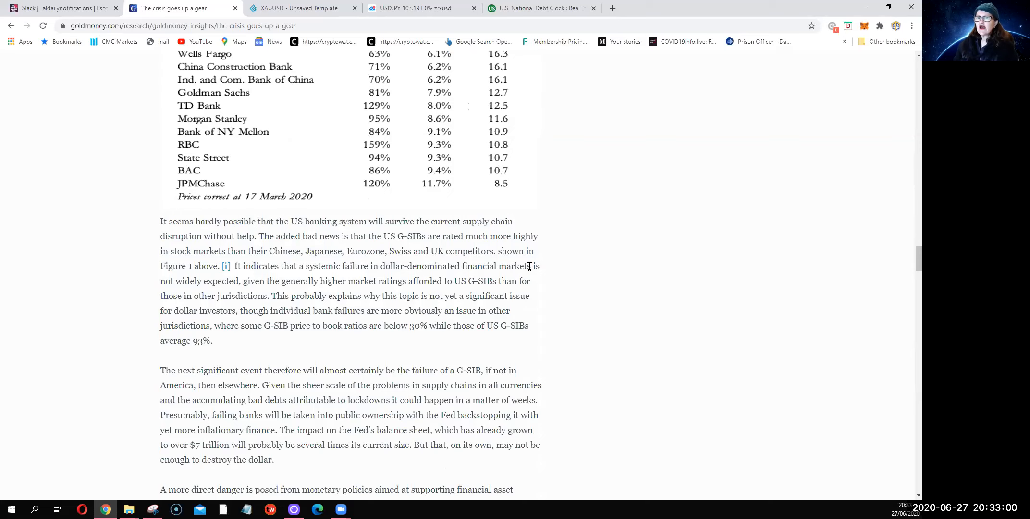
mouse_move(432, 207)
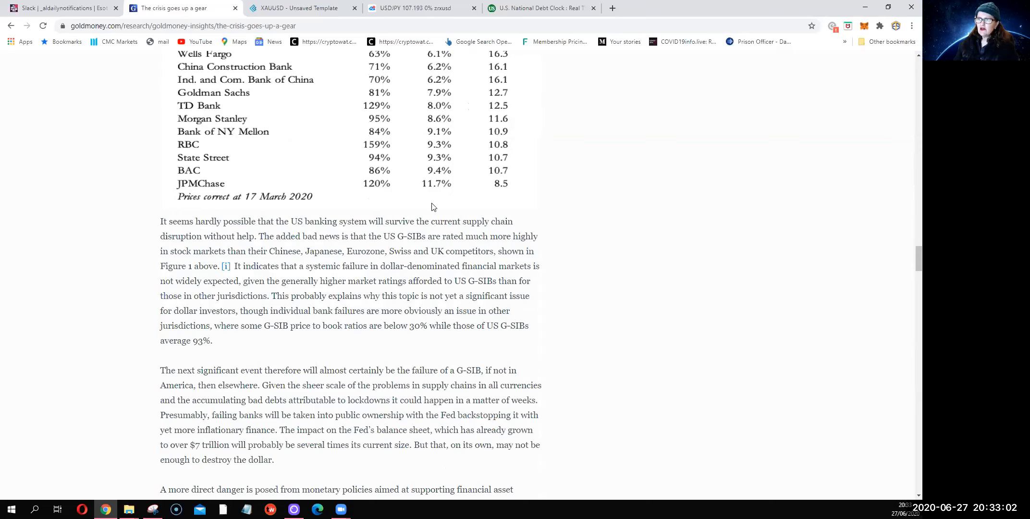
Step: Read through 'The dollar's inevitable descent' to the paragraph imagining a systemic failure's consequences
scroll(down, 3)
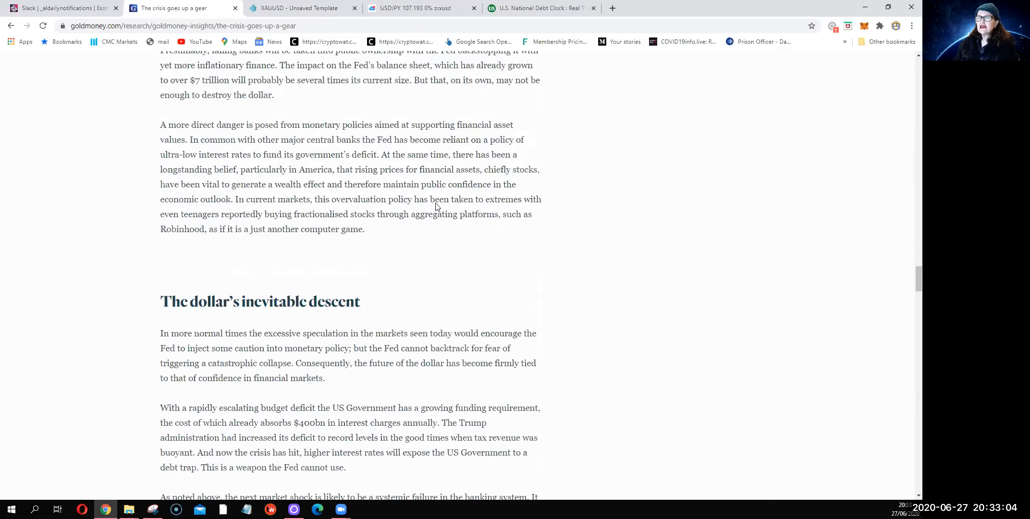
scroll(down, 3)
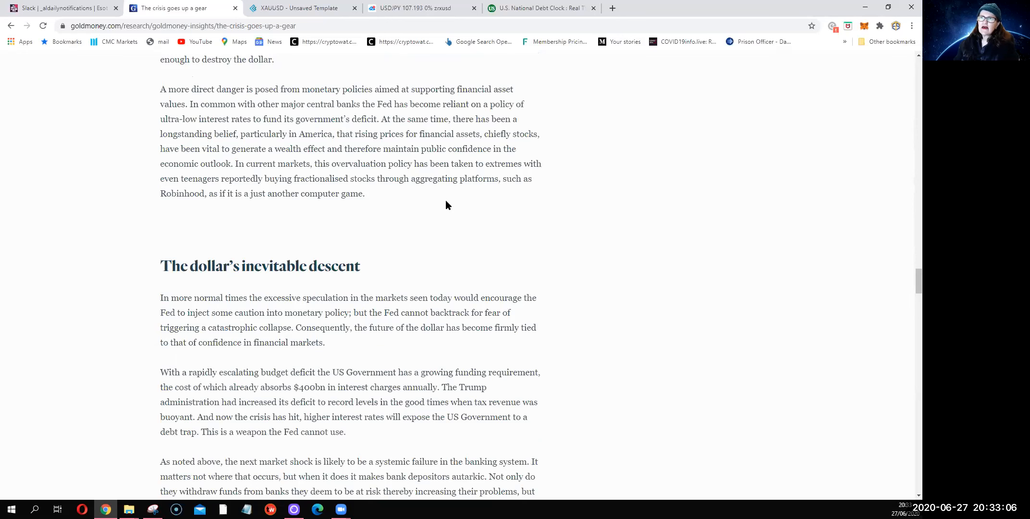
scroll(down, 3)
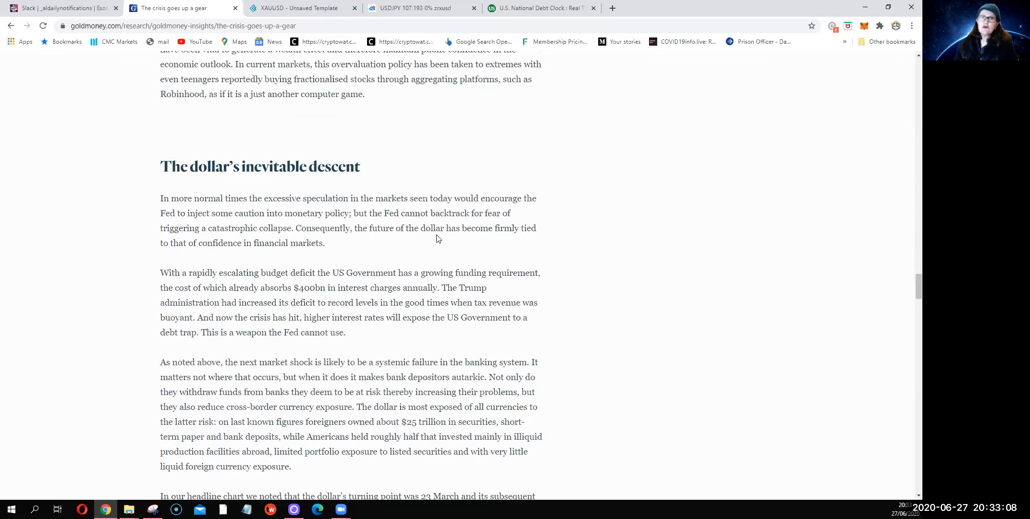
mouse_move(421, 259)
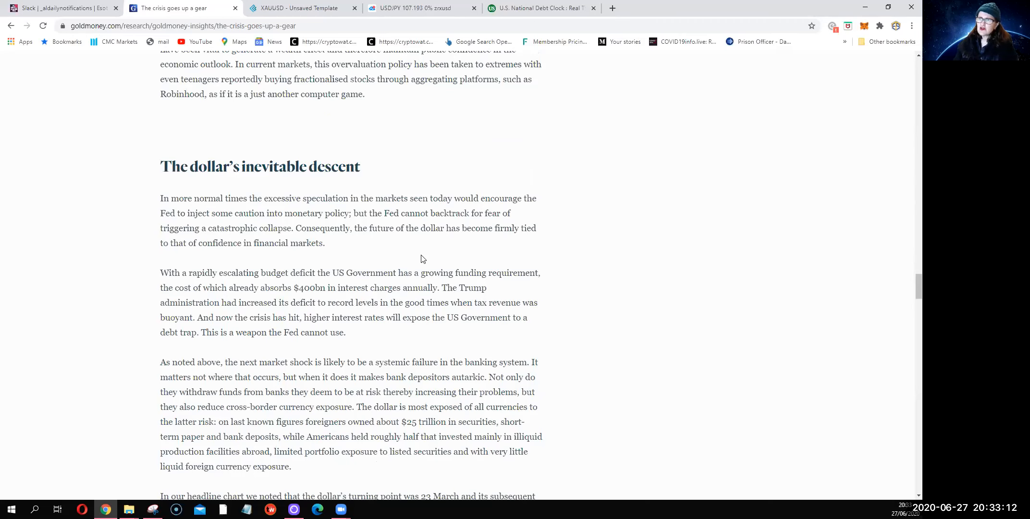
scroll(down, 3)
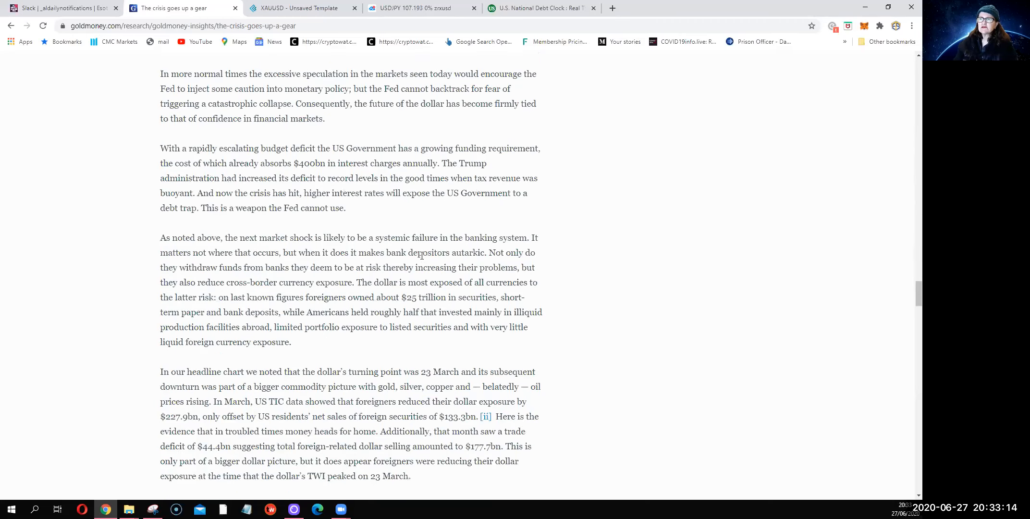
scroll(down, 3)
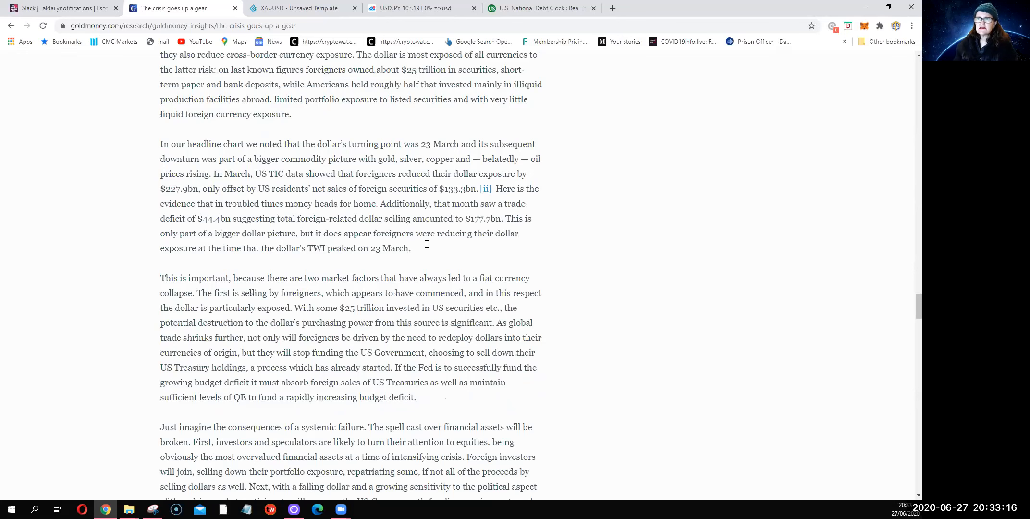
scroll(down, 3)
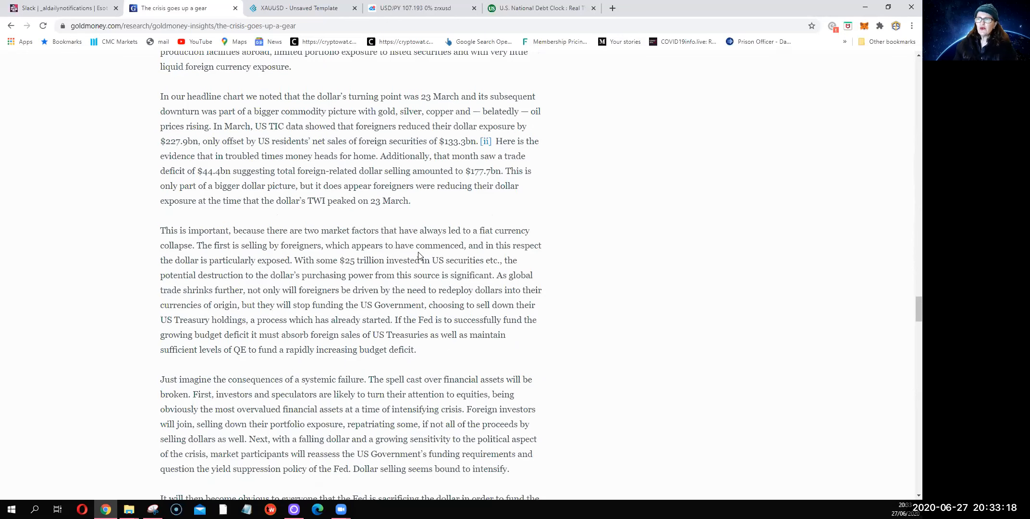
scroll(down, 3)
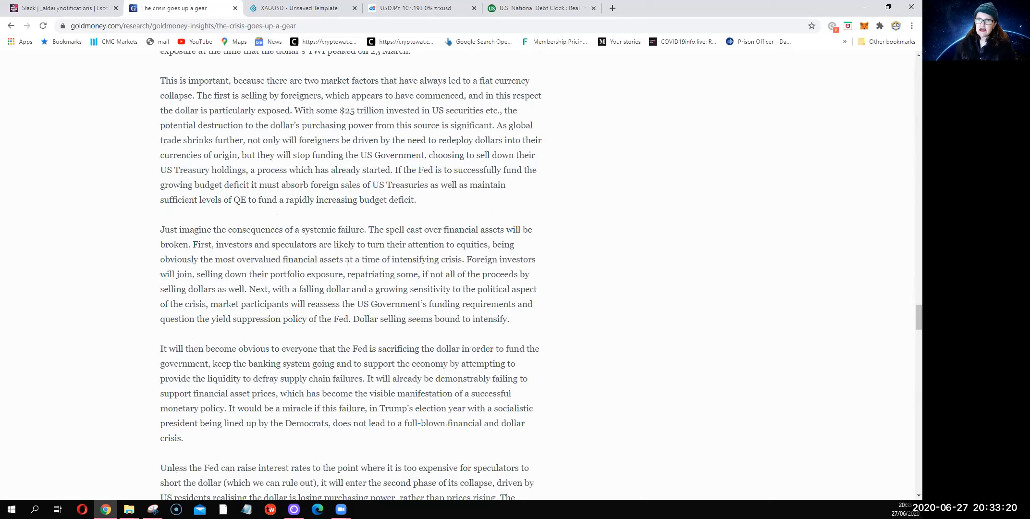
Step: Reach 'The case for fiat currency survival beyond 2020' and highlight the China gold-cornering paragraph
scroll(down, 3)
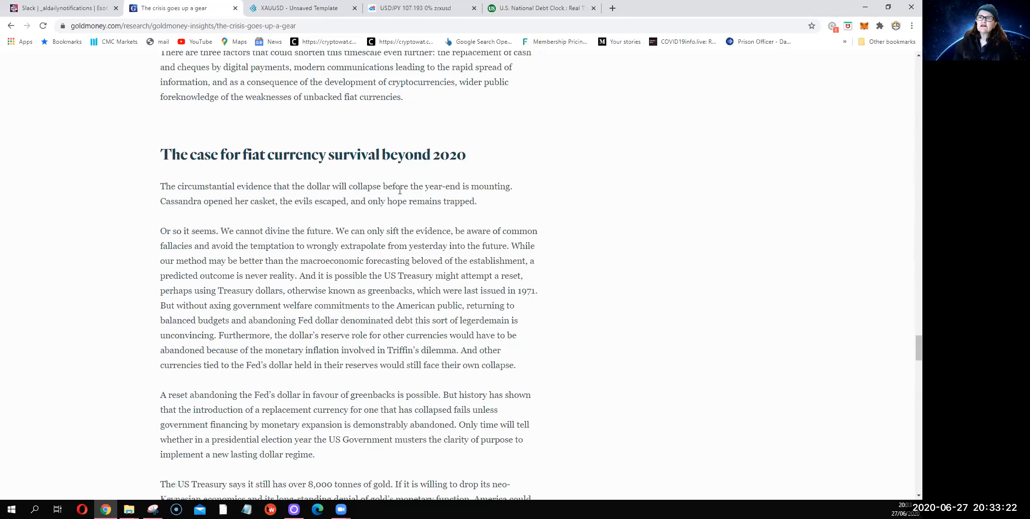
mouse_move(279, 165)
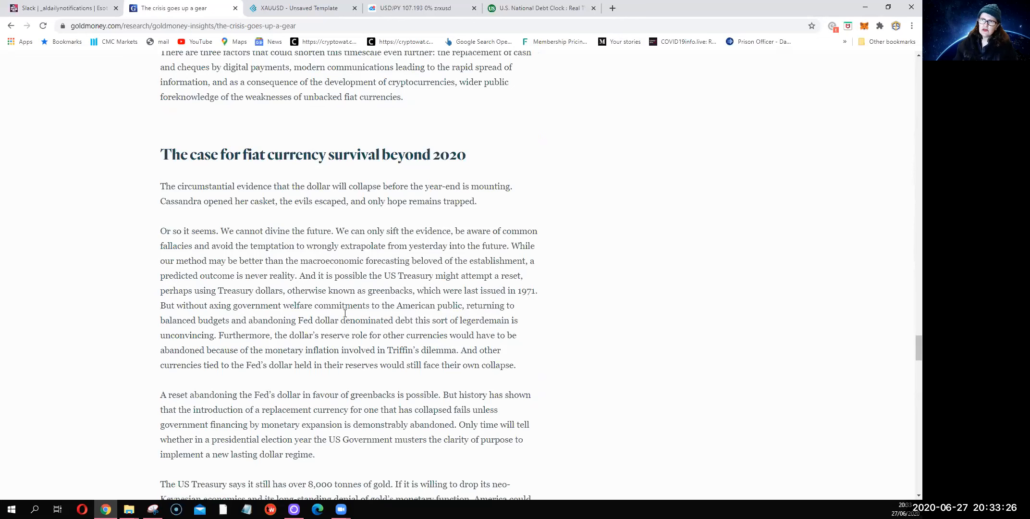
scroll(down, 3)
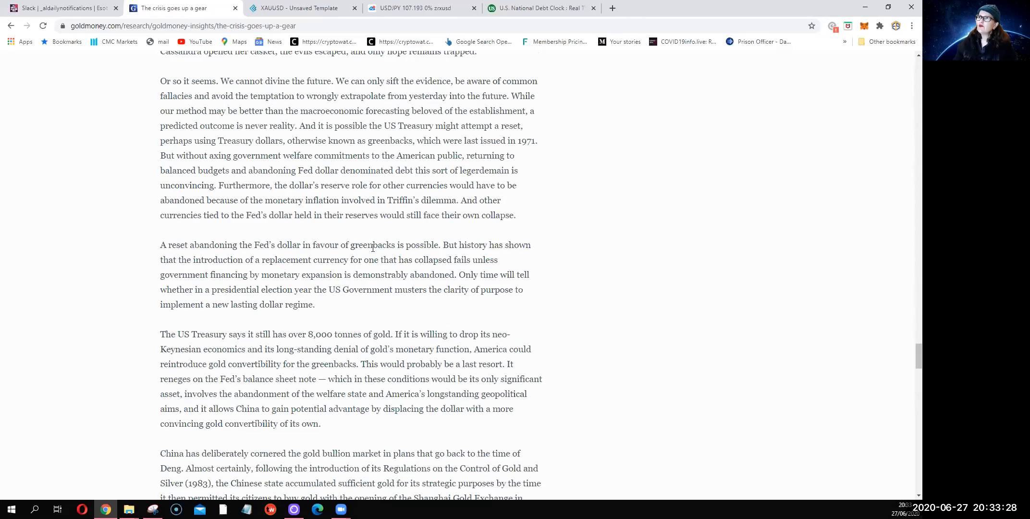
scroll(down, 3)
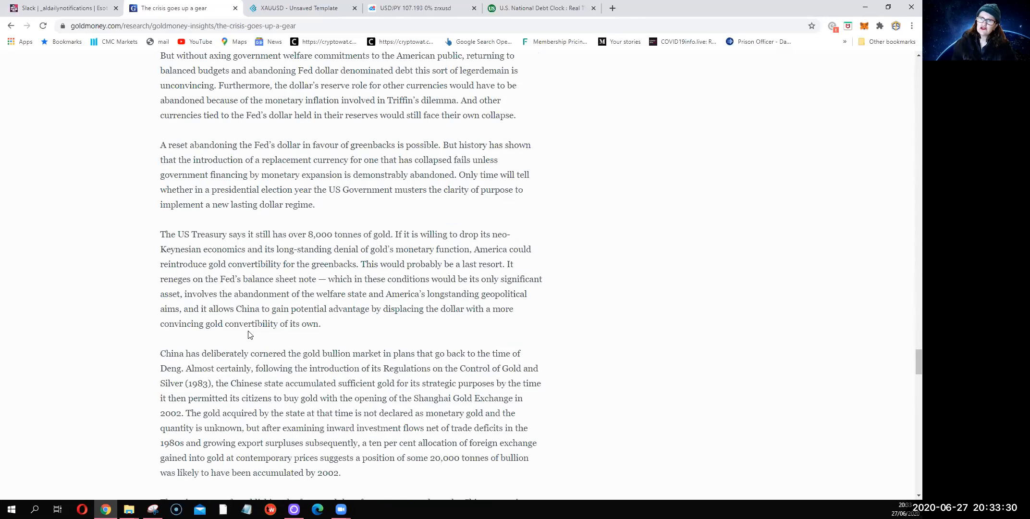
mouse_move(426, 477)
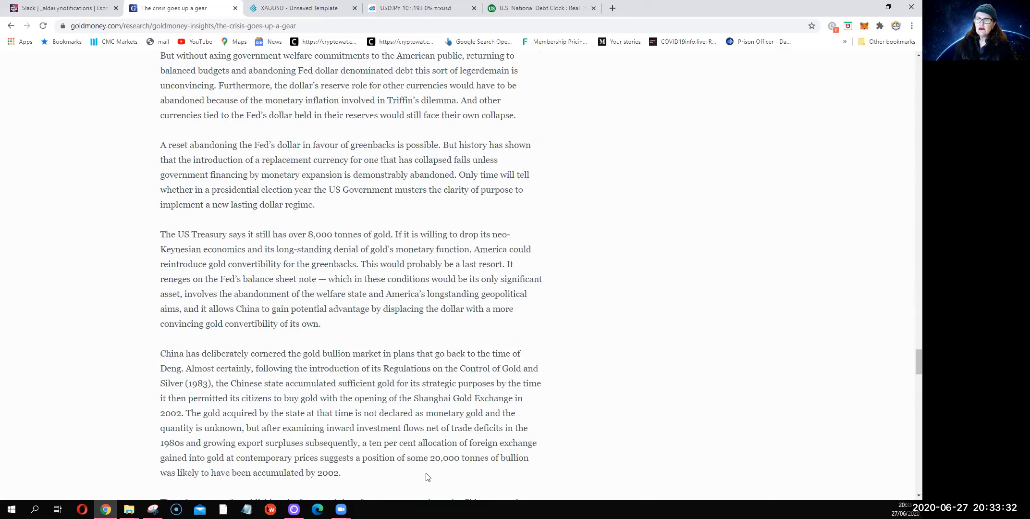
drag(160, 353, 341, 472)
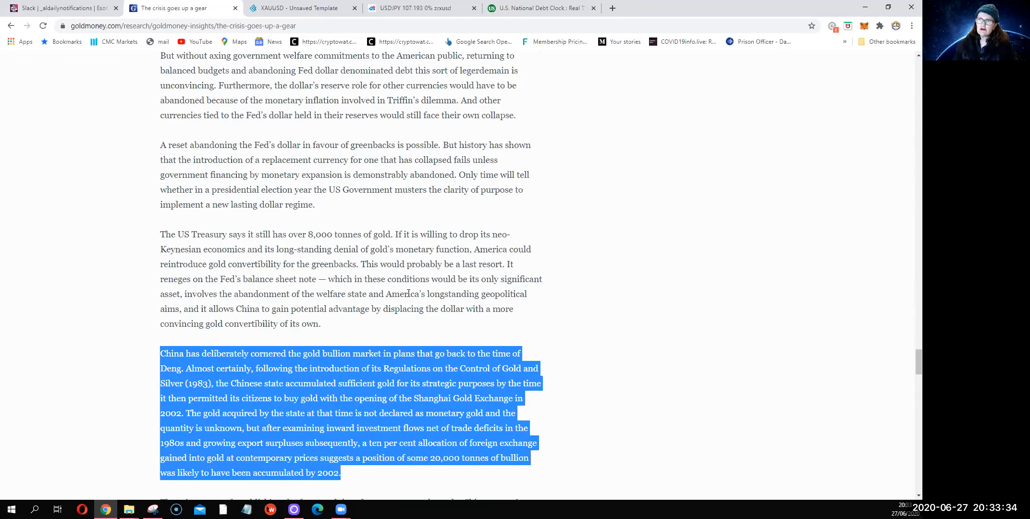
Step: Read on through the bulleted evidence of China's 20,000-tonne gold accumulation and market dominance
scroll(down, 3)
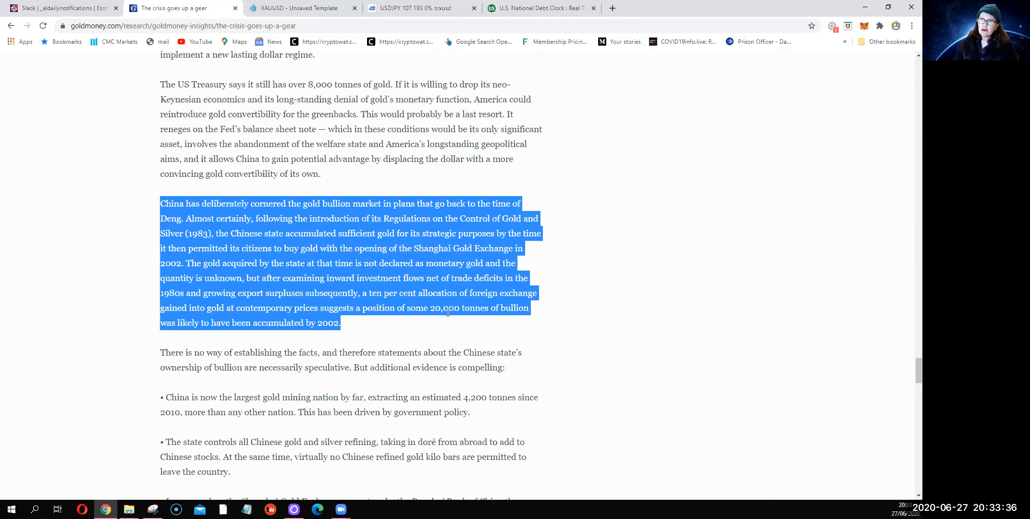
mouse_move(440, 340)
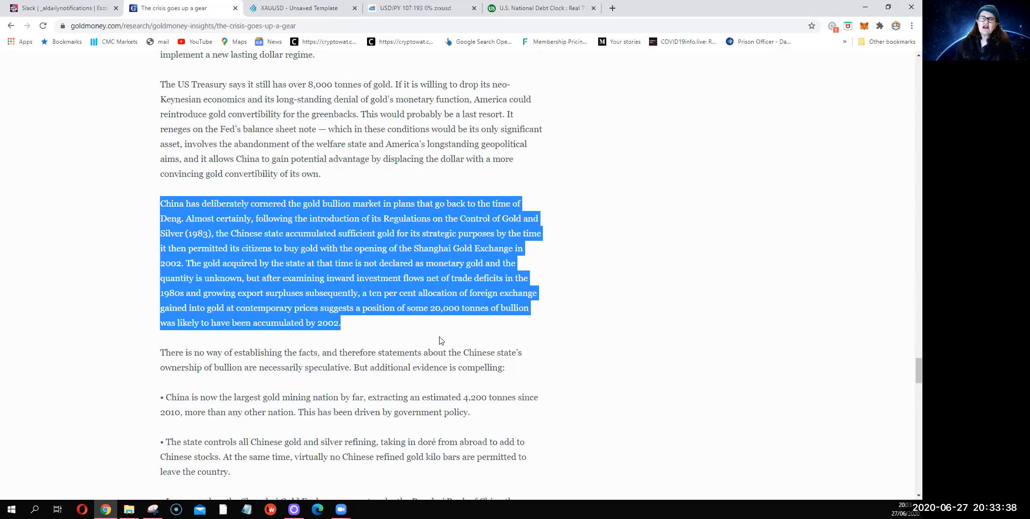
mouse_move(295, 215)
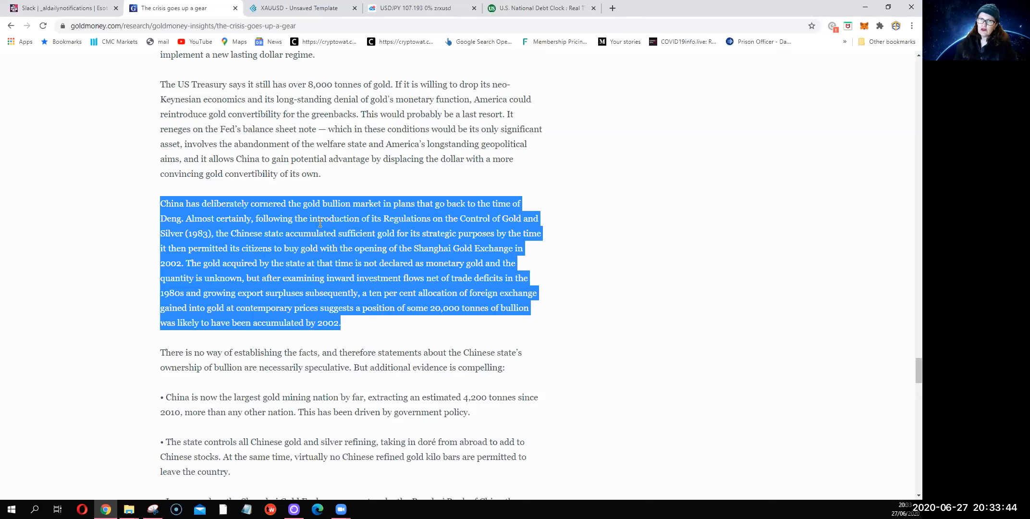
mouse_move(329, 231)
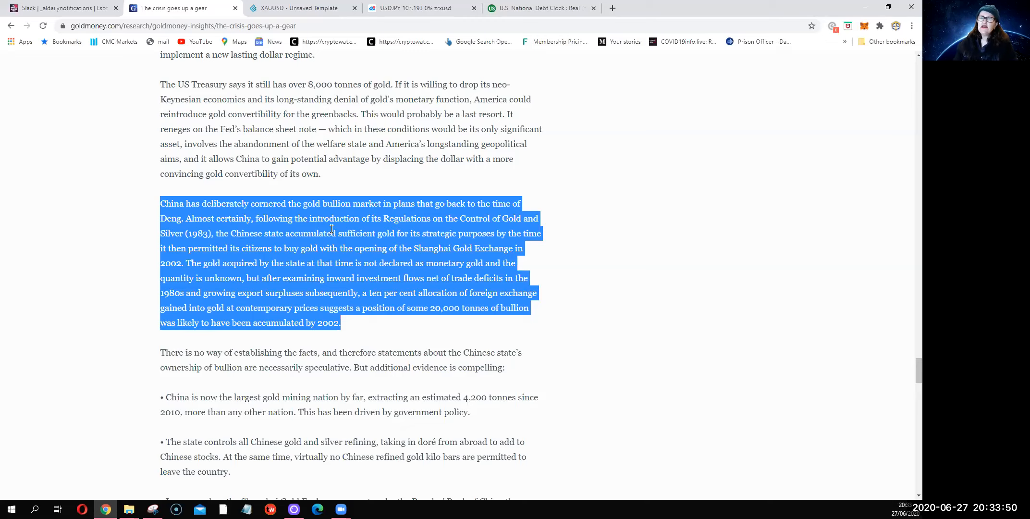
scroll(down, 3)
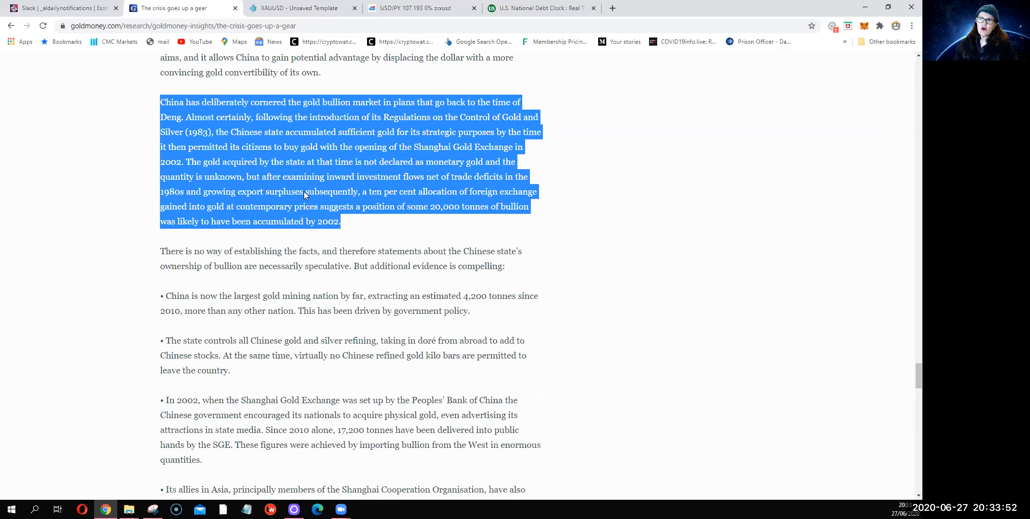
scroll(down, 3)
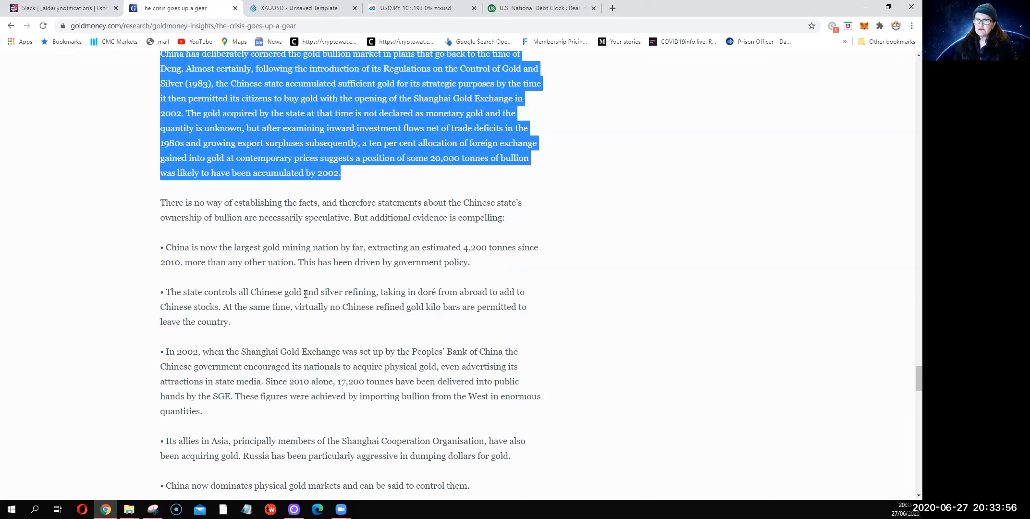
scroll(down, 3)
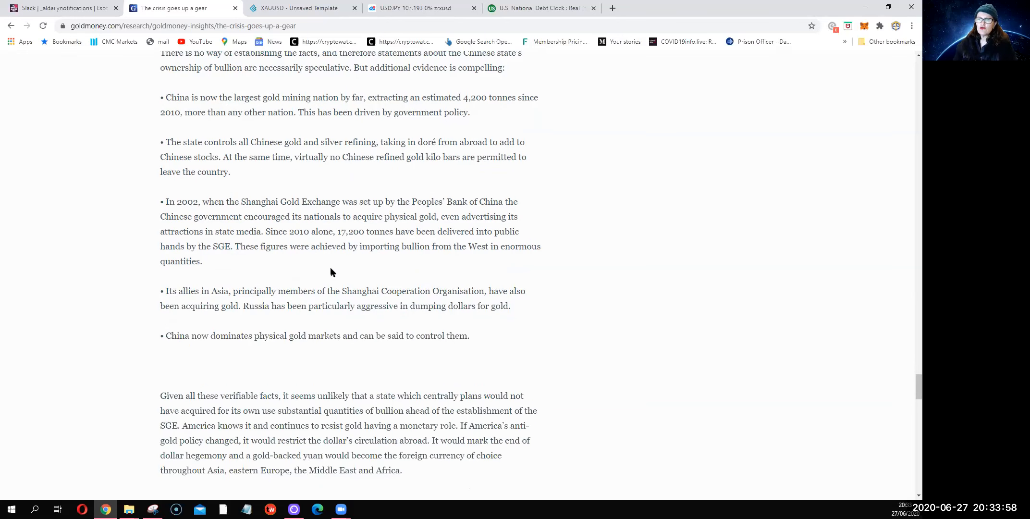
Step: Scroll down past the bullet points to the 'Conclusions and consequences' heading
scroll(down, 3)
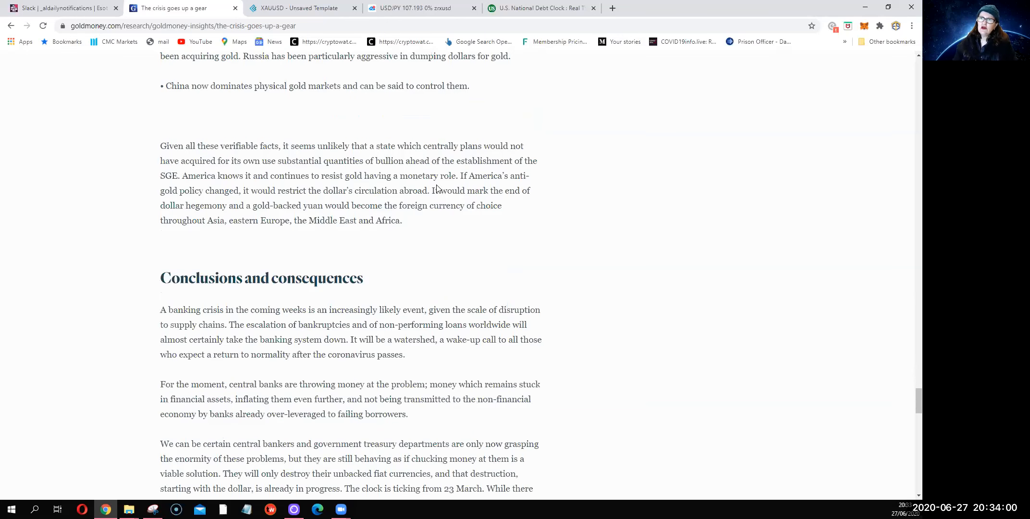
scroll(down, 3)
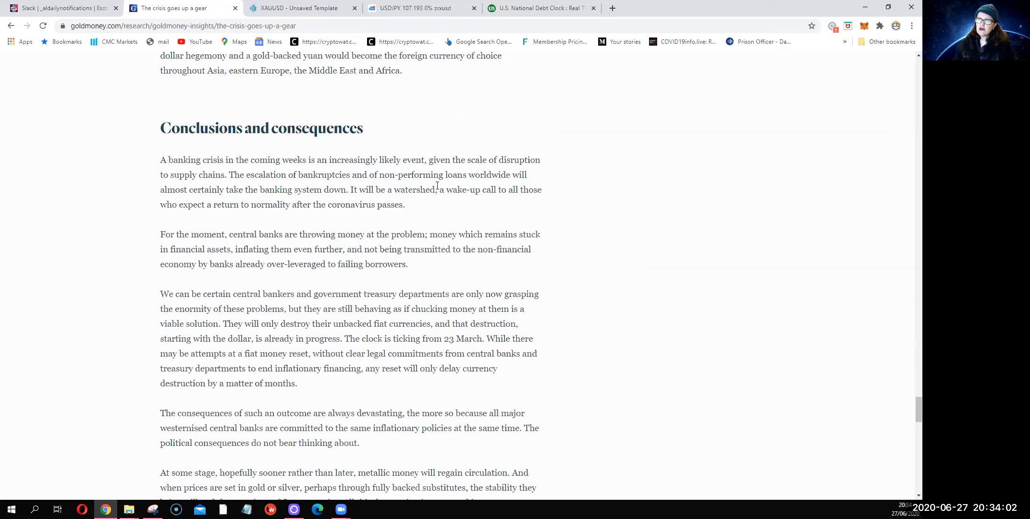
mouse_move(480, 159)
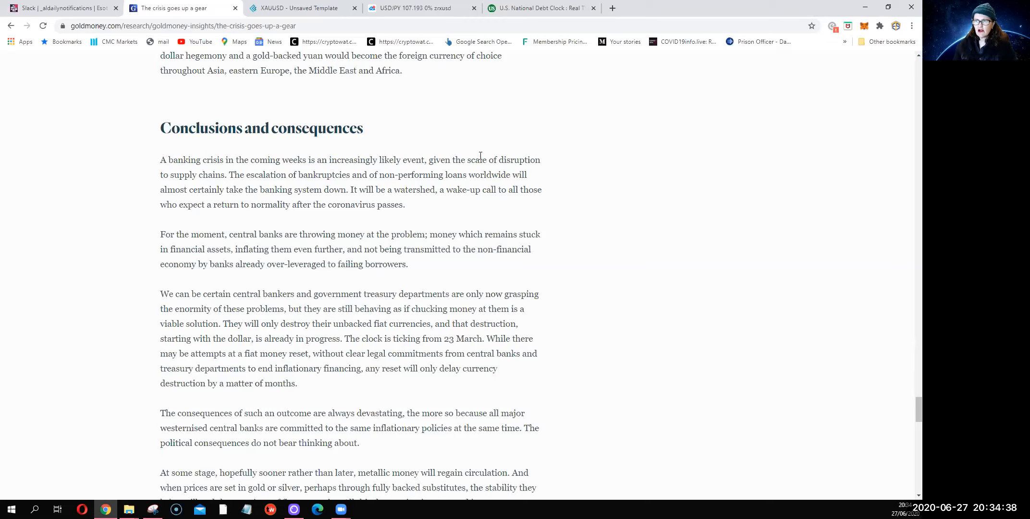
mouse_move(499, 245)
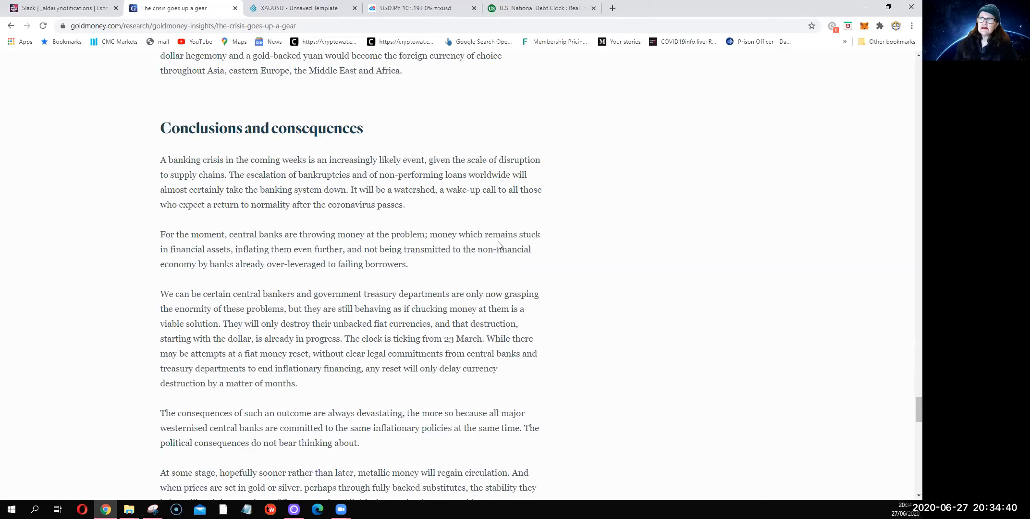
Step: Scroll down to the passage on the $560 trillion OTC derivatives and the 1920s collapse example
scroll(down, 3)
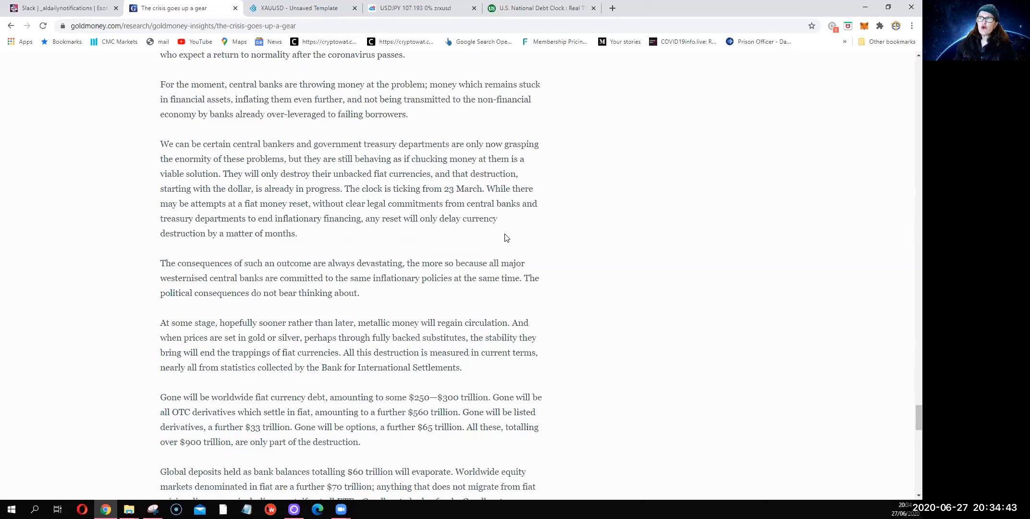
scroll(down, 3)
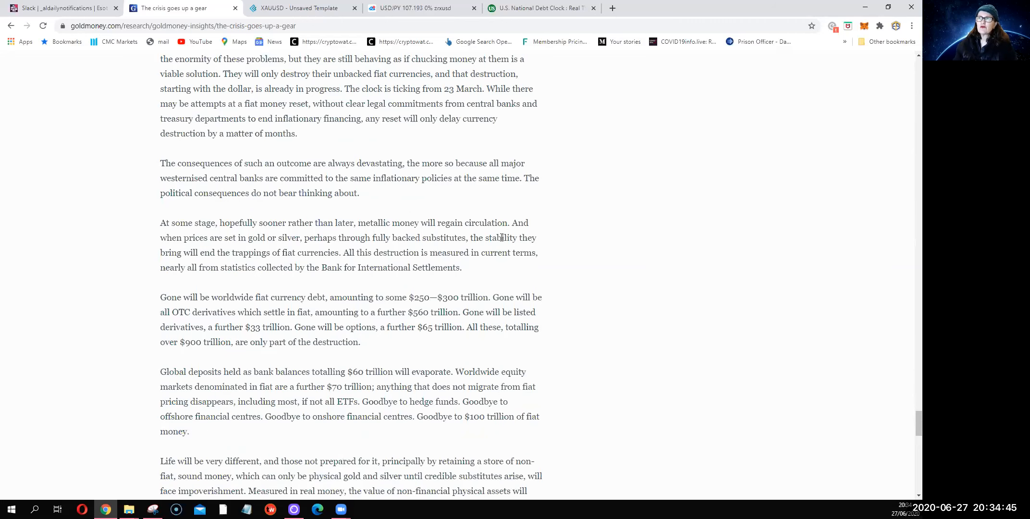
mouse_move(432, 134)
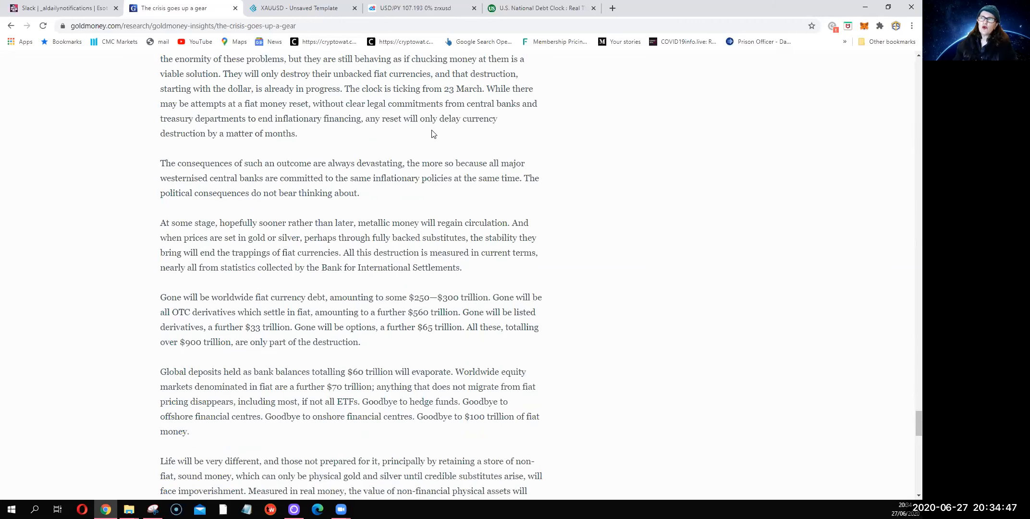
mouse_move(585, 325)
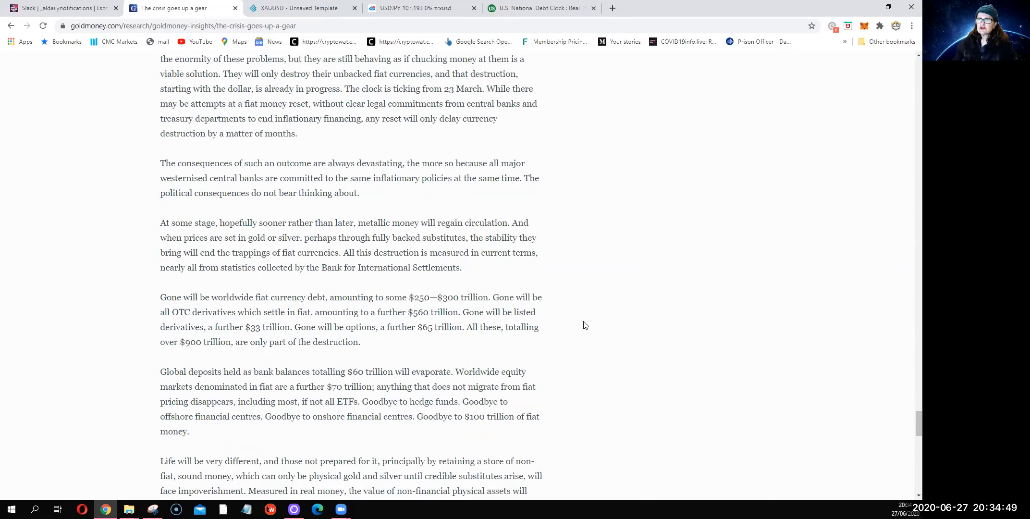
scroll(down, 3)
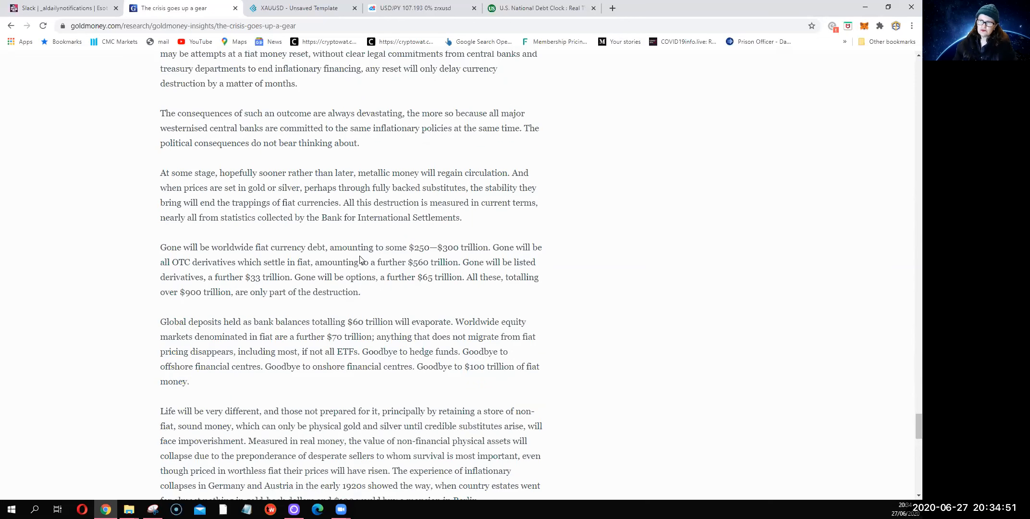
scroll(down, 3)
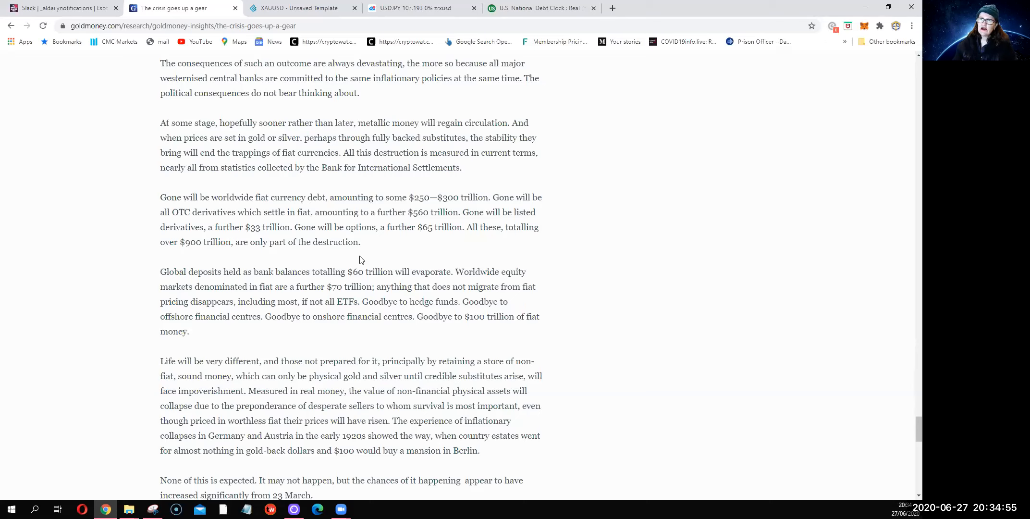
mouse_move(259, 217)
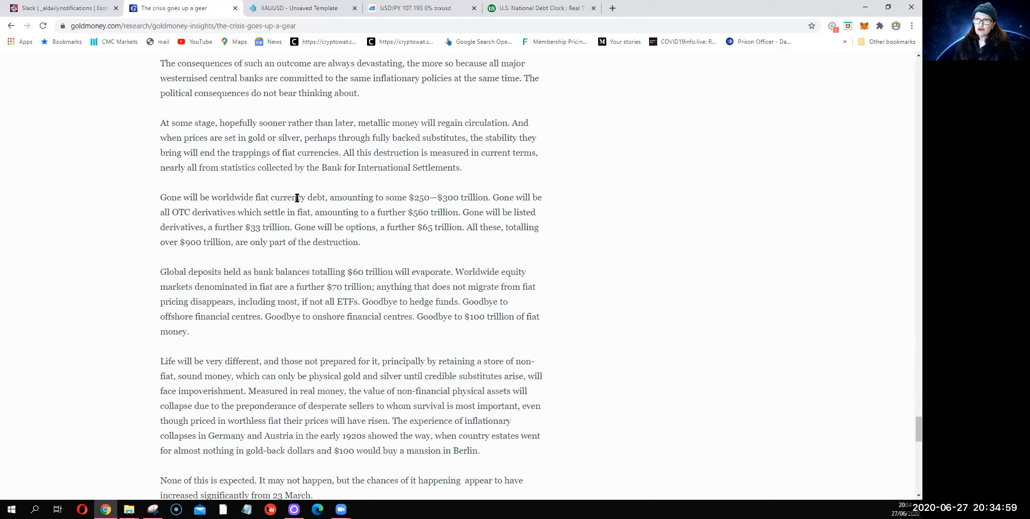
mouse_move(479, 193)
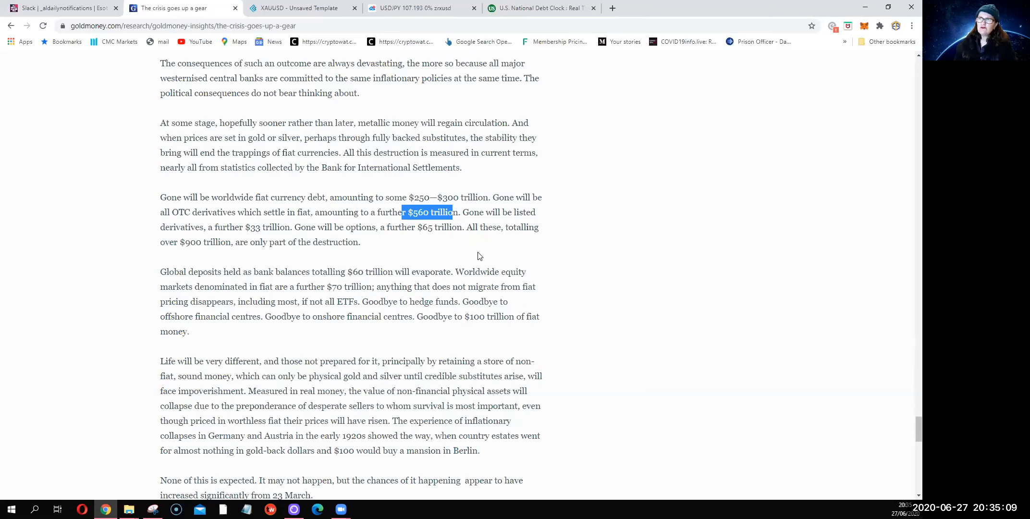
mouse_move(452, 265)
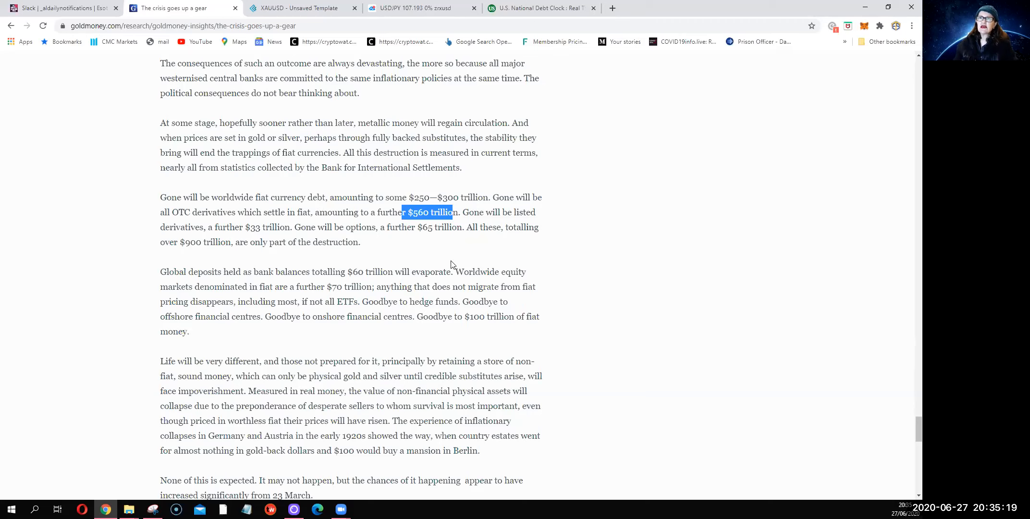
mouse_move(397, 258)
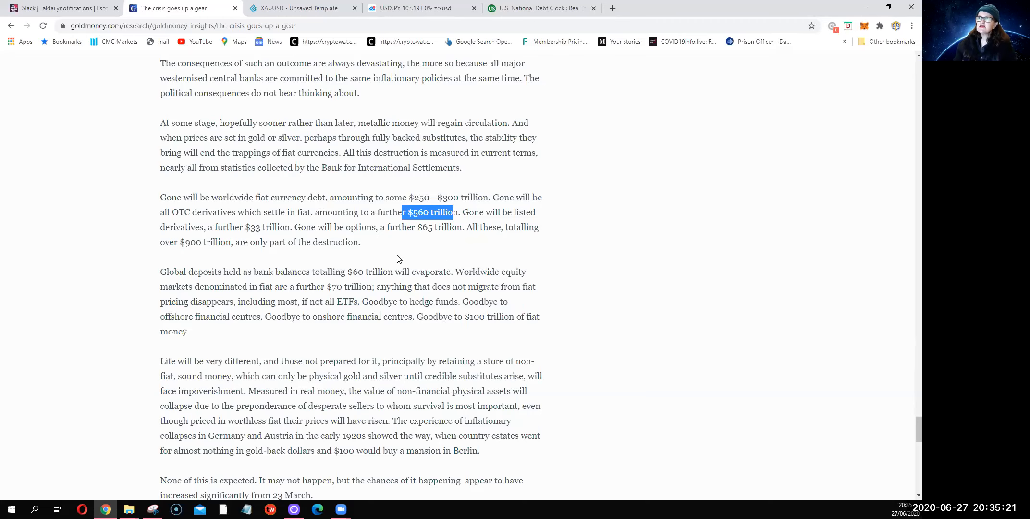
Step: Scroll back up past the China, G-SIB and 23 March sections to the turning-point chart
scroll(up, 3)
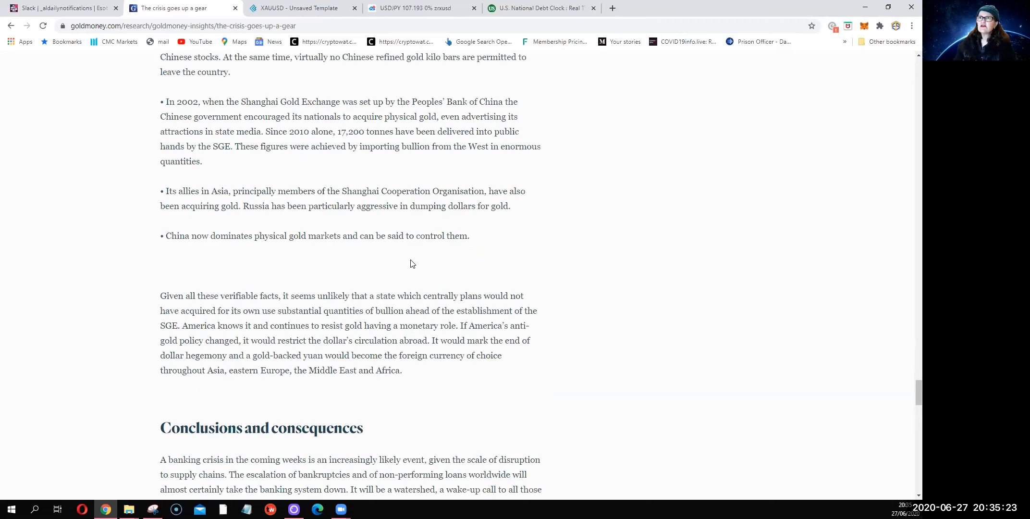
scroll(down, 3)
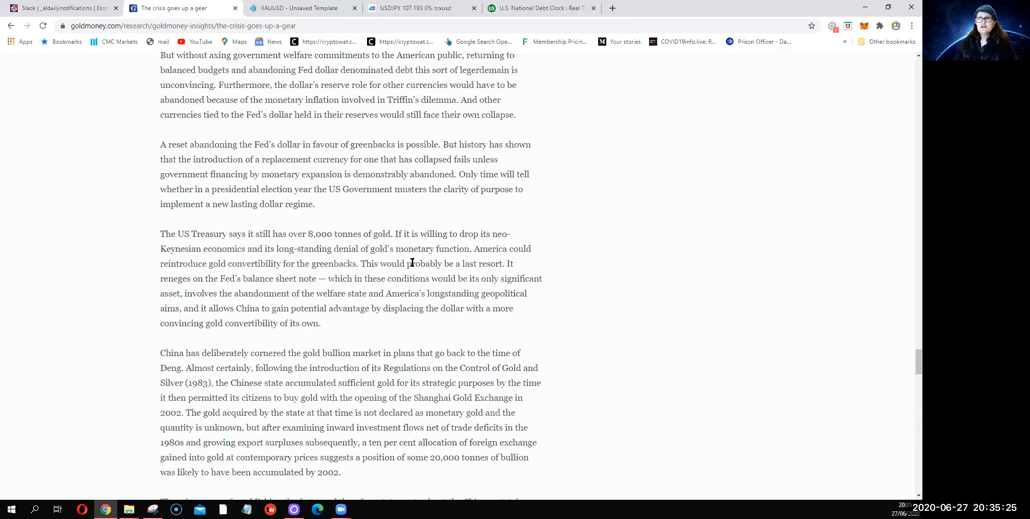
scroll(down, 3)
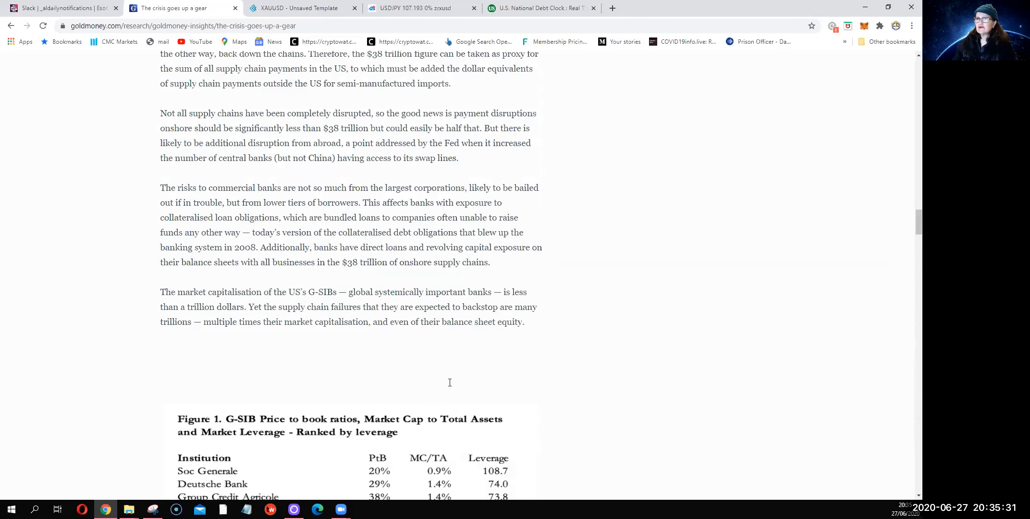
scroll(down, 3)
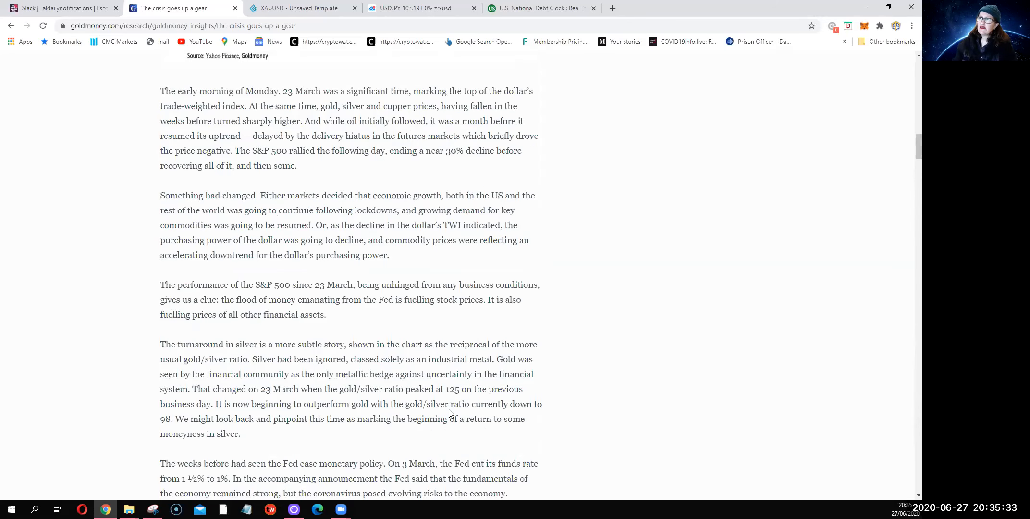
scroll(up, 3)
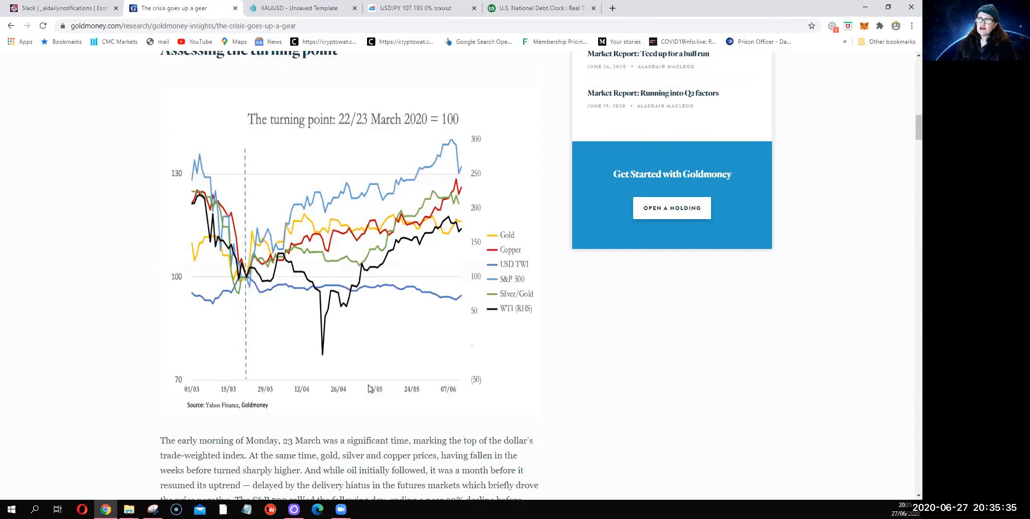
mouse_move(374, 401)
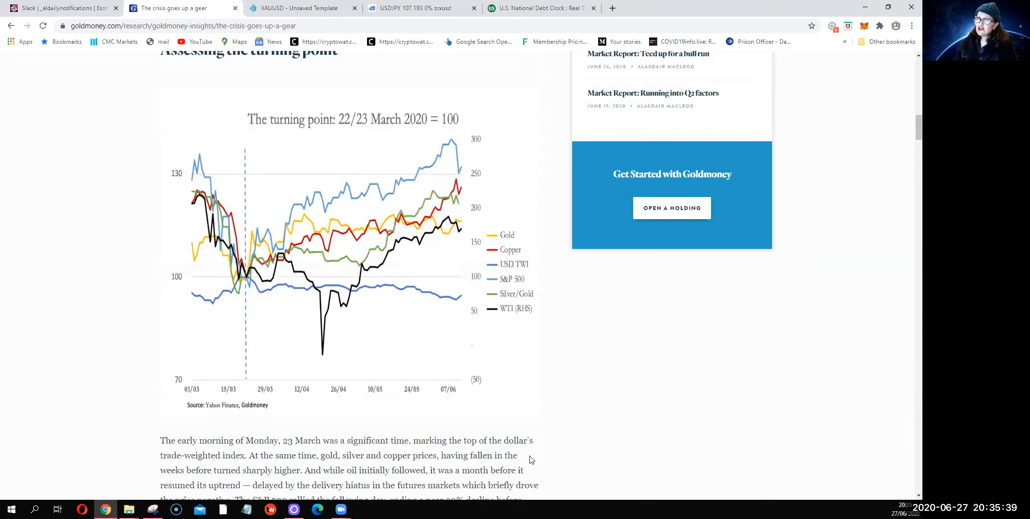
mouse_move(320, 429)
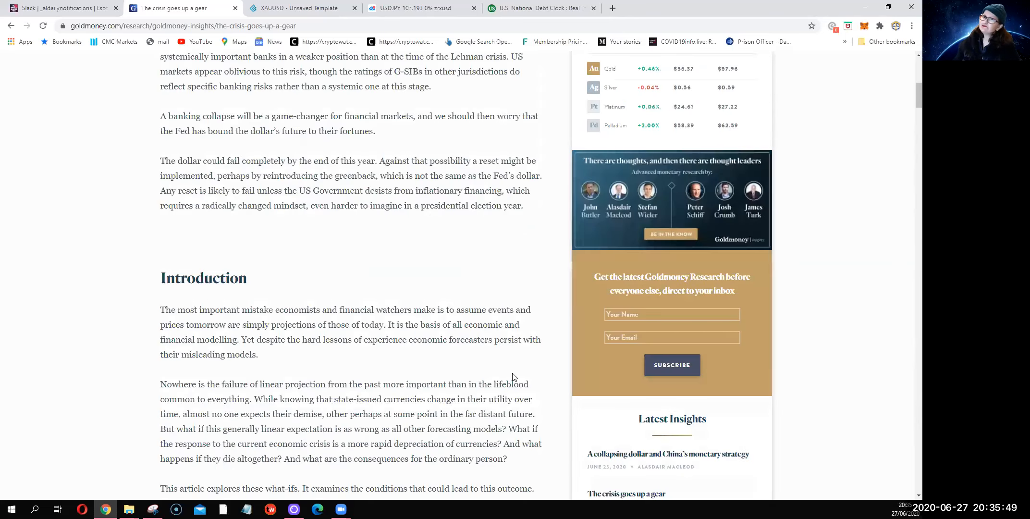
Step: Scroll up to the article headline, then down through 23 March to 'Systemic issues are being ignored'
scroll(up, 3)
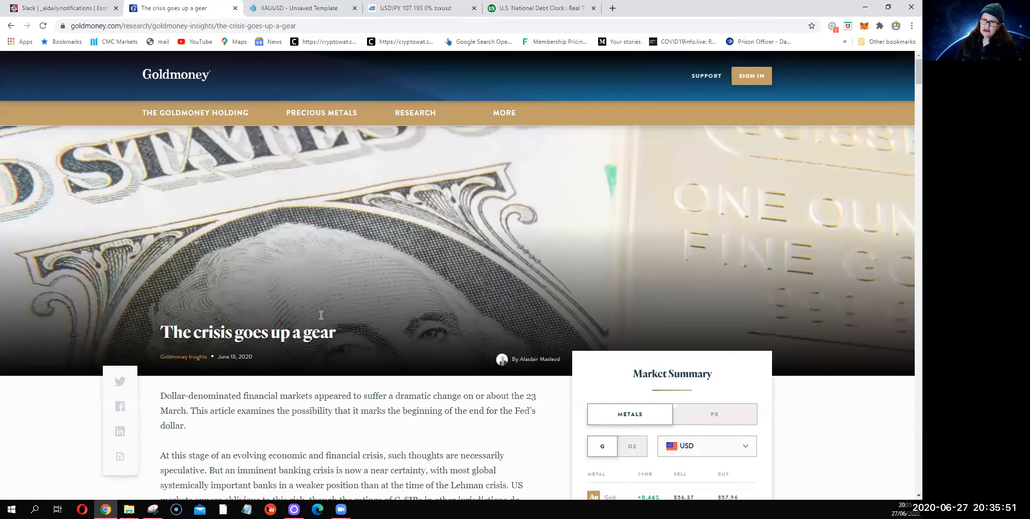
mouse_move(397, 447)
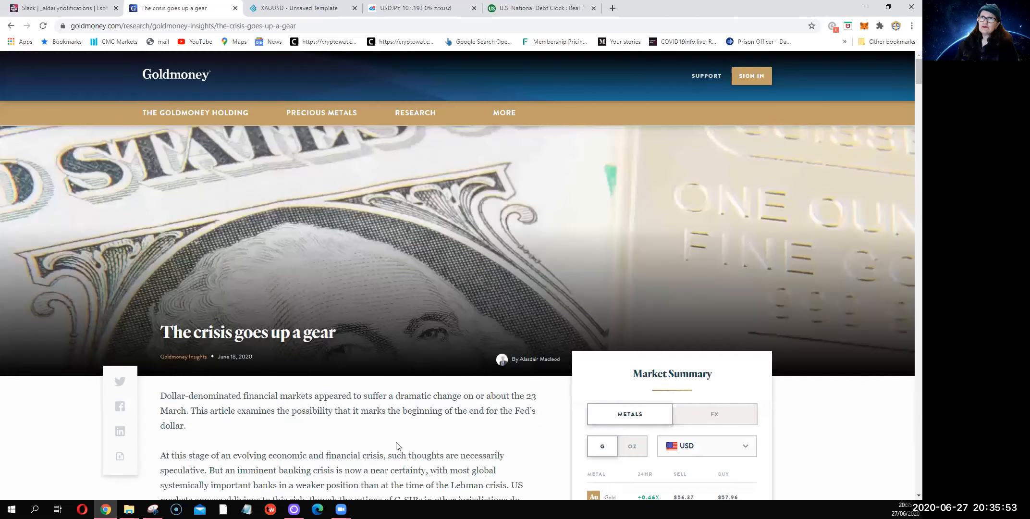
mouse_move(380, 439)
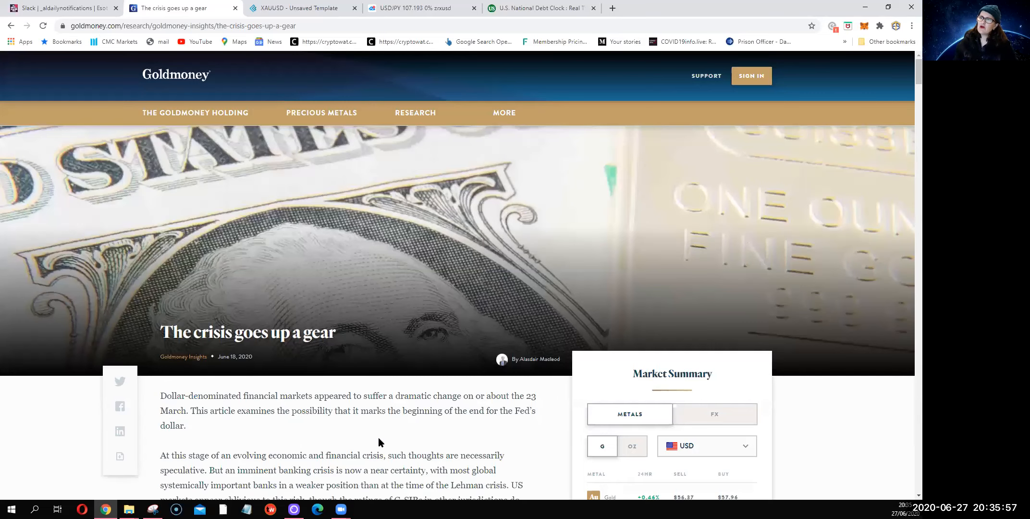
mouse_move(430, 364)
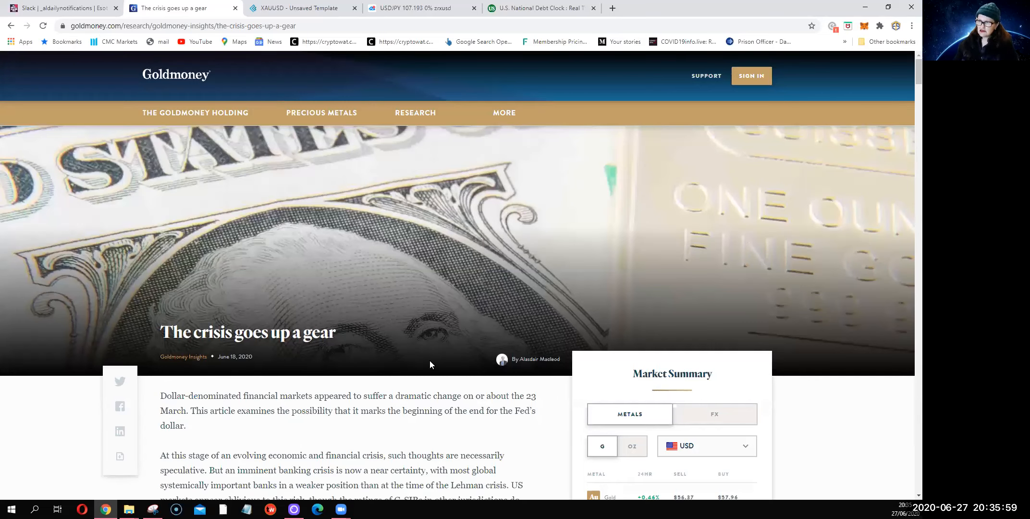
scroll(down, 3)
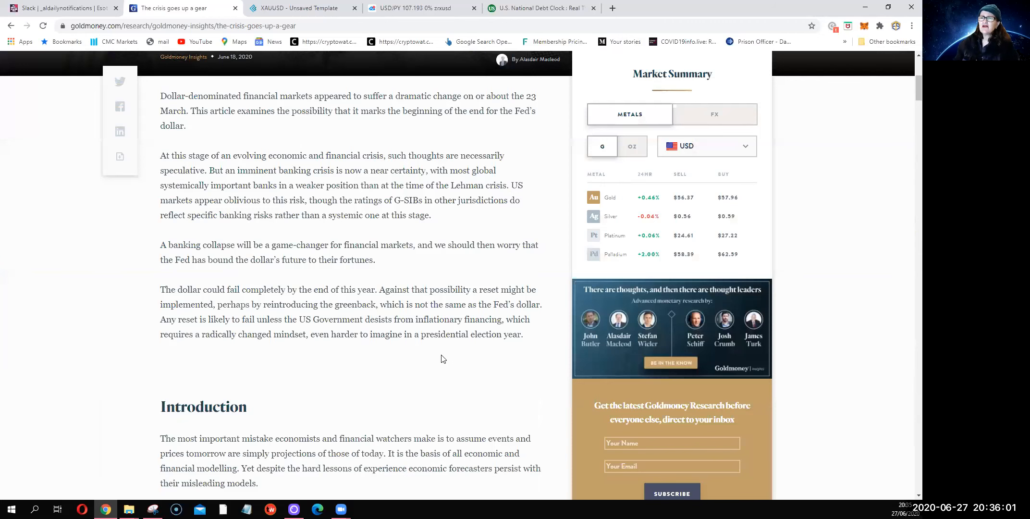
scroll(down, 3)
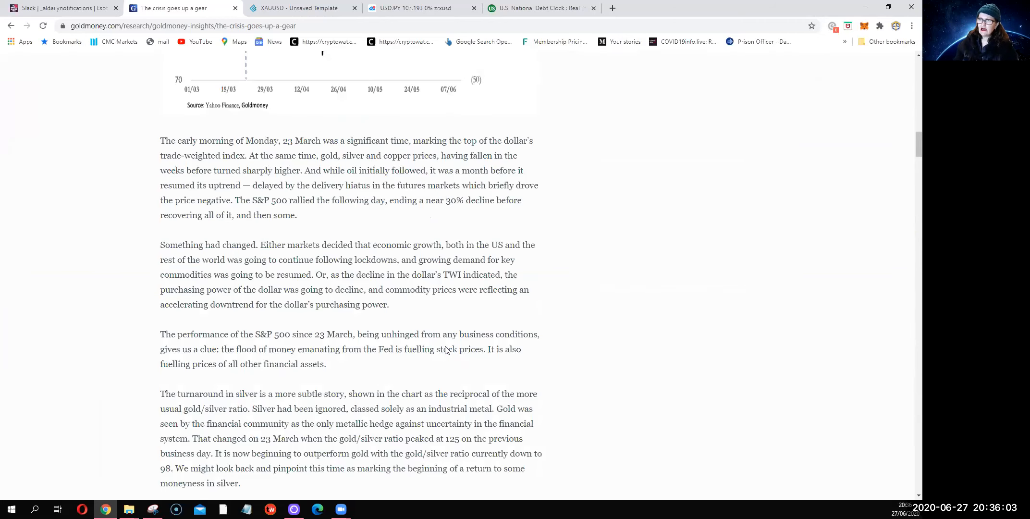
scroll(down, 3)
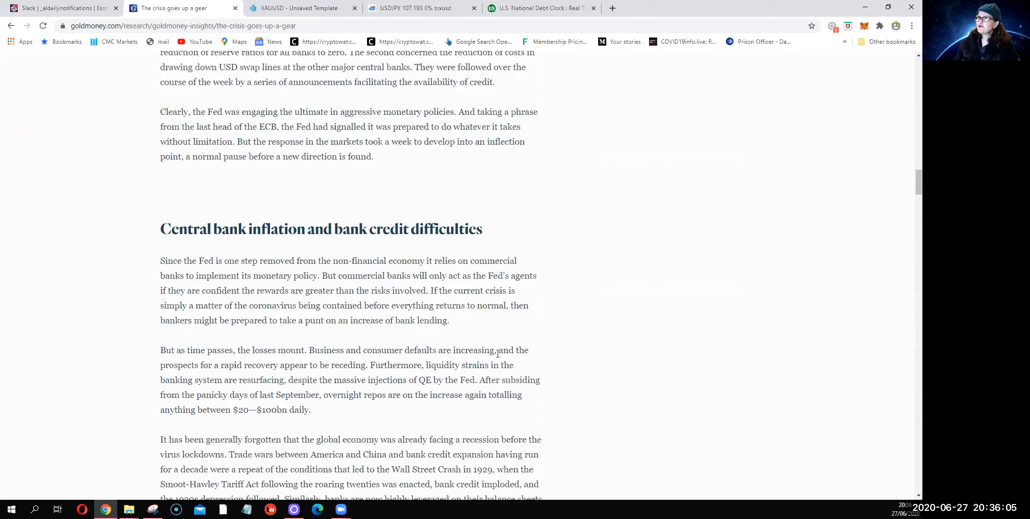
scroll(down, 3)
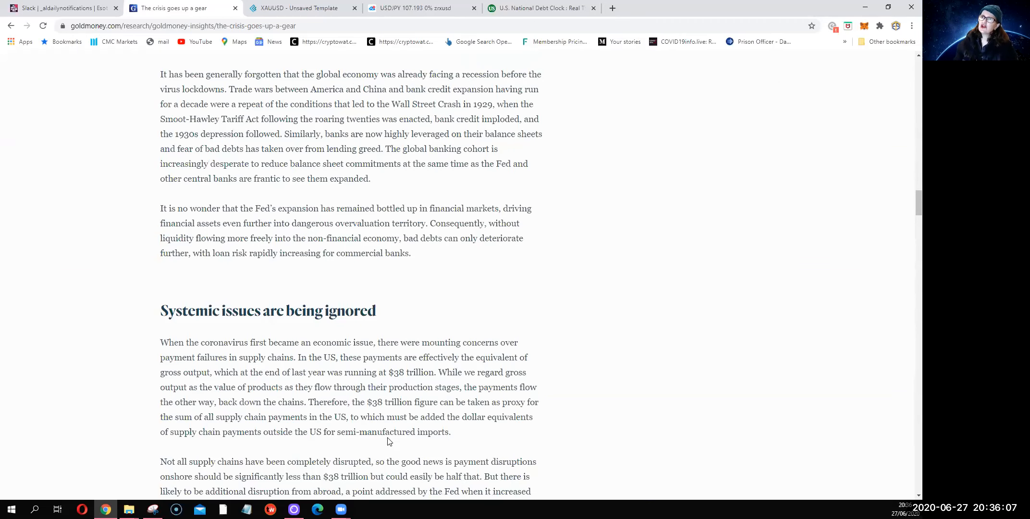